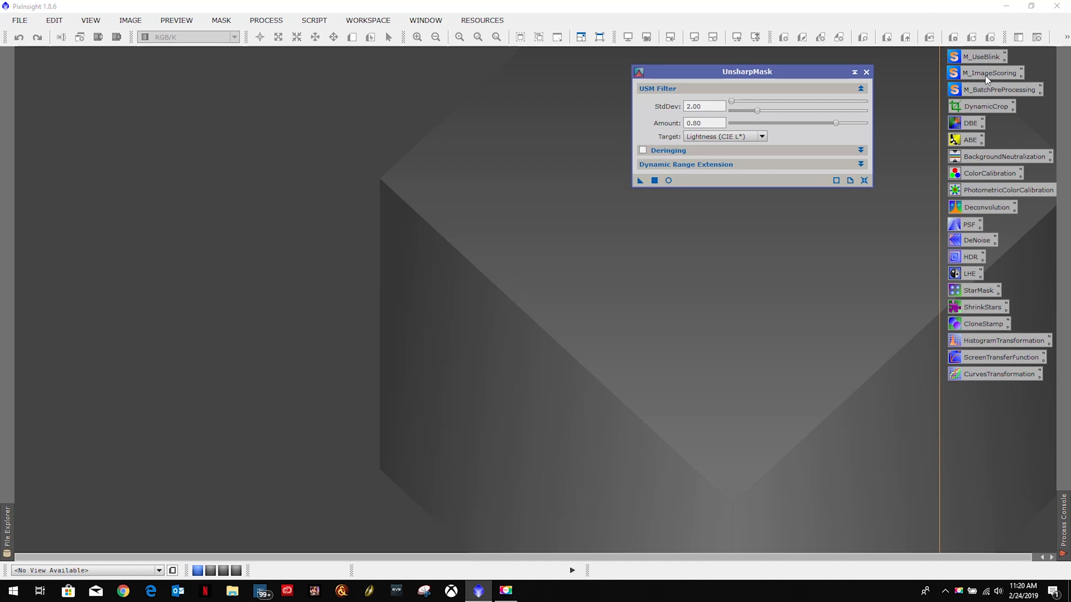
mouse_move(986, 80)
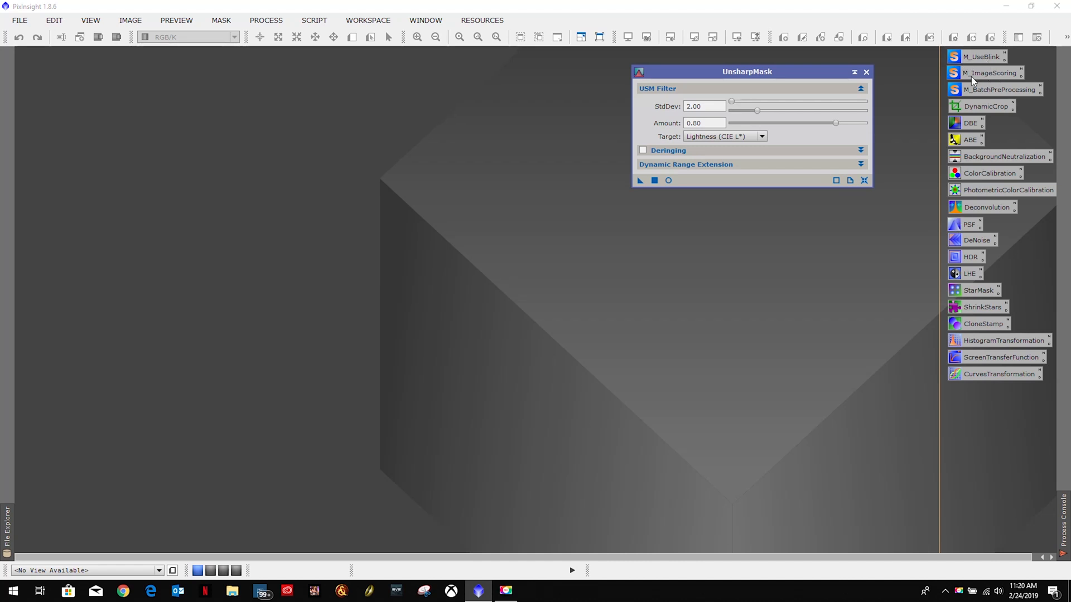
mouse_move(997, 94)
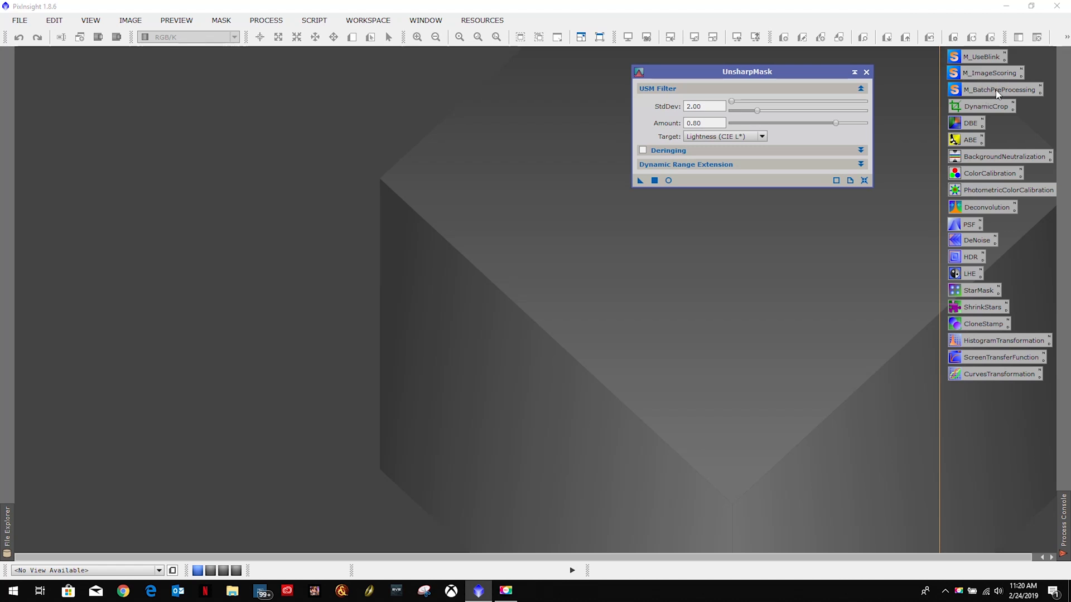
mouse_move(979, 90)
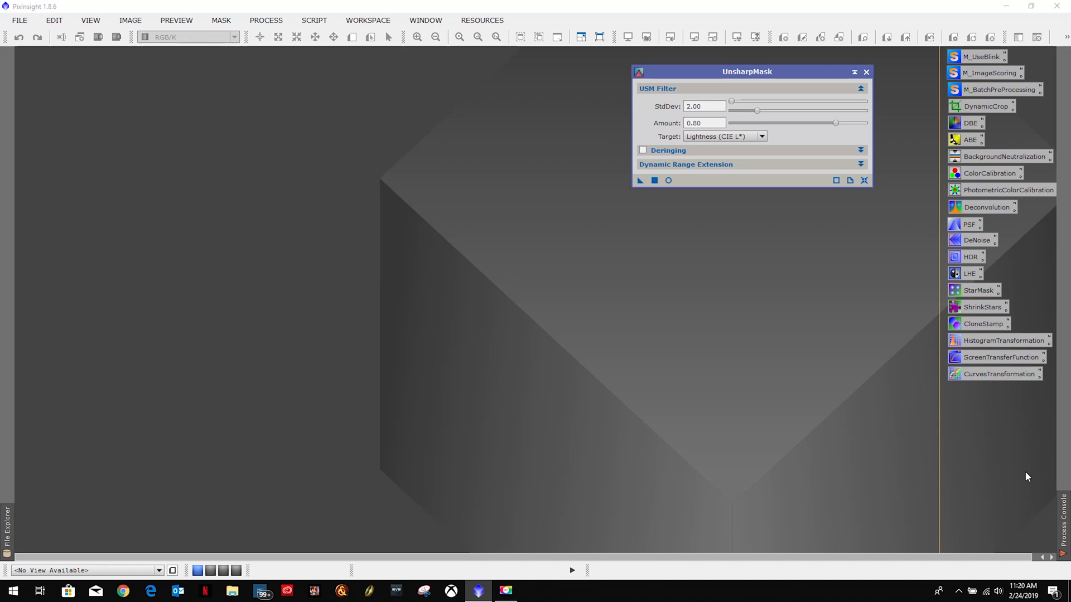
mouse_move(977, 389)
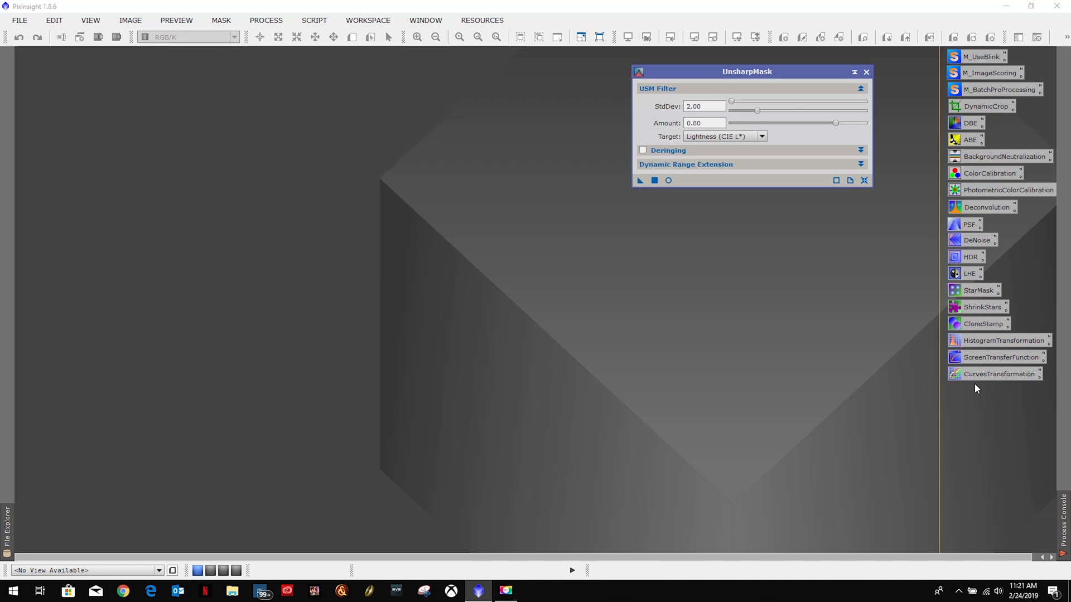
mouse_move(973, 413)
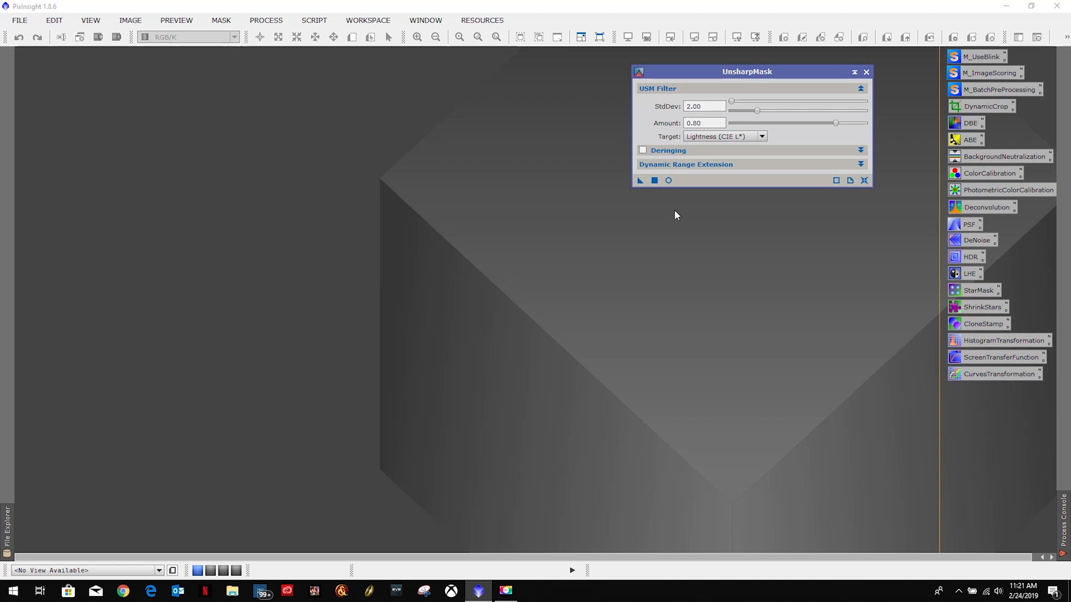
mouse_move(915, 118)
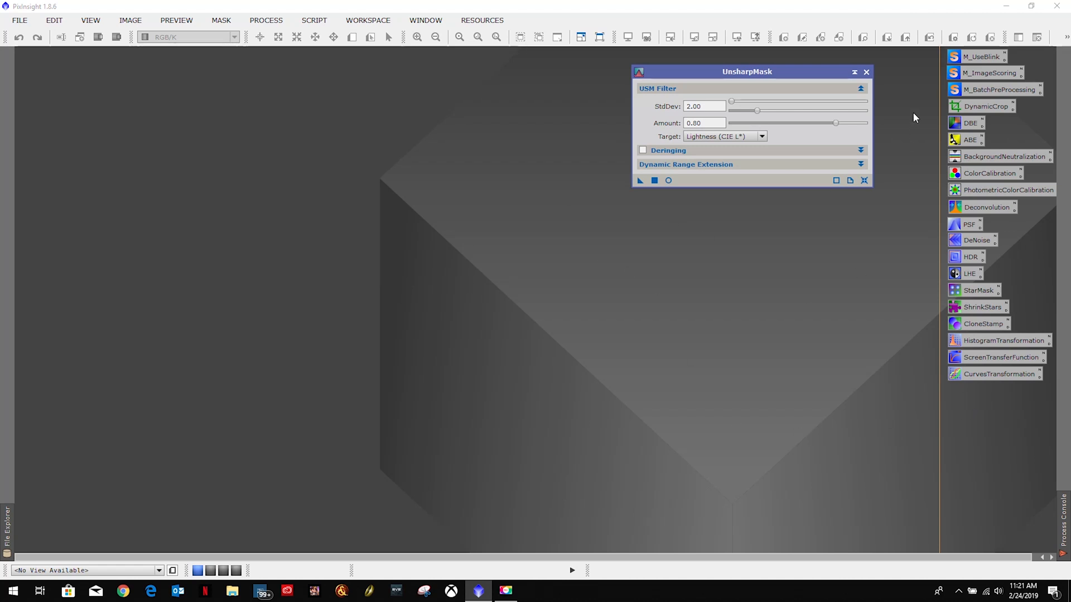
Close the UnsharpMask process window, leaving only the icon column on the workspace
left_click(865, 72)
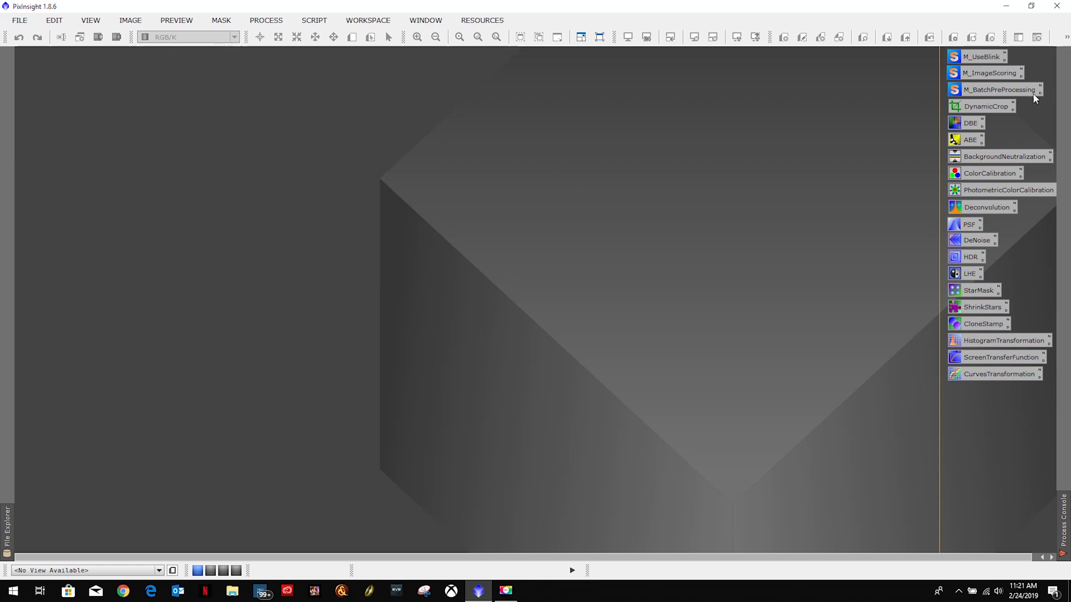
mouse_move(1011, 422)
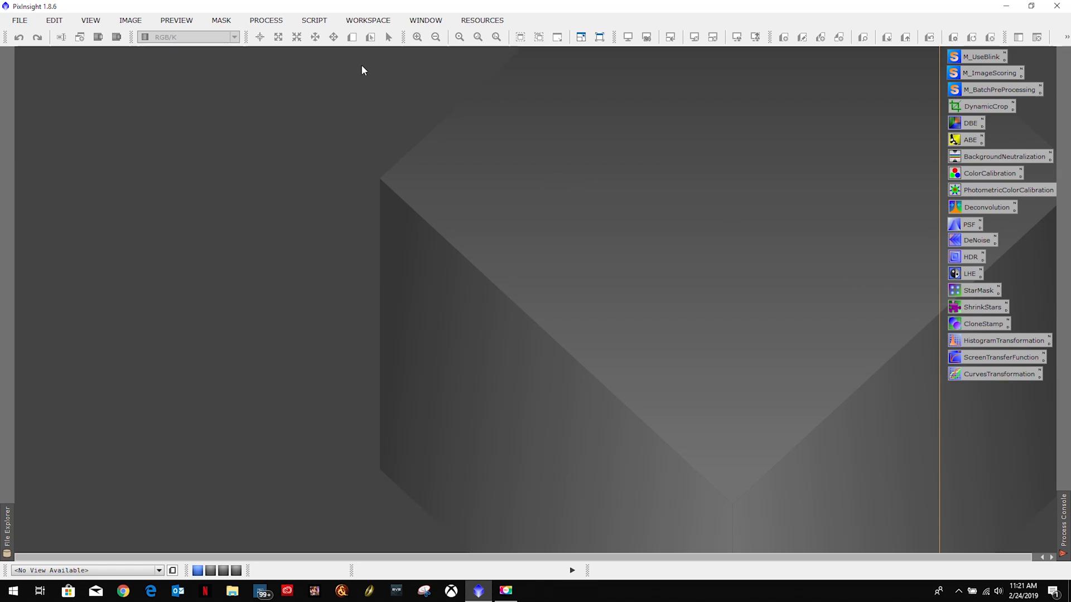
Open the StarAlignment process from the complete <All Processes> list
left_click(265, 20)
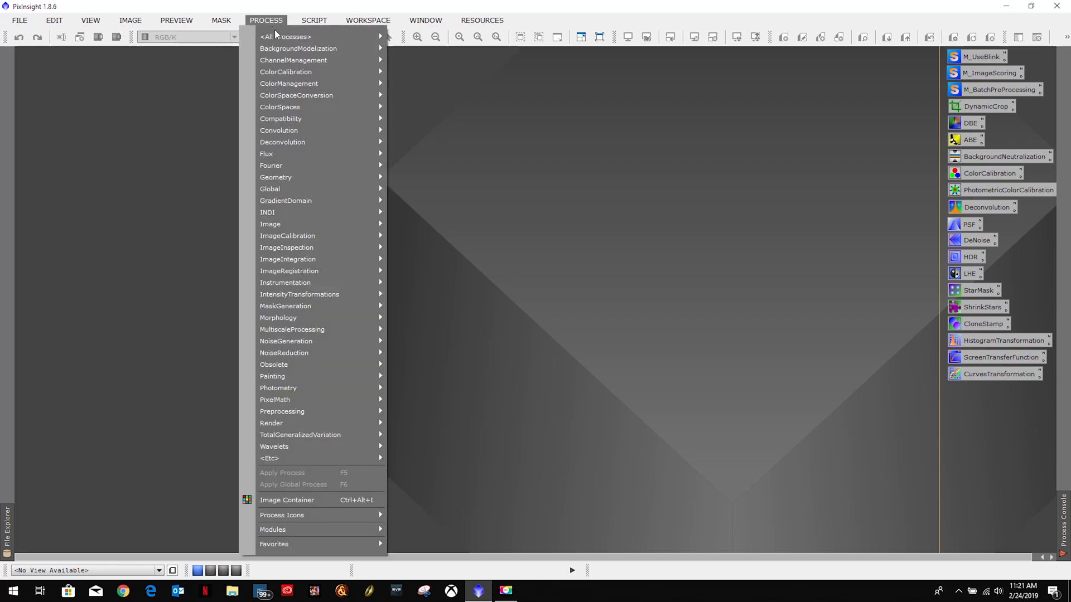
left_click(284, 36)
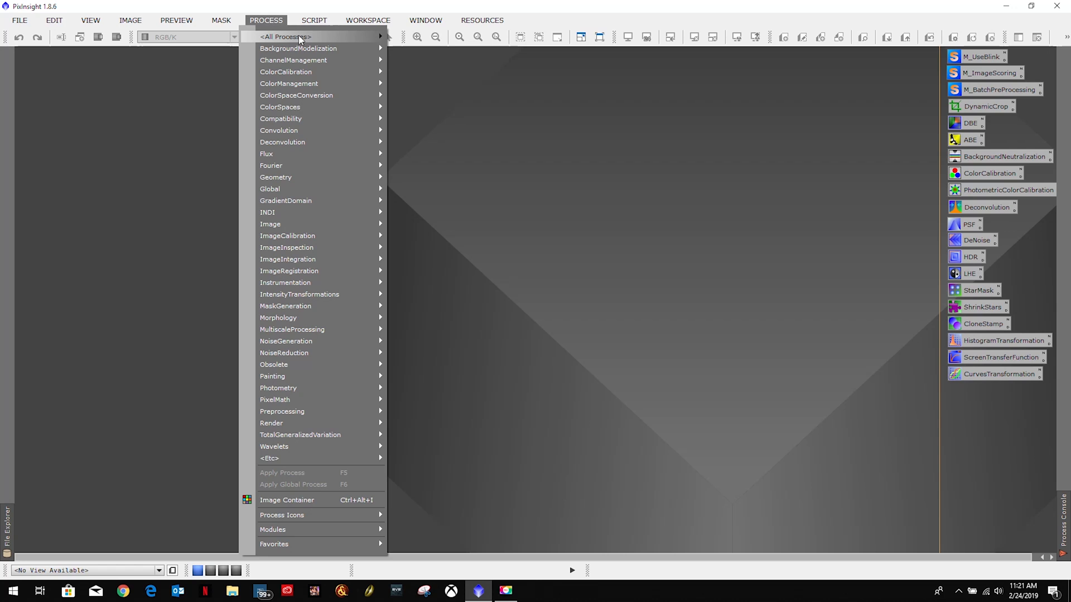
left_click(285, 36)
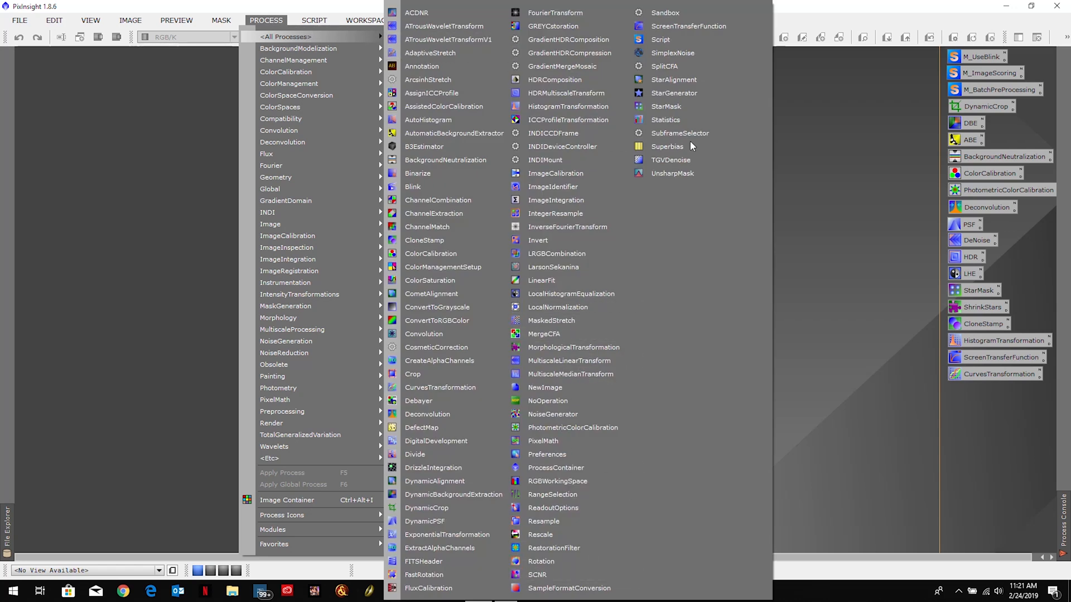
mouse_move(674, 79)
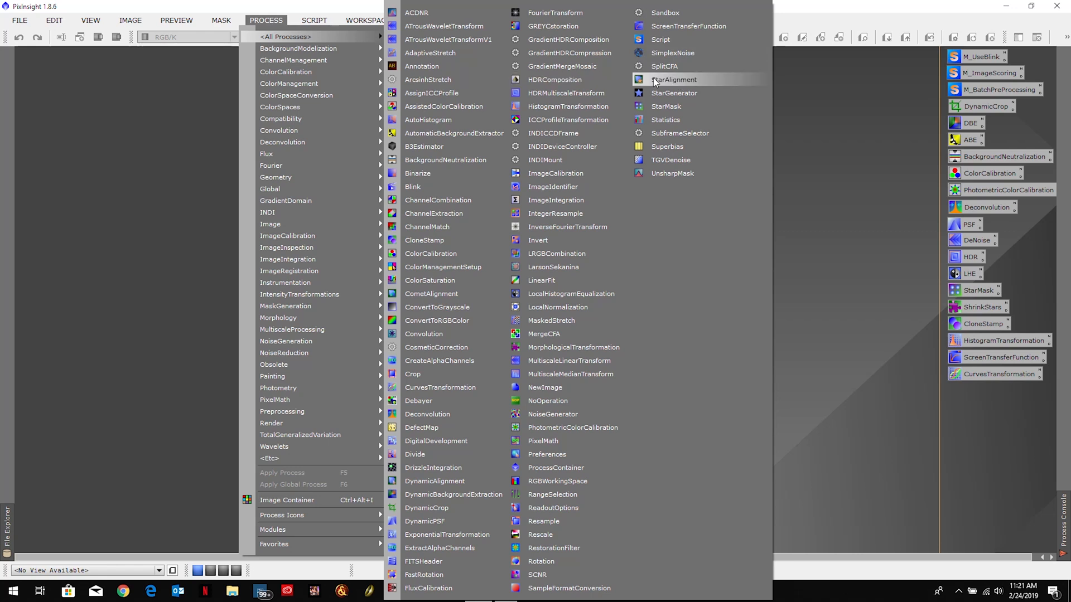
left_click(673, 79)
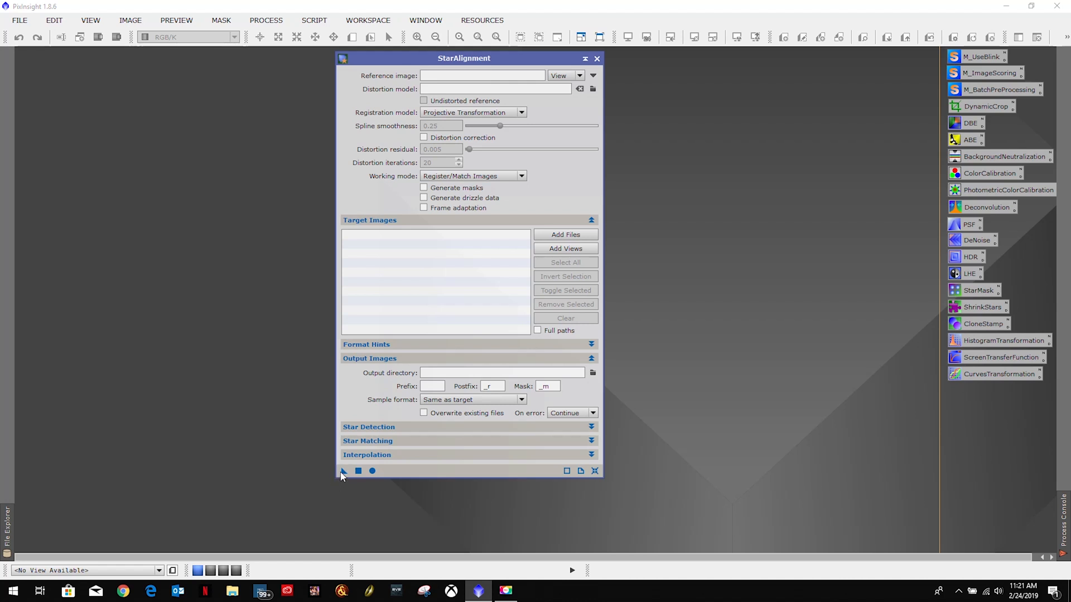
mouse_move(344, 472)
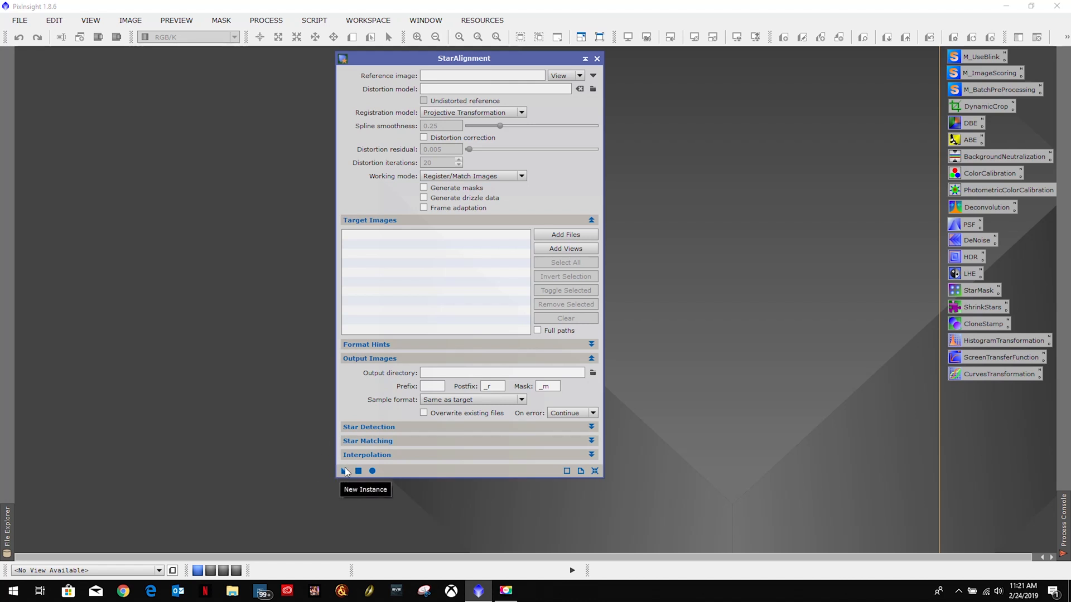
mouse_move(191, 153)
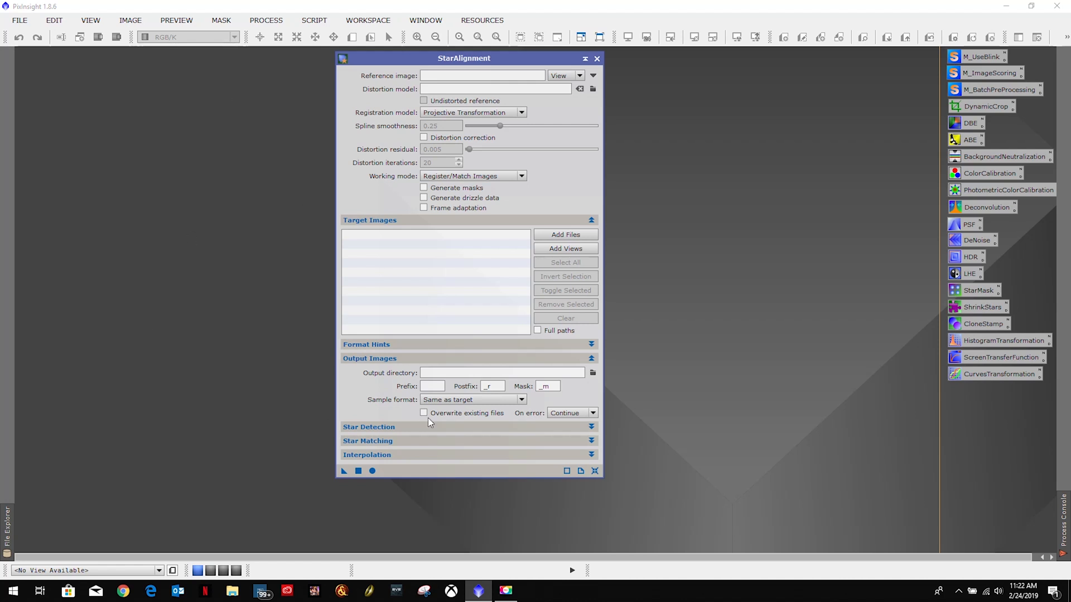
mouse_move(361, 464)
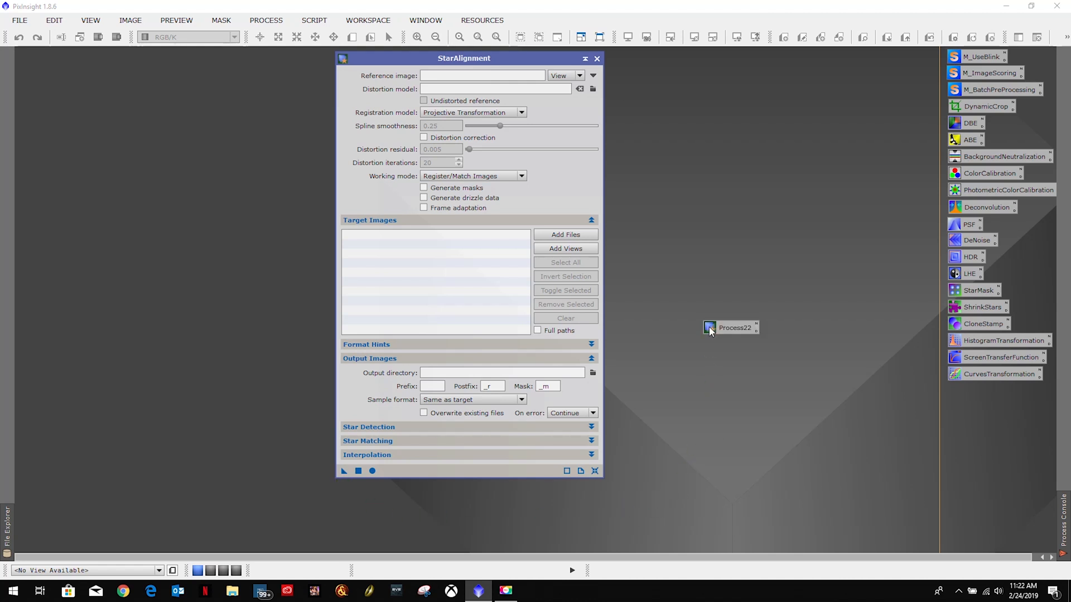
mouse_move(755, 305)
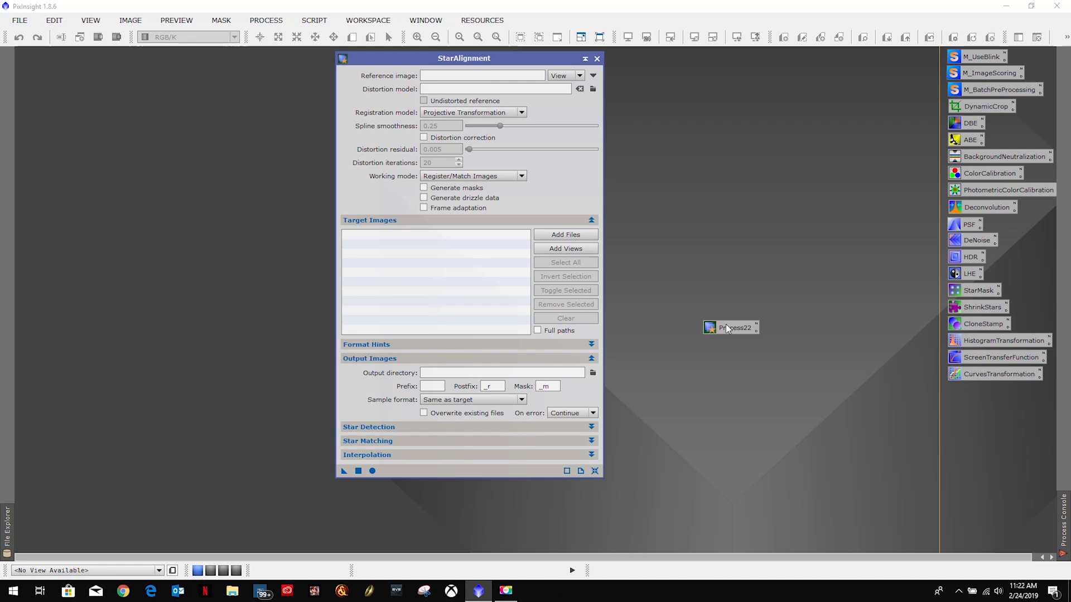
Give the new StarAlignment process icon the identifier 'StartAlignment'
right_click(731, 328)
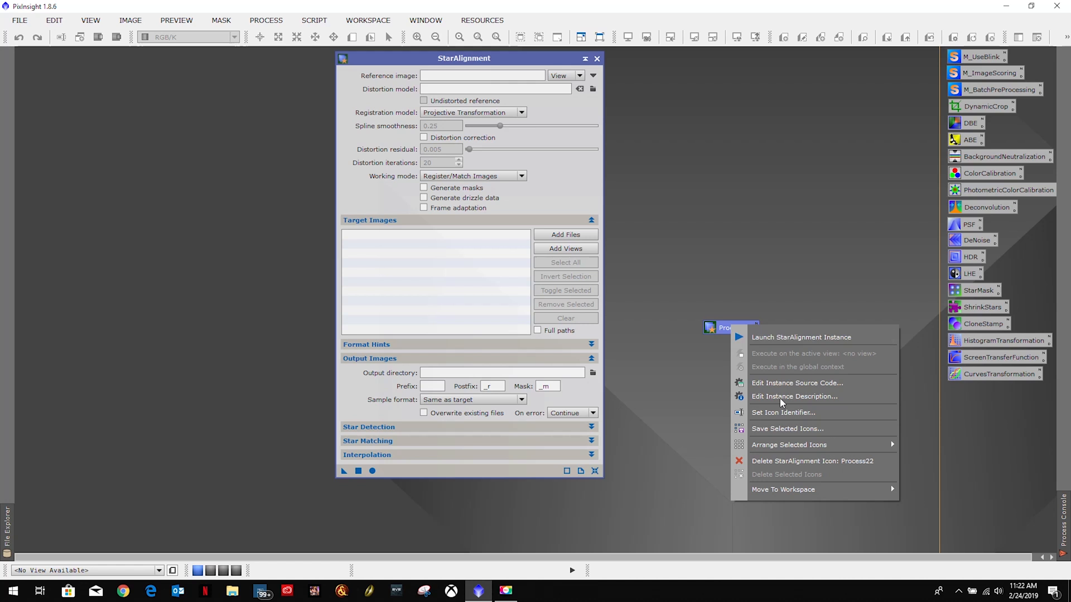
mouse_move(794, 397)
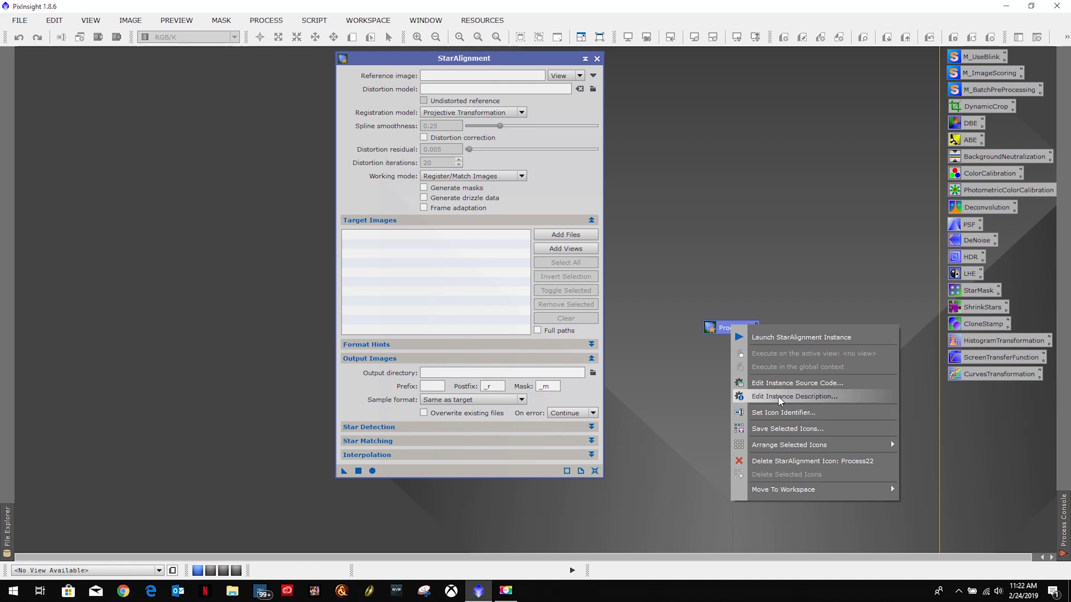
left_click(794, 396)
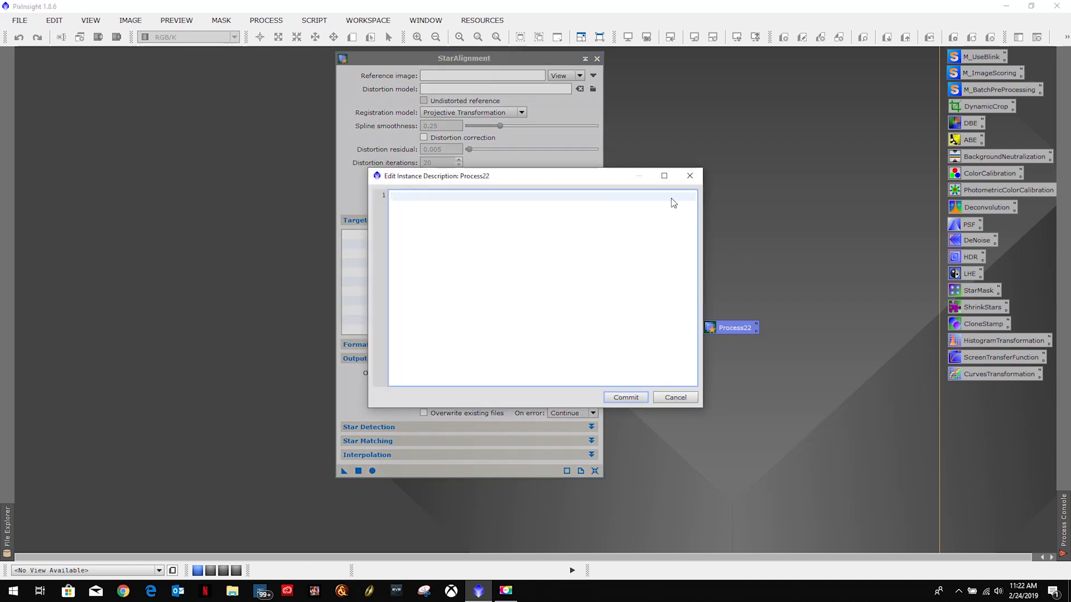
right_click(735, 328)
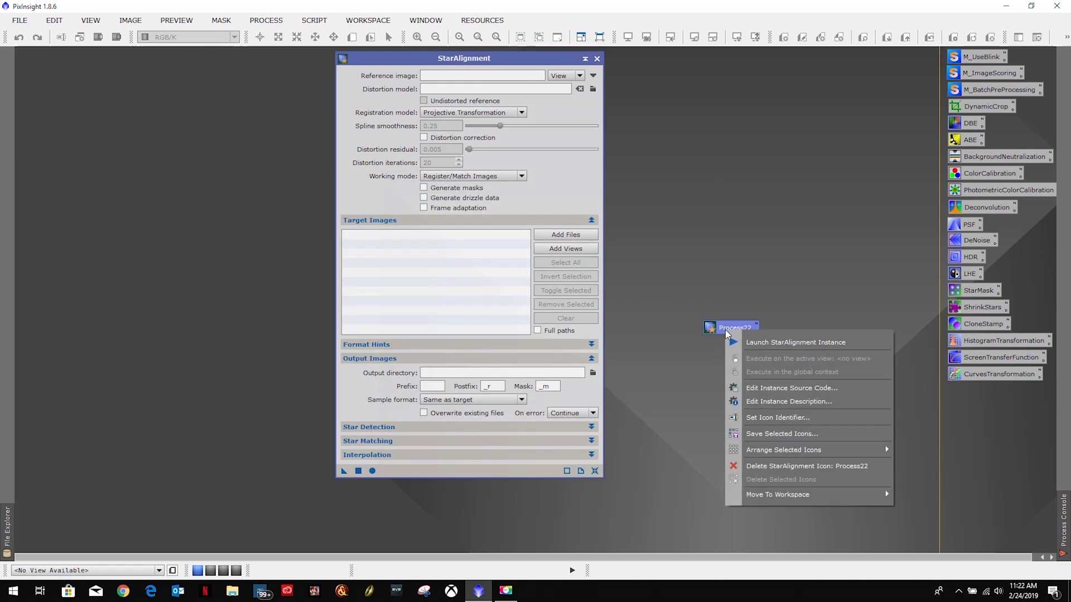
mouse_move(795, 342)
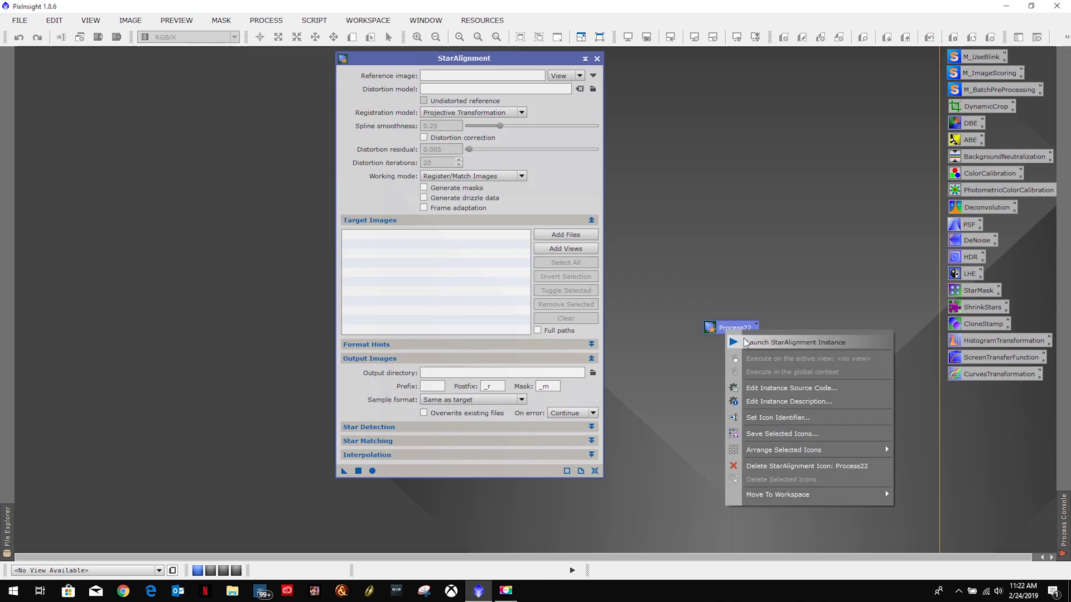
mouse_move(777, 417)
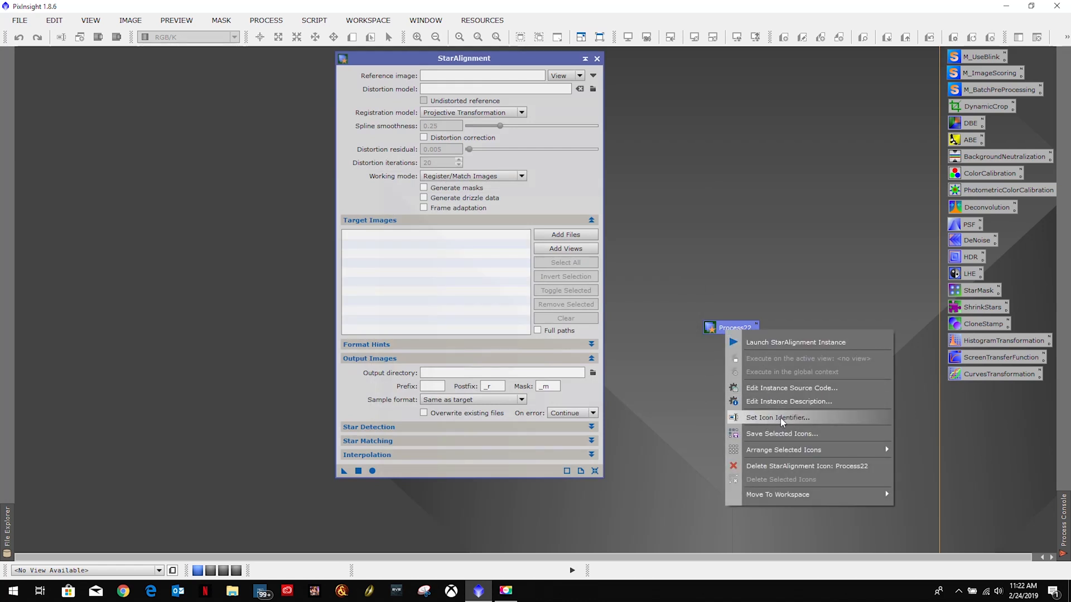
left_click(777, 417)
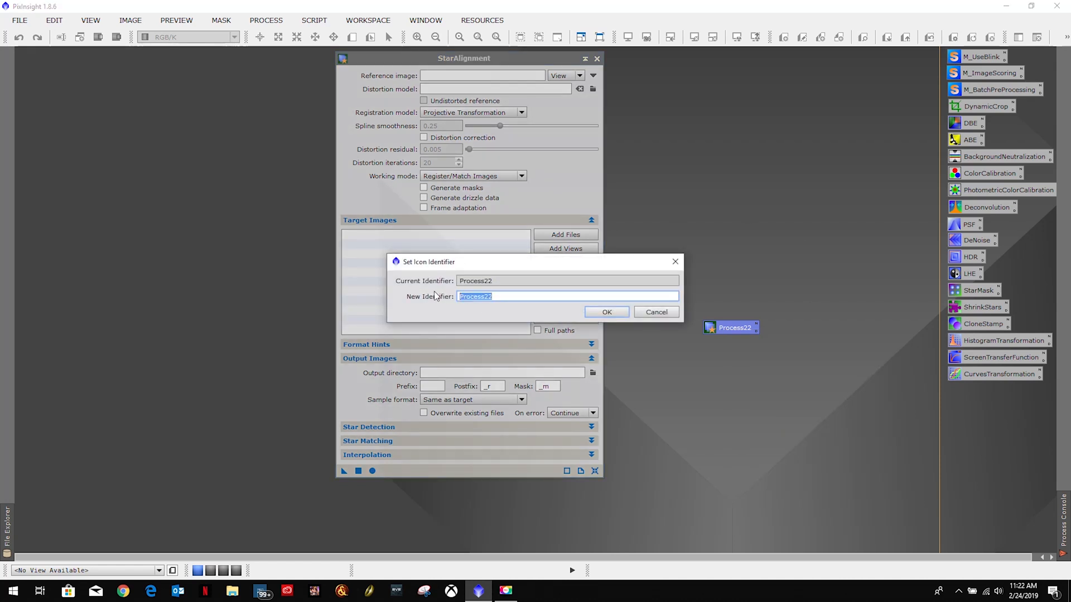
type("Start")
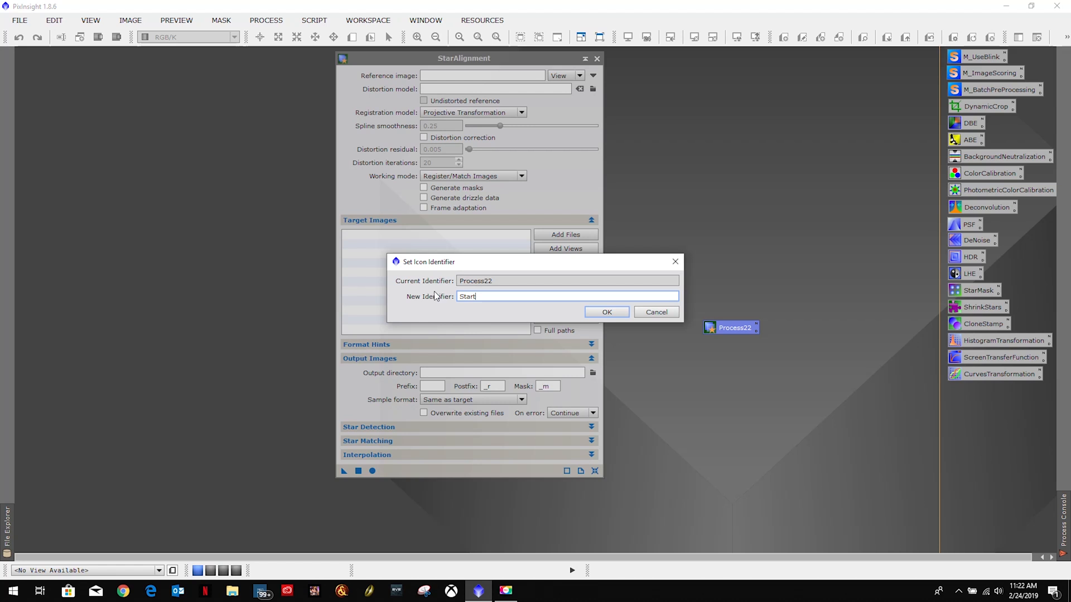
type("Alignment")
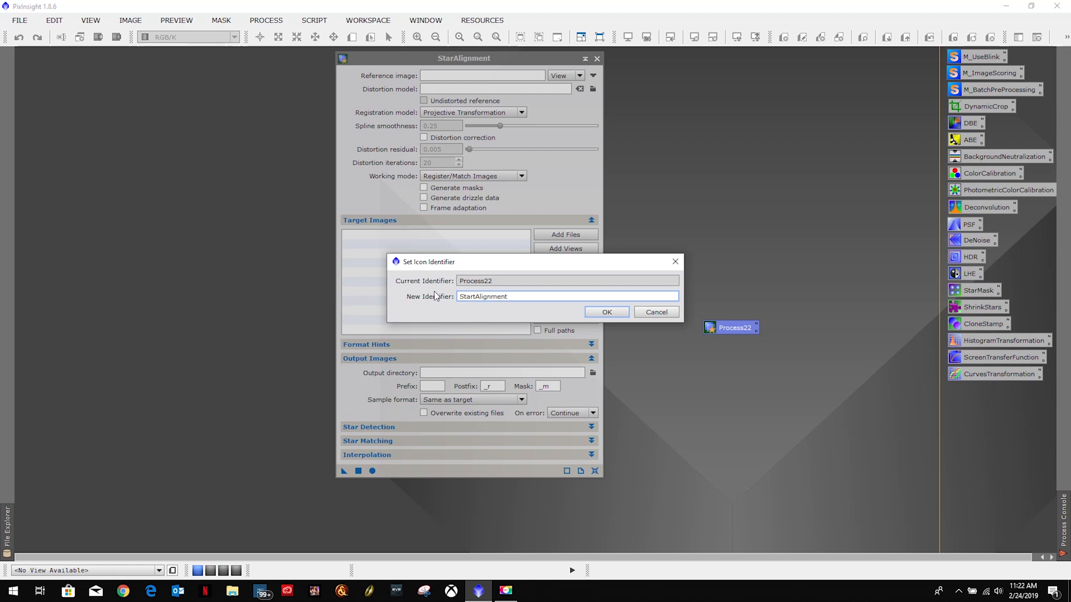
left_click(605, 312)
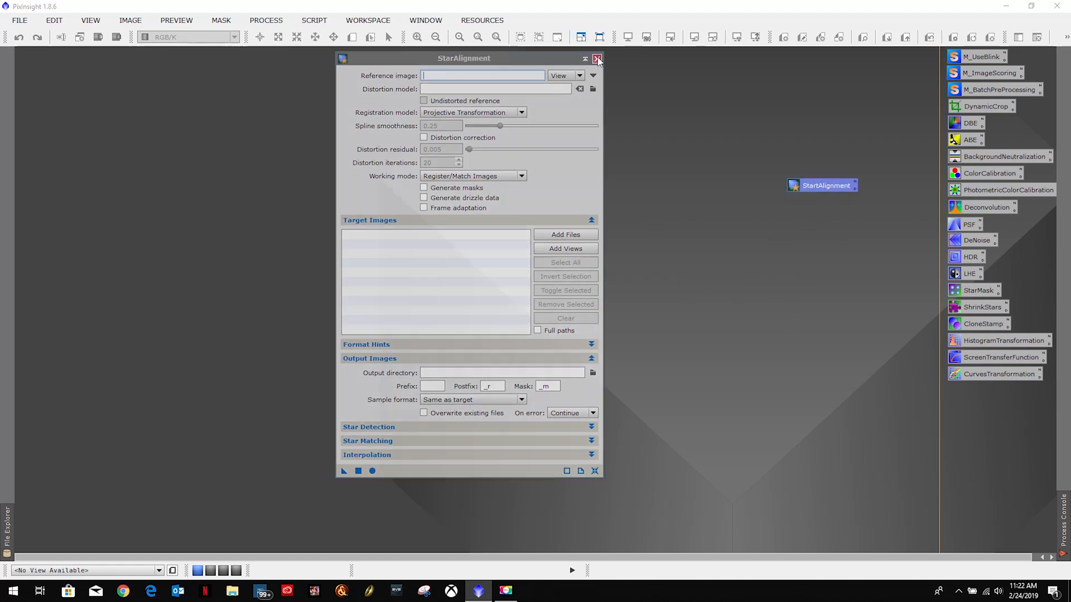
left_click(597, 59)
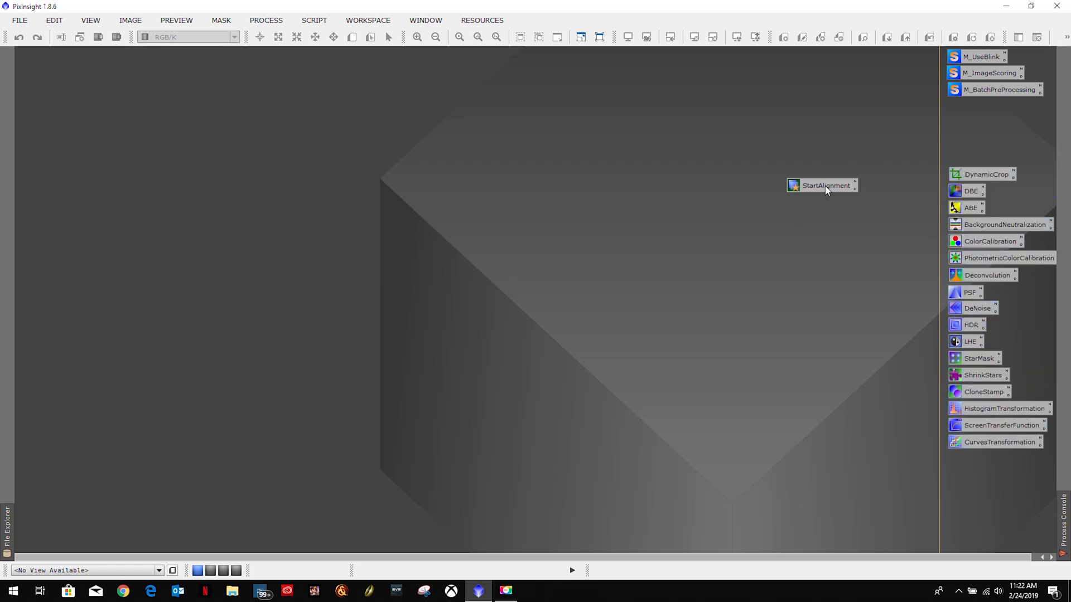
left_click(826, 185)
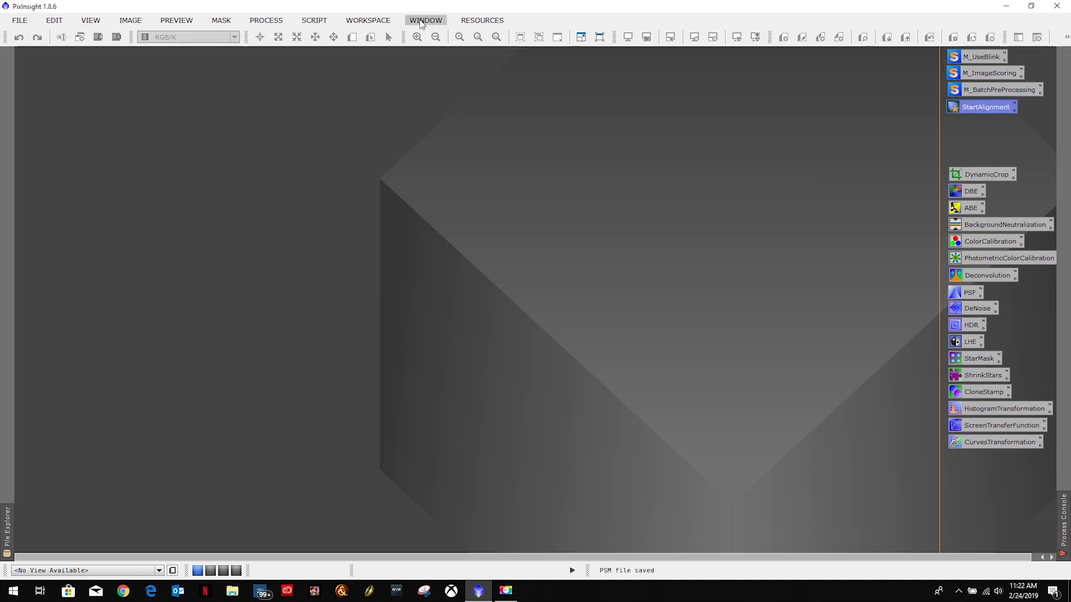
left_click(313, 20)
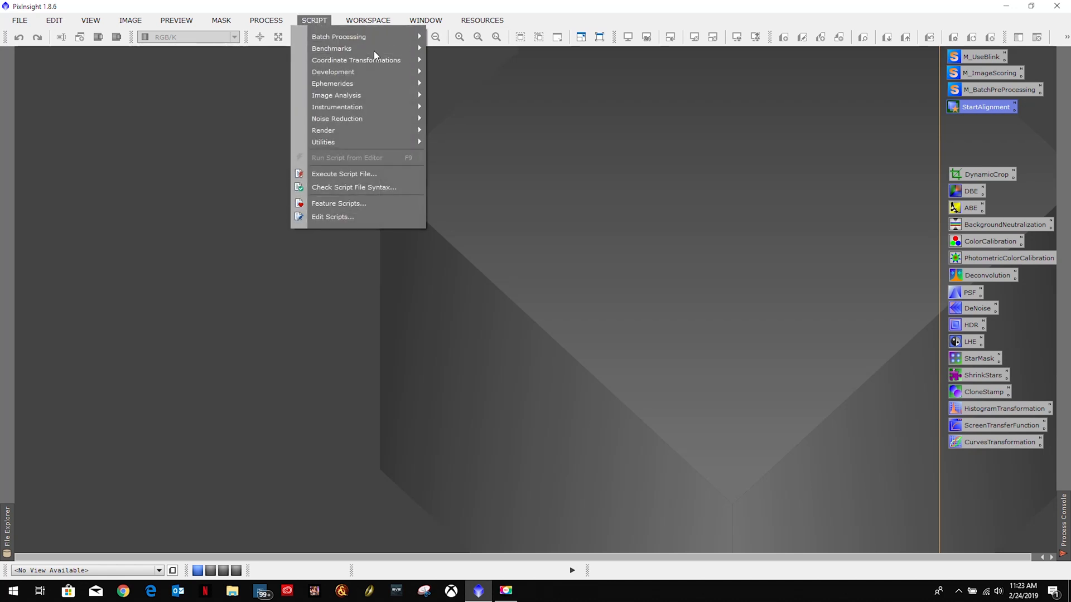
mouse_move(983, 82)
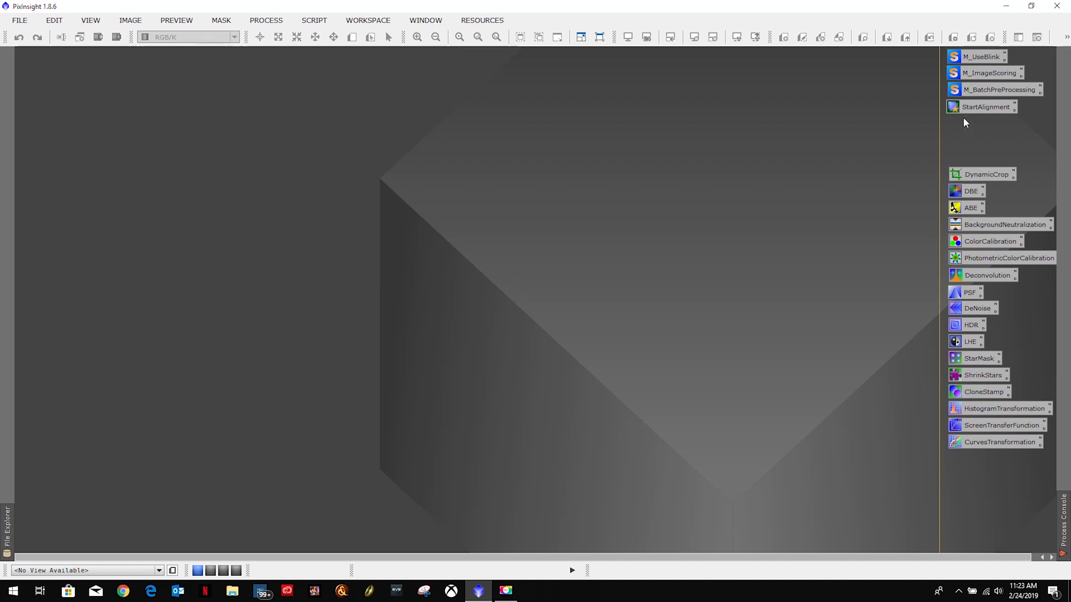
mouse_move(975, 109)
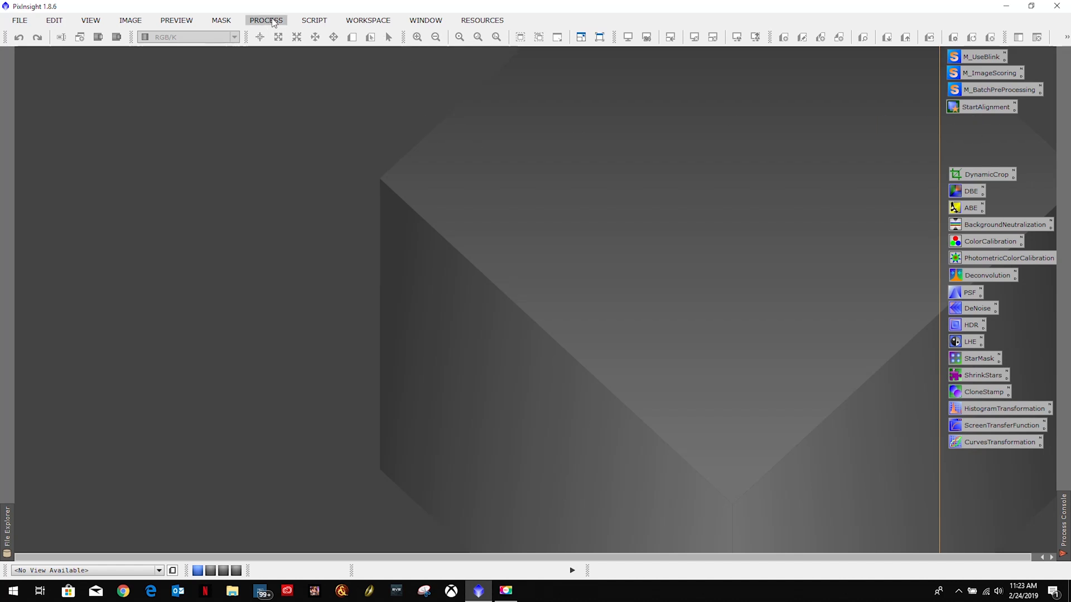
Add an ImageIntegration process icon named ImageIntegration below StartAlignment
left_click(266, 20)
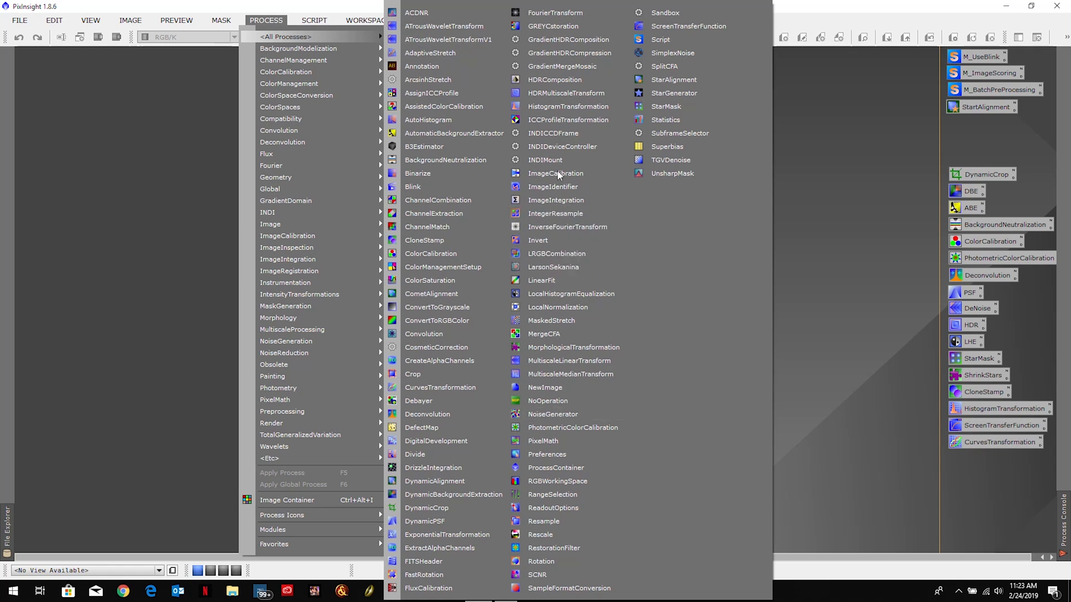
left_click(557, 200)
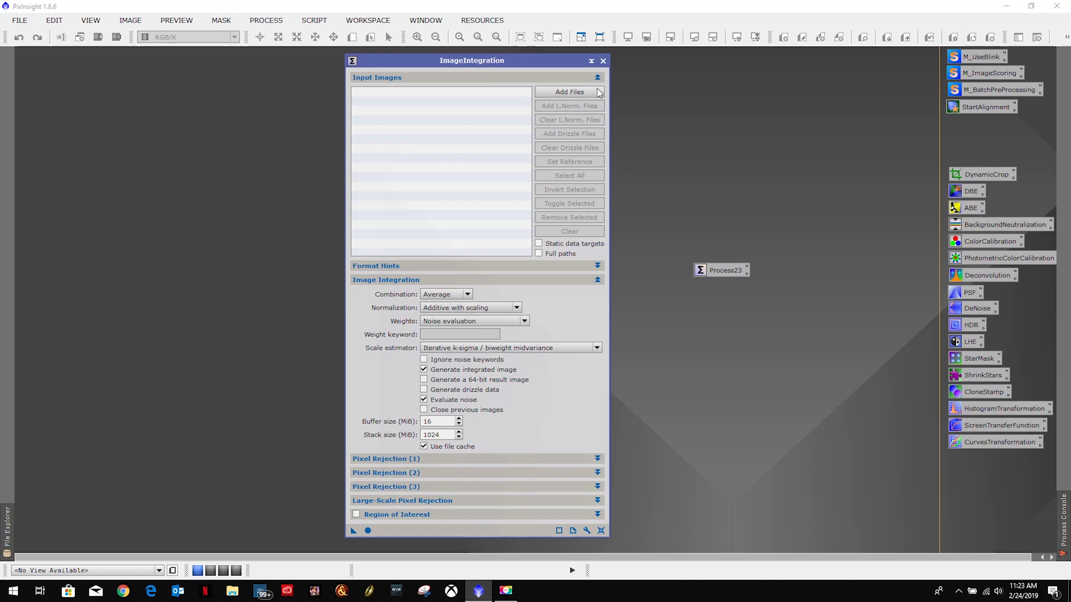
right_click(721, 270)
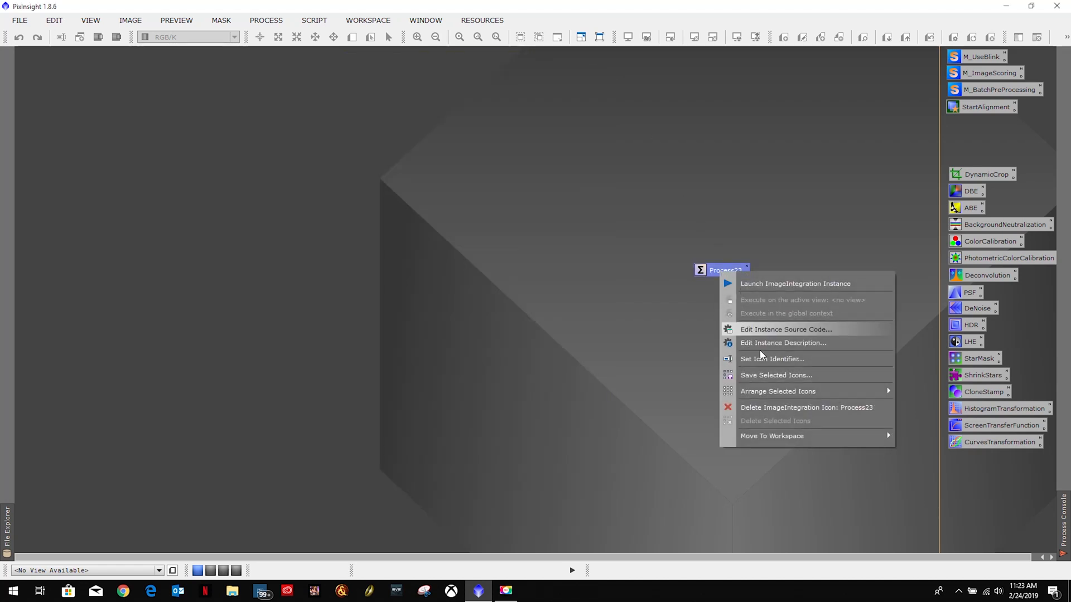
left_click(772, 359)
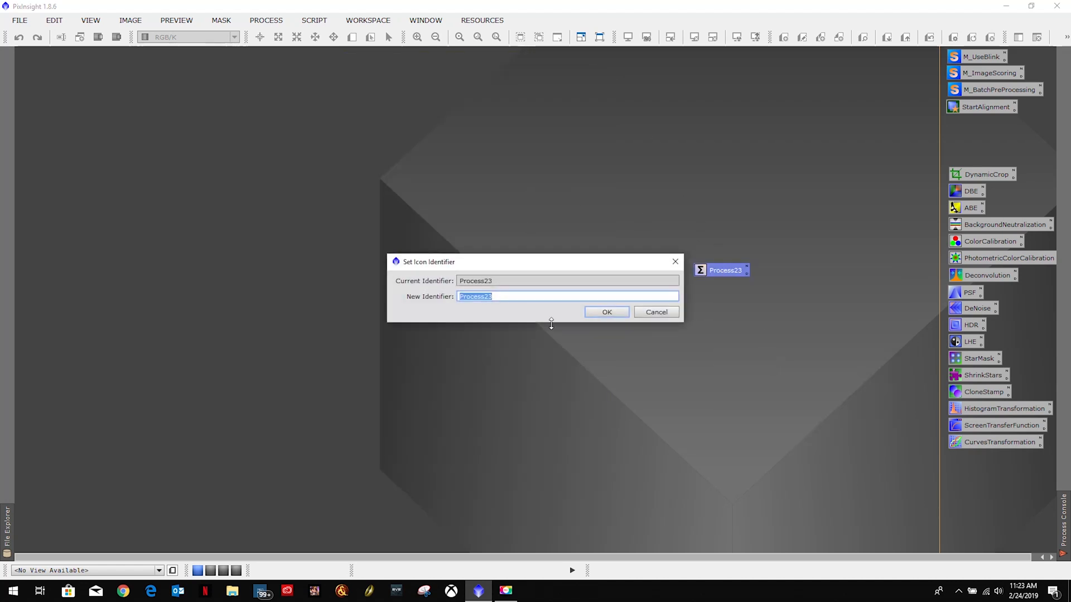
type("Image")
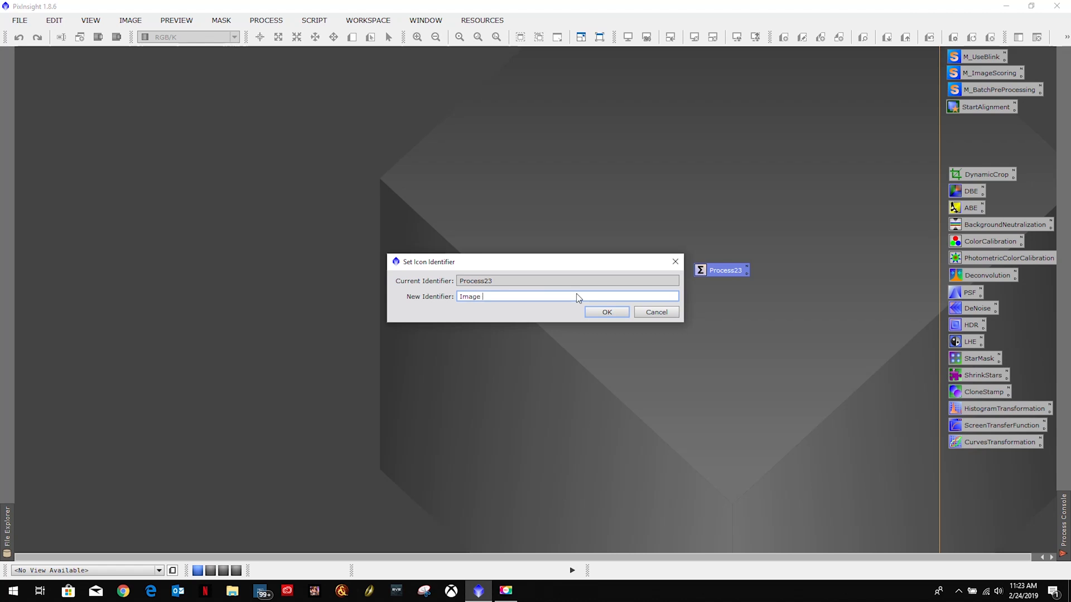
type("Integr")
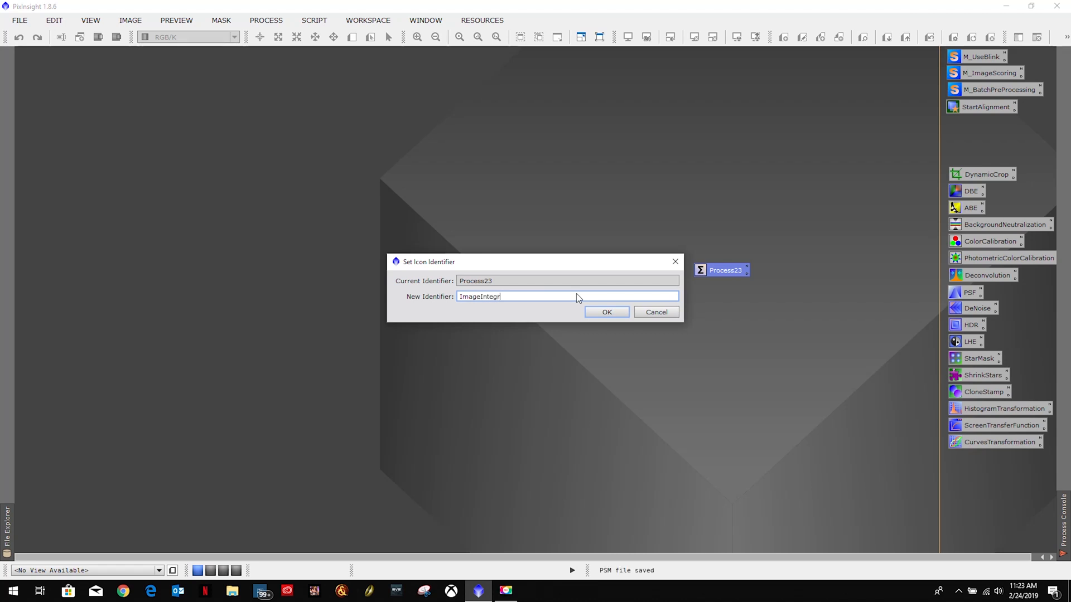
left_click(605, 313)
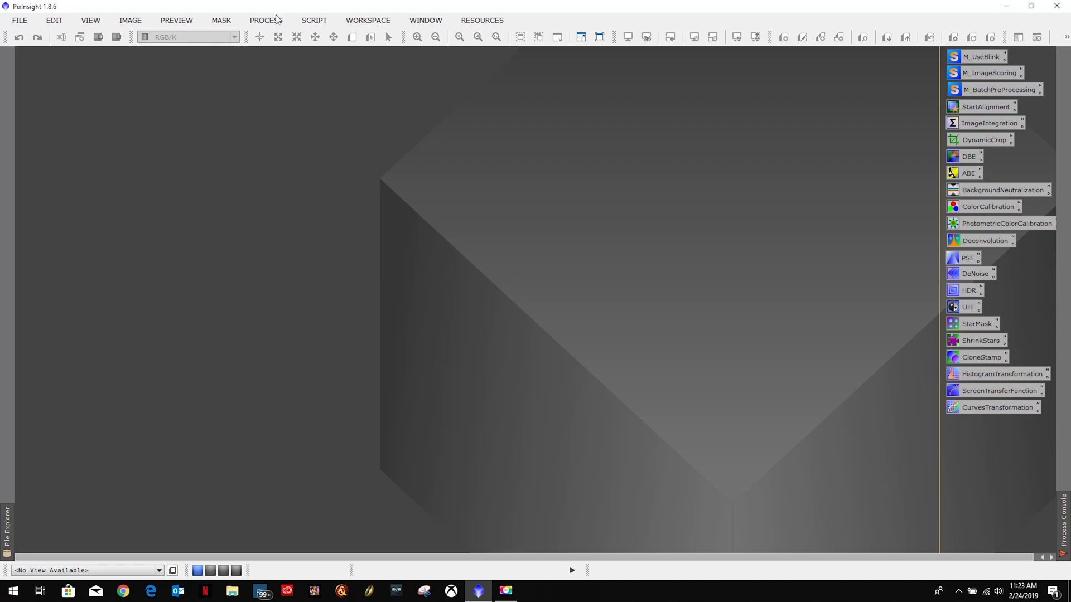
left_click(264, 20)
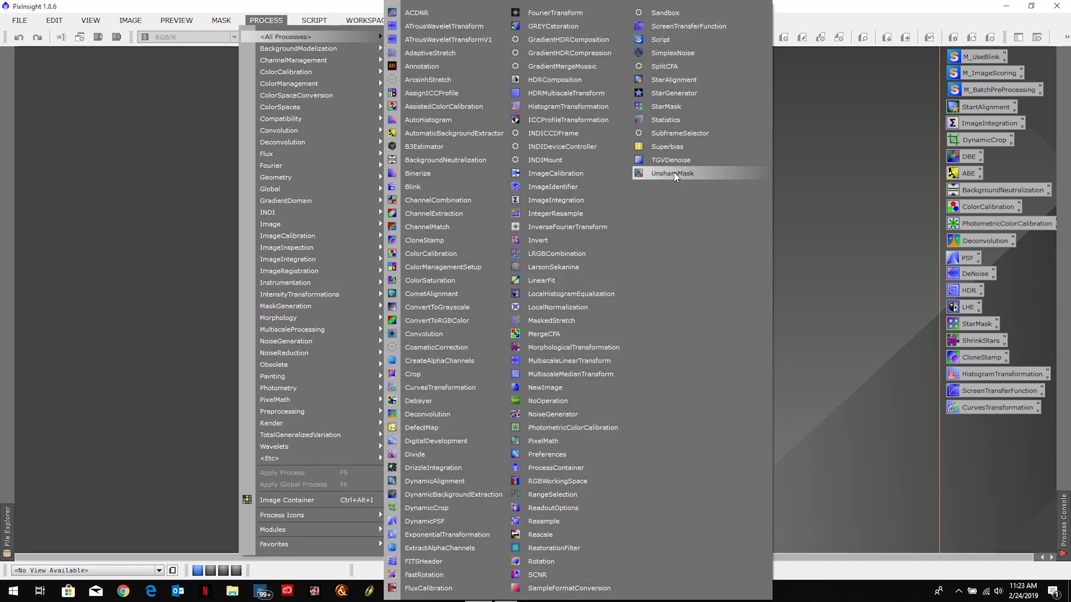
Add an UnsharpMask process icon named UnsharpMask at the bottom of the column
left_click(671, 173)
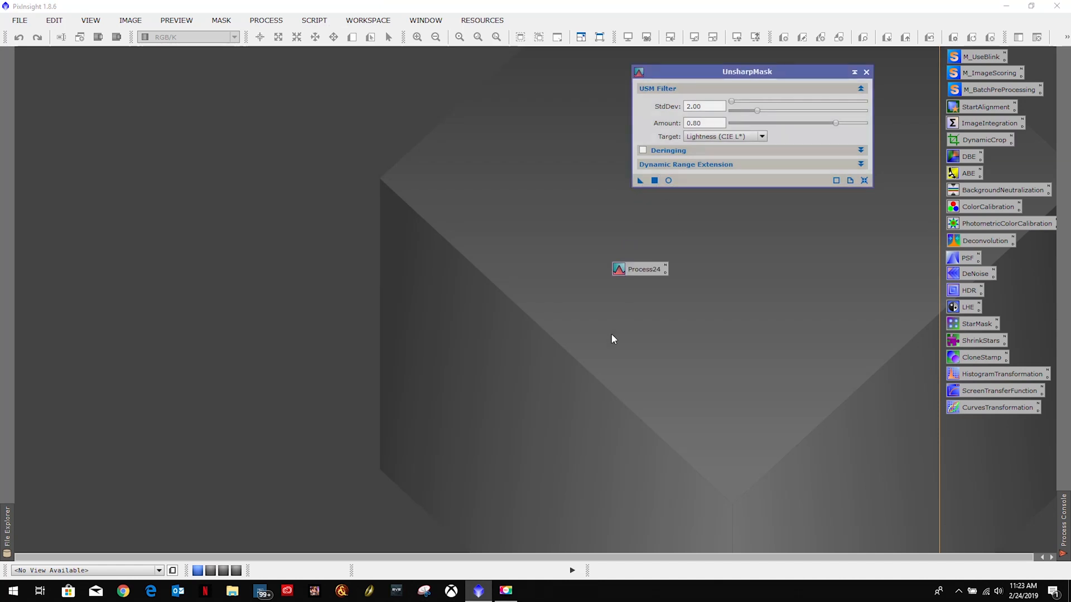
right_click(640, 269)
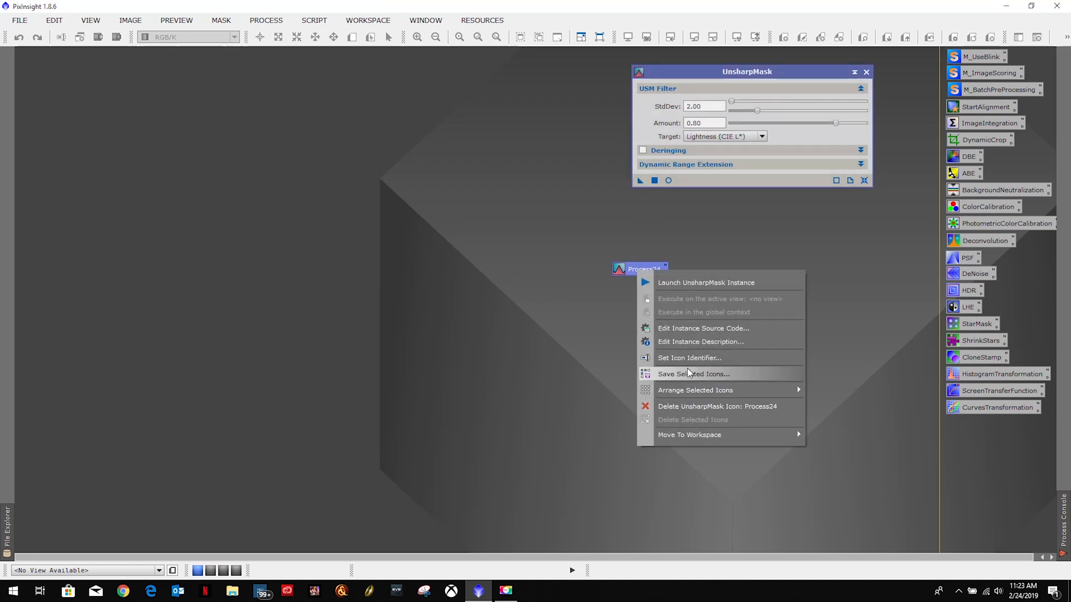
left_click(689, 358)
type("UnsharpM")
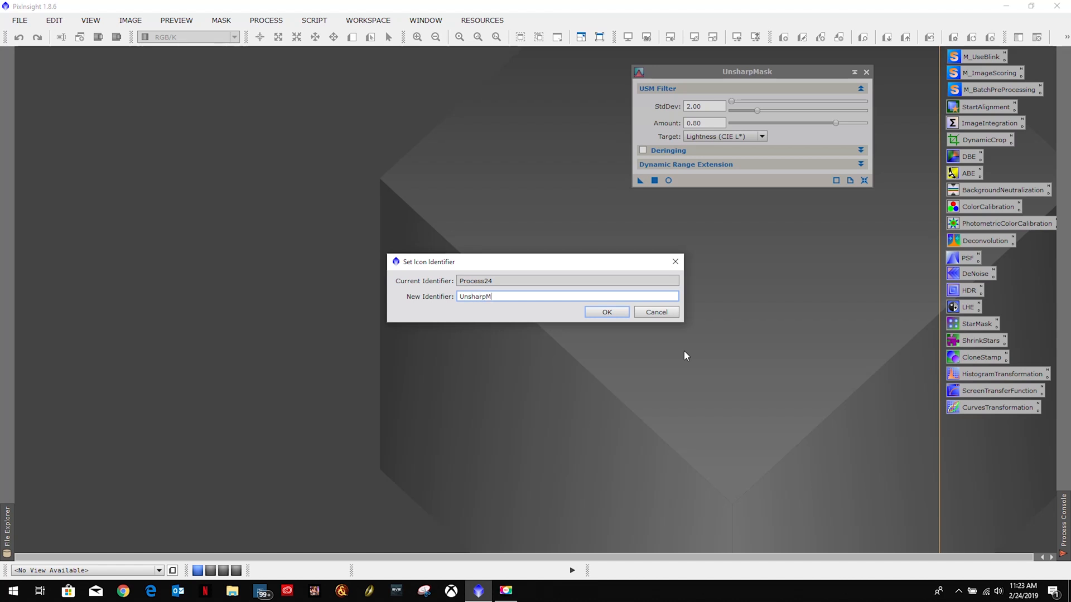
type("ask")
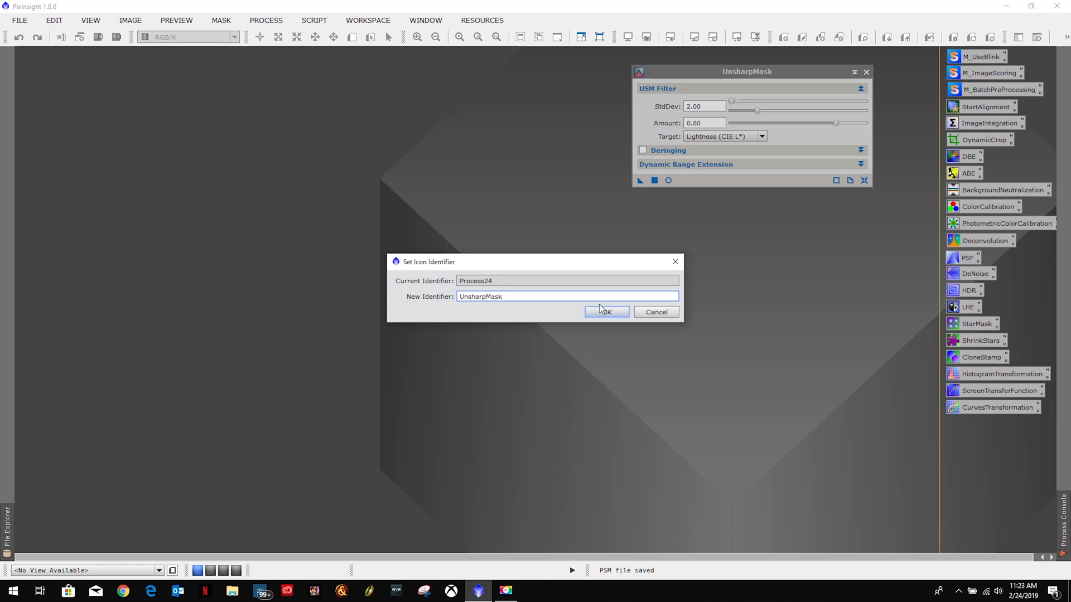
left_click(606, 312)
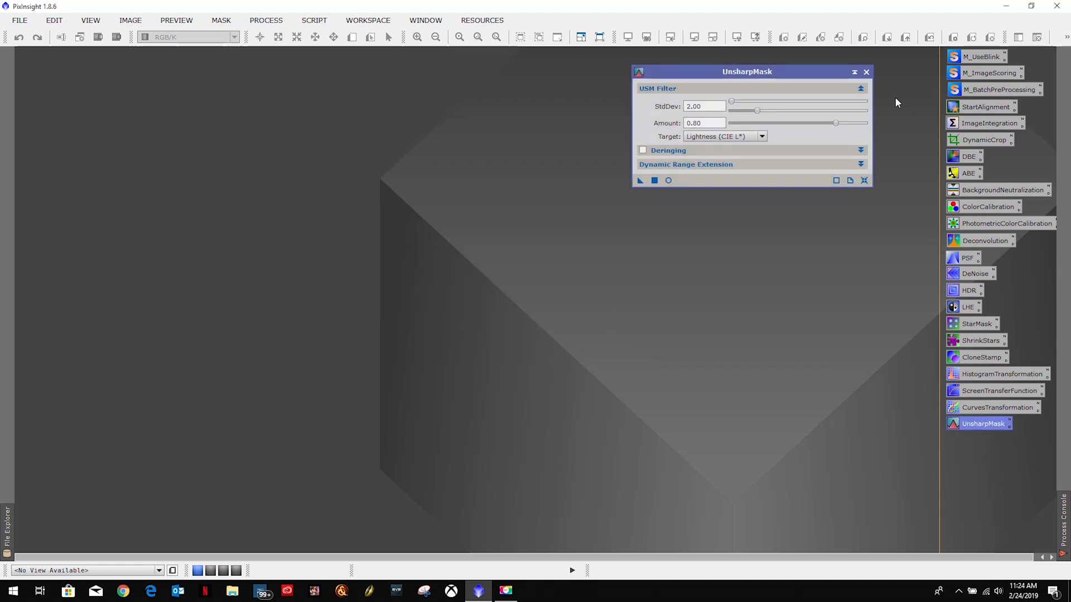
Close UnsharpMask, cancel a process icon save, and align all icons left
left_click(865, 72)
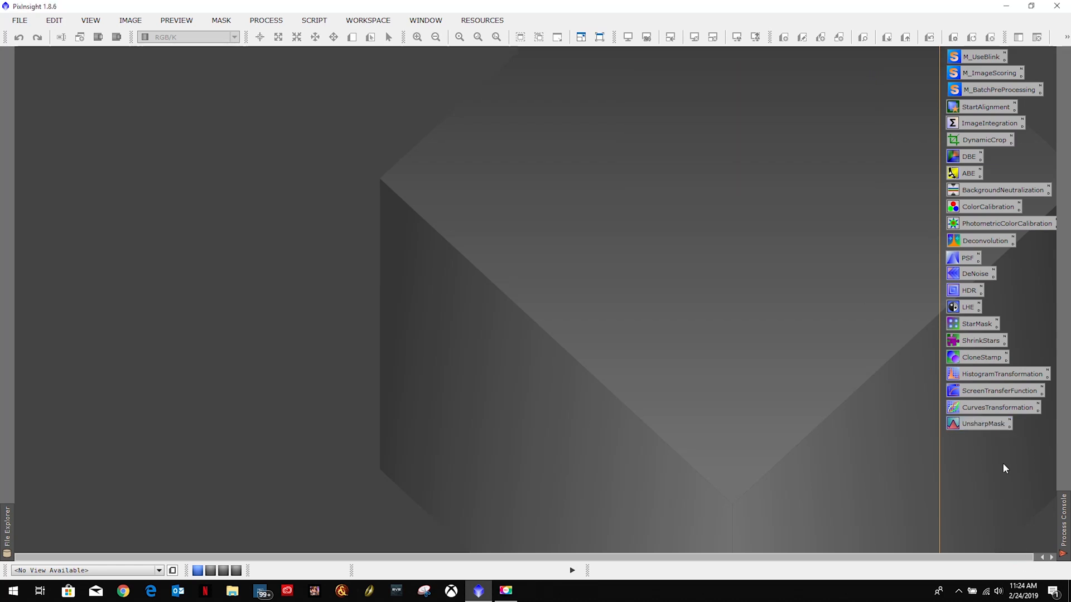
right_click(1001, 374)
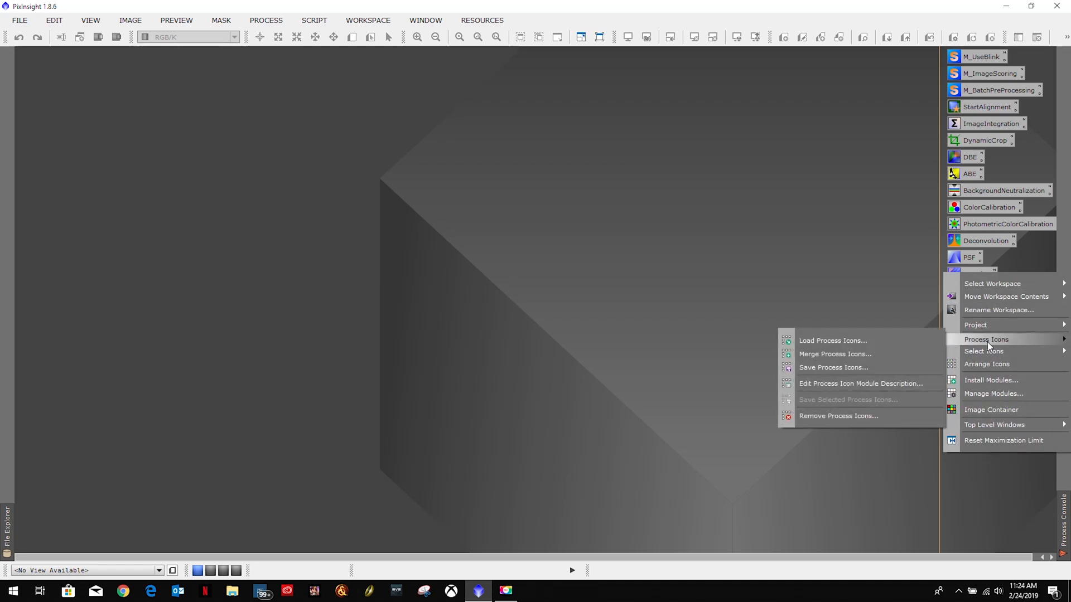
left_click(833, 368)
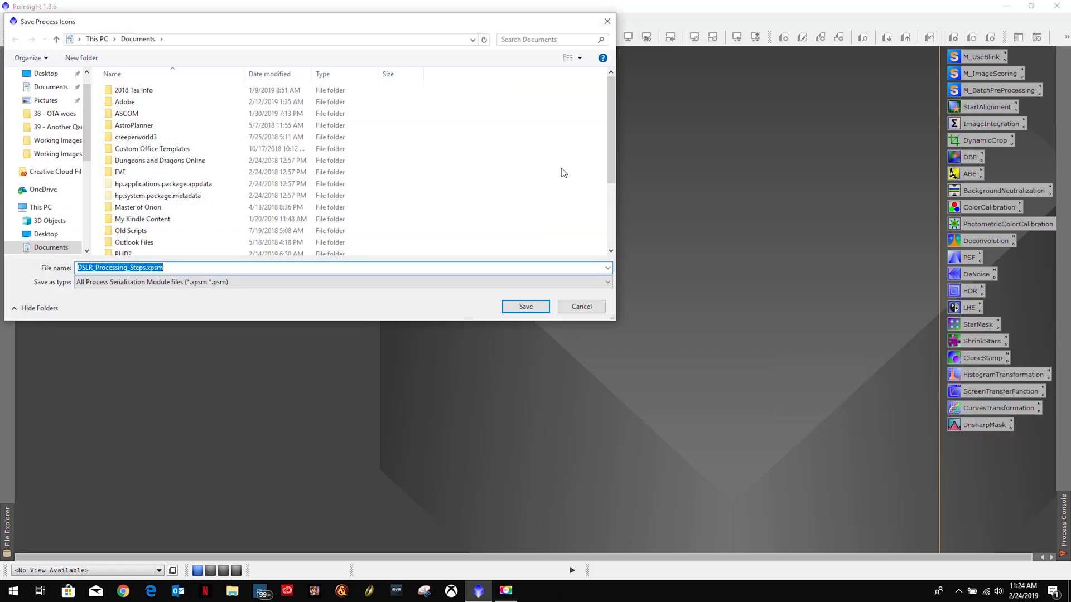
left_click(526, 306)
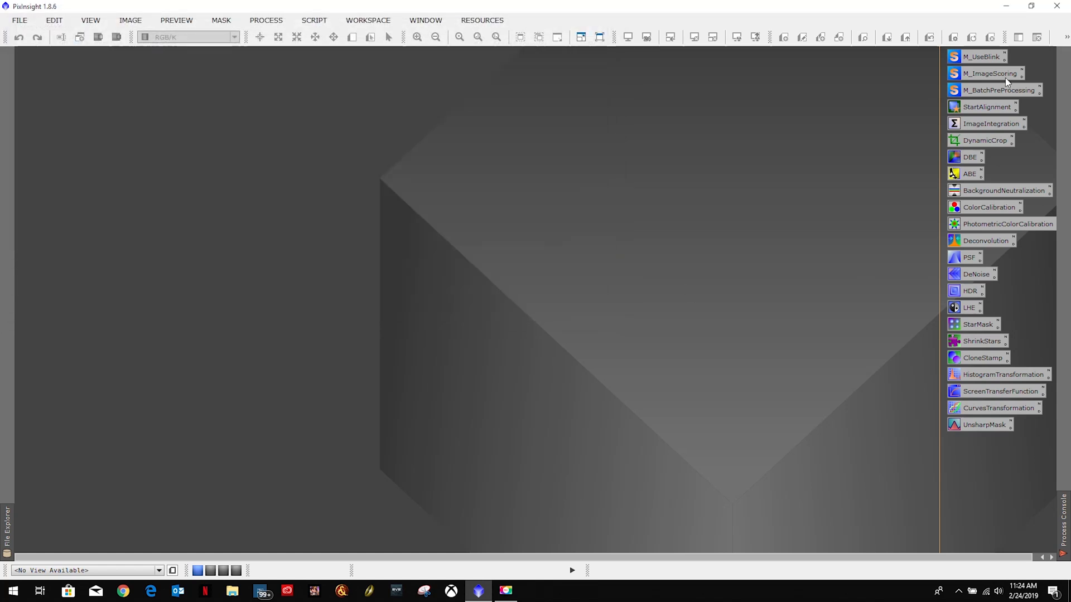
mouse_move(995, 469)
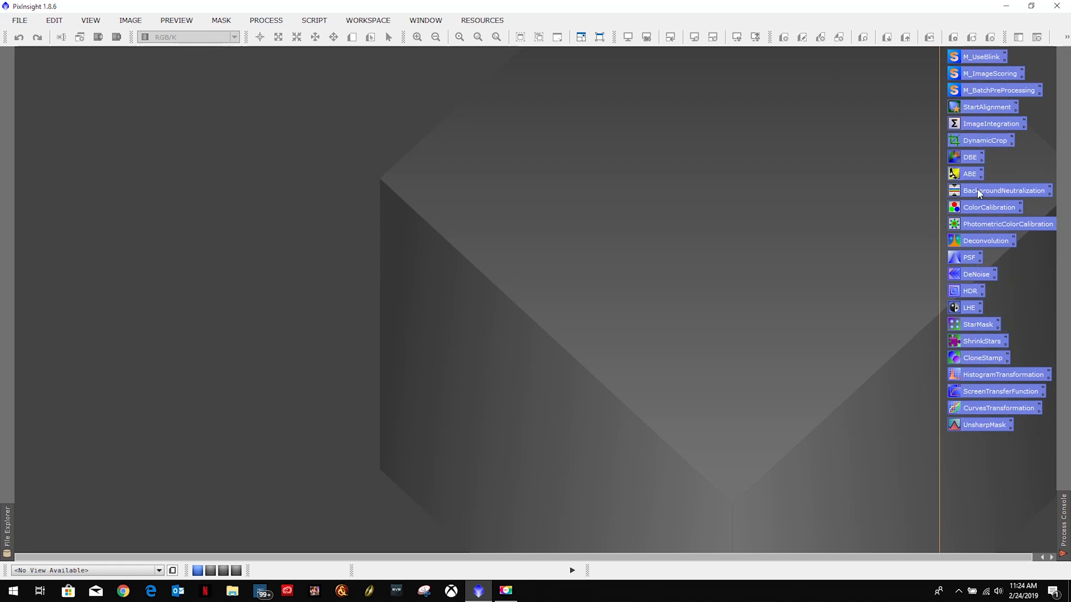
right_click(1002, 191)
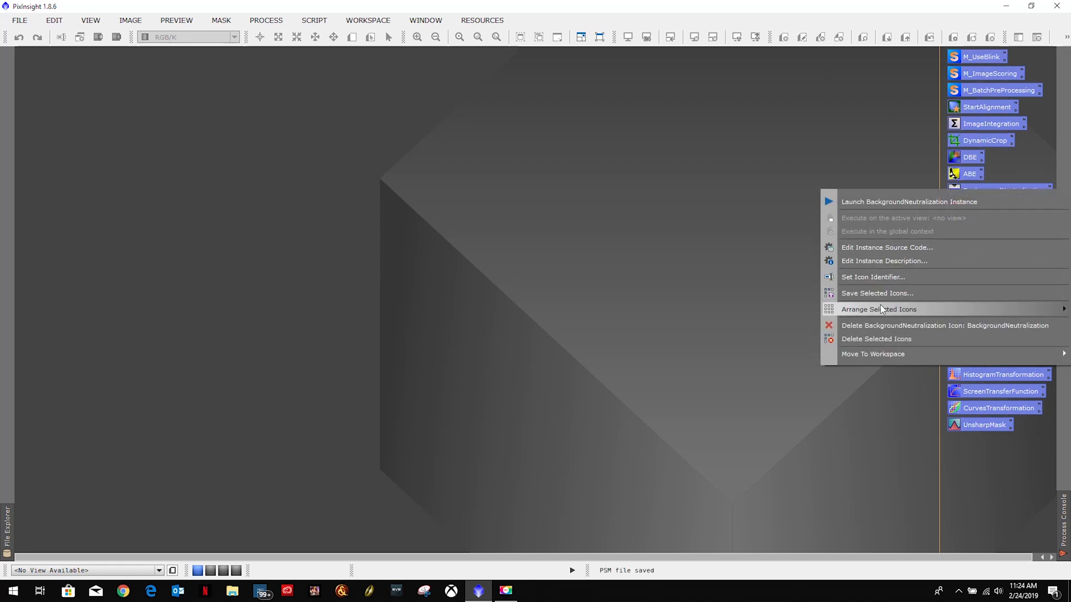
mouse_move(879, 310)
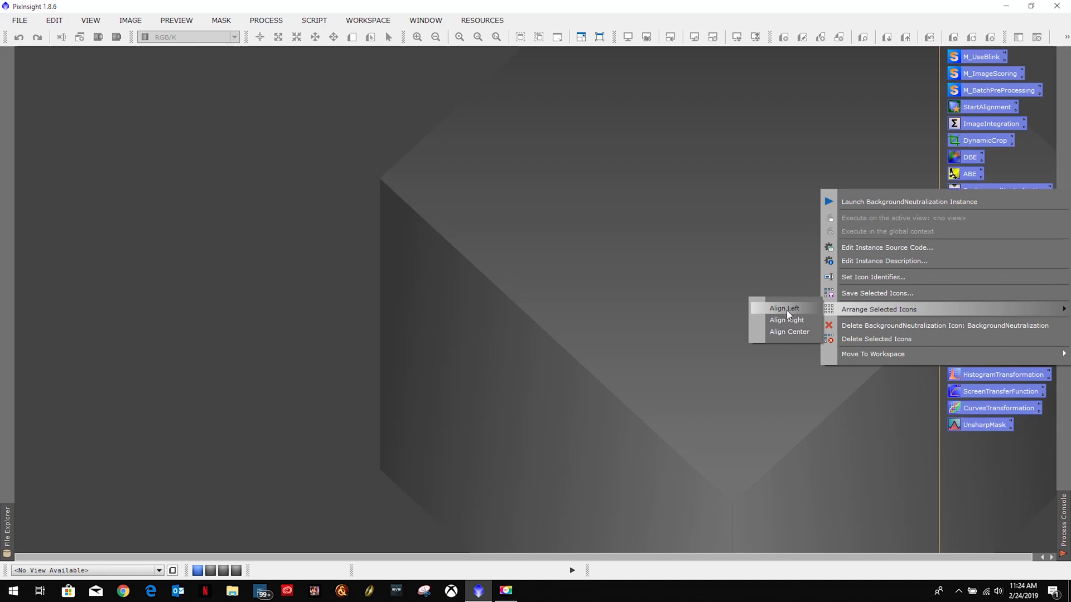
mouse_move(786, 320)
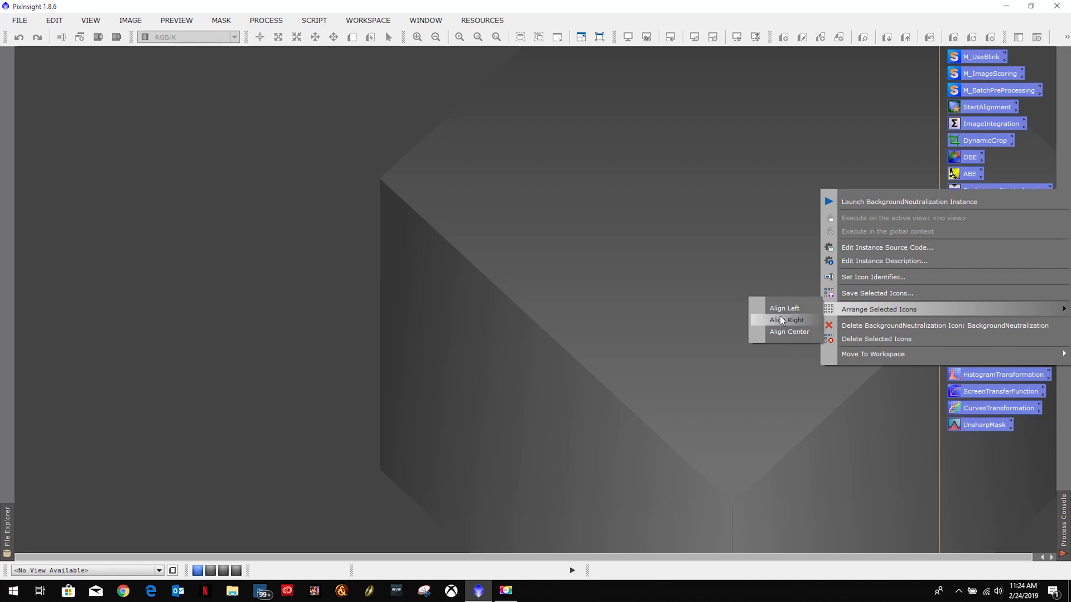
mouse_move(784, 307)
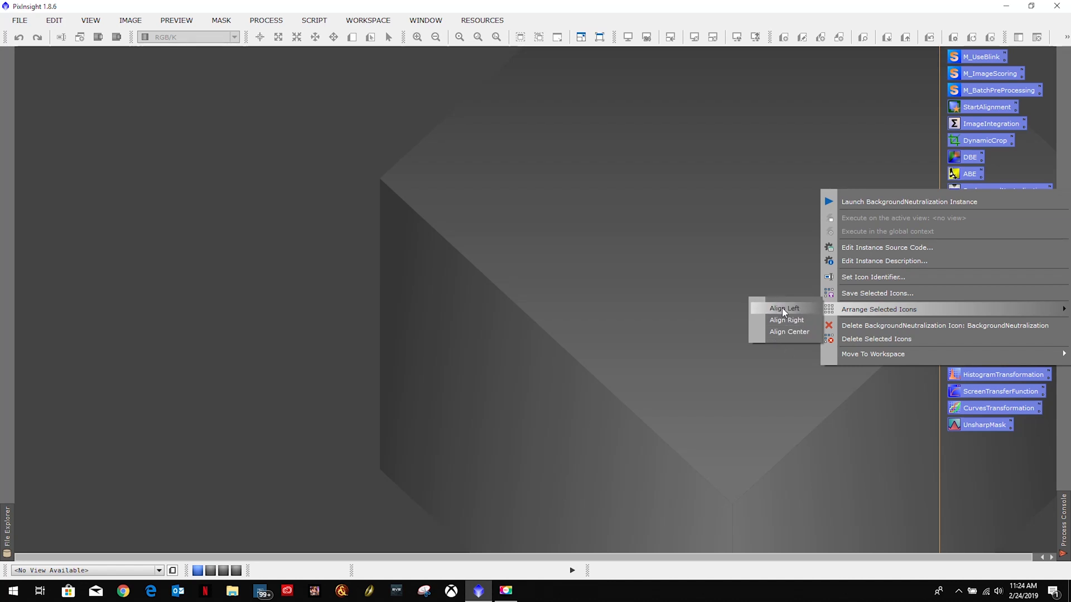
left_click(784, 308)
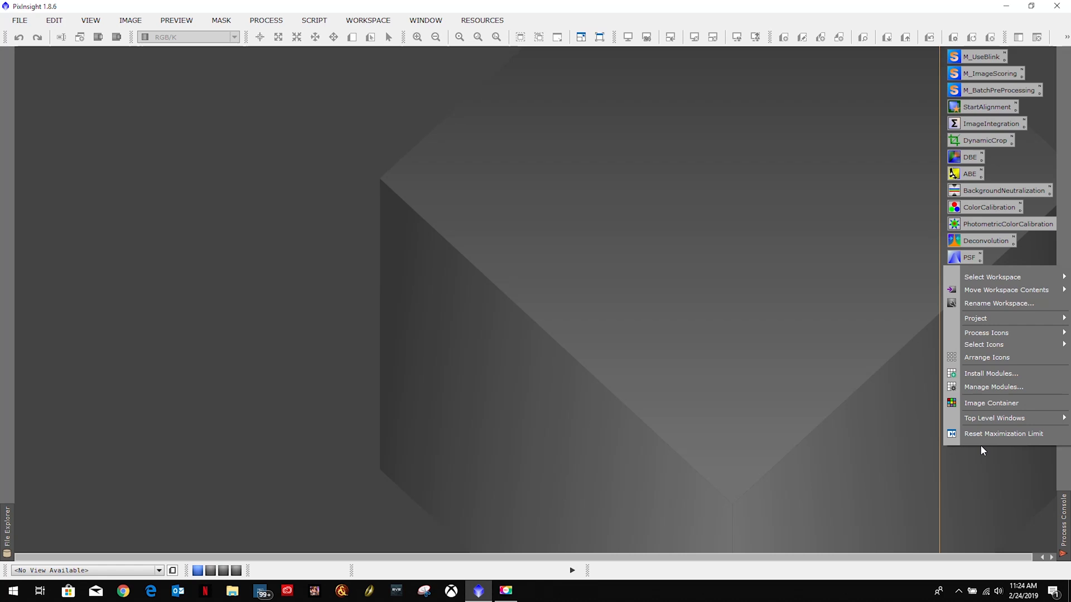
mouse_move(986, 332)
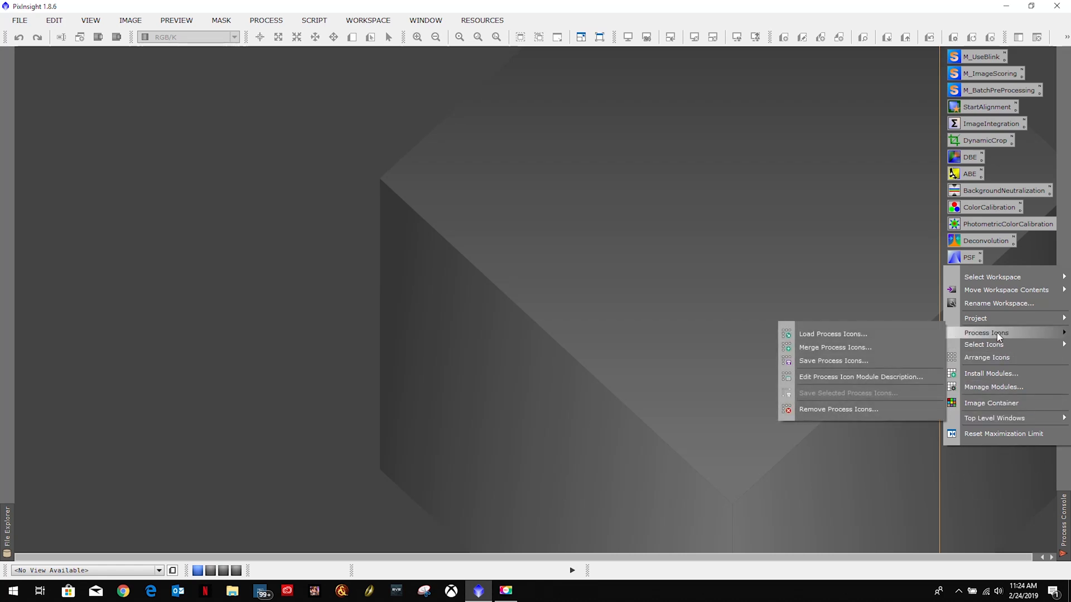
mouse_move(833, 361)
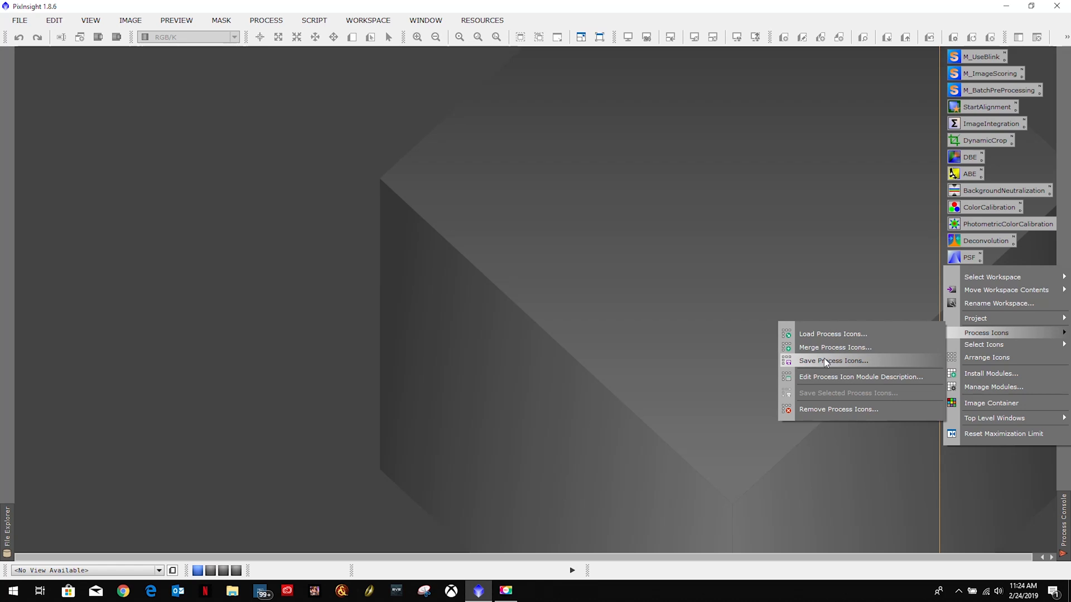
Save the icon column, overwriting DSLR_Processing_Steps.xpsm in Documents
left_click(833, 361)
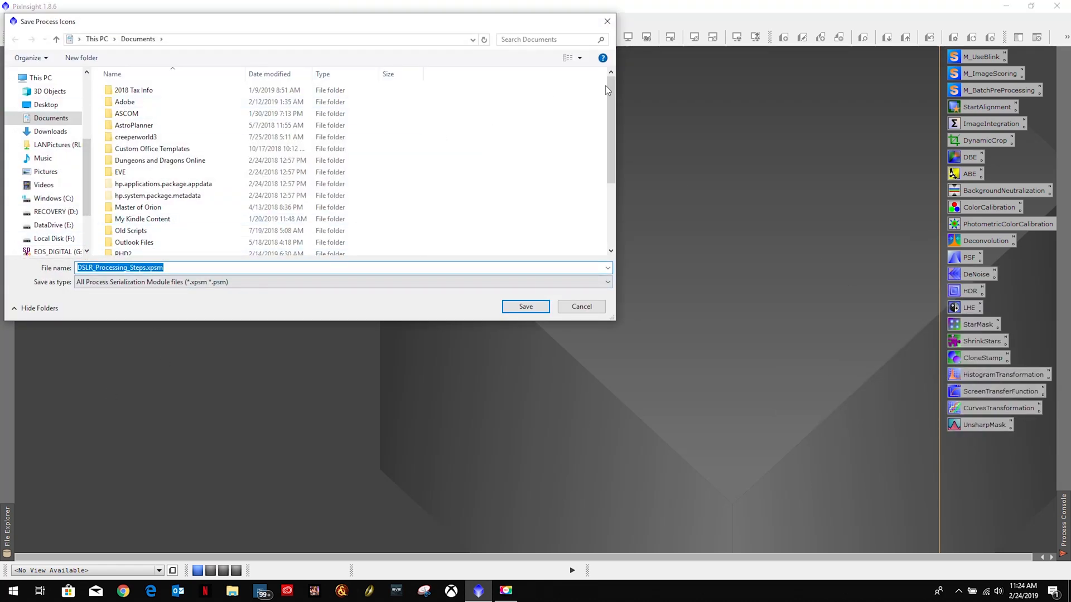
scroll("down", 3)
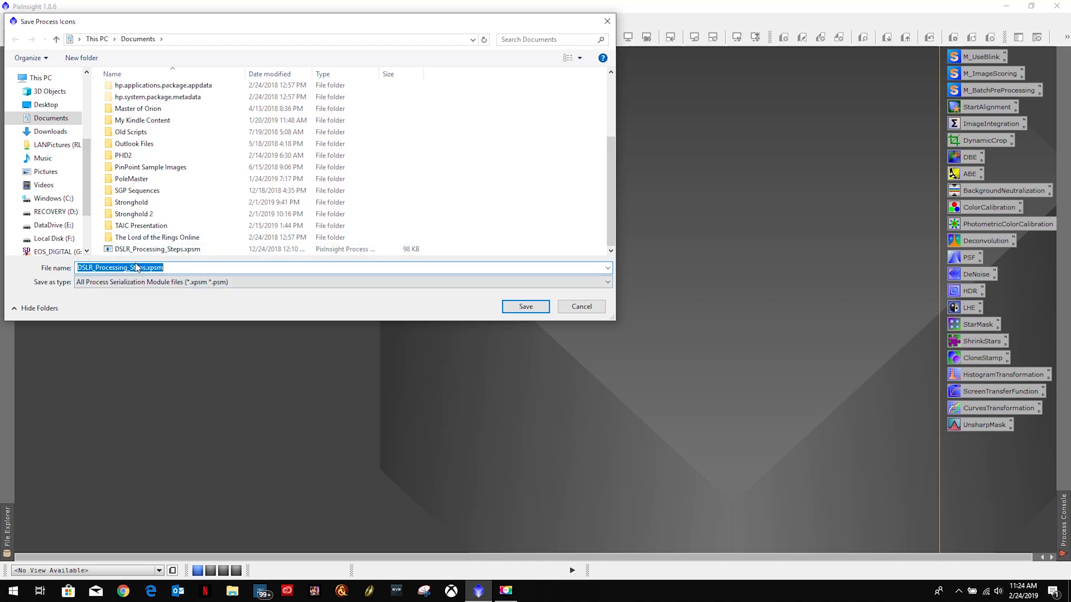
left_click(157, 248)
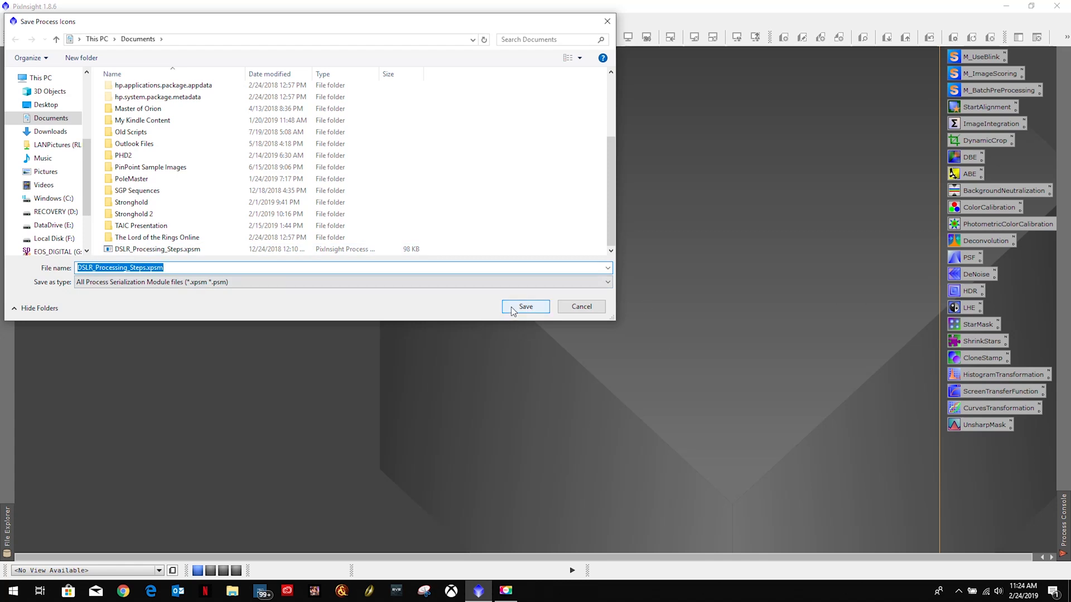
left_click(525, 307)
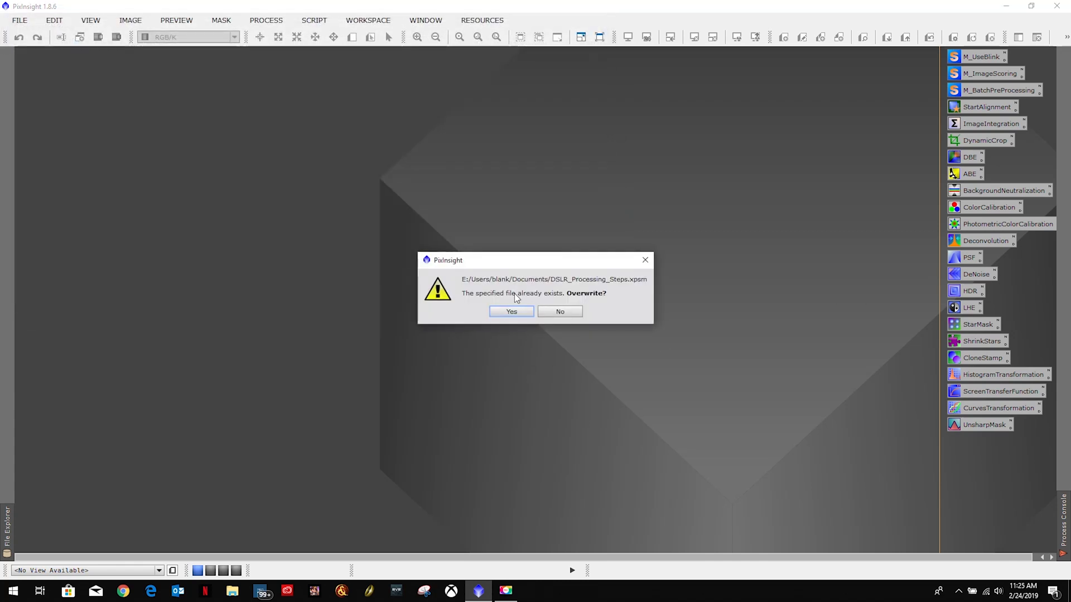
left_click(511, 311)
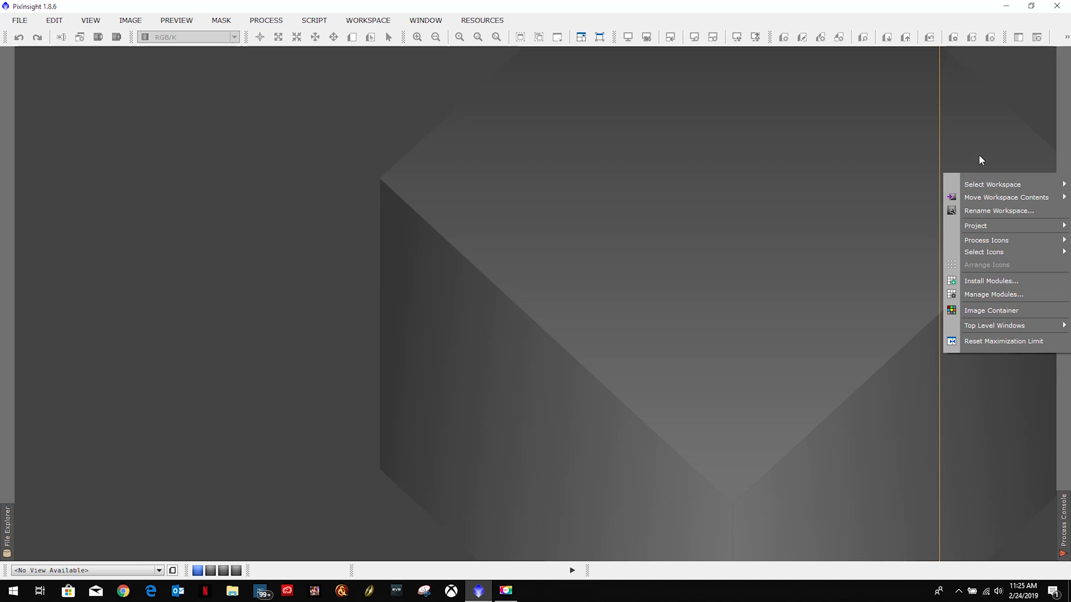
Load DSLR_Processing_Steps.xpsm to restore the process icon column
left_click(606, 206)
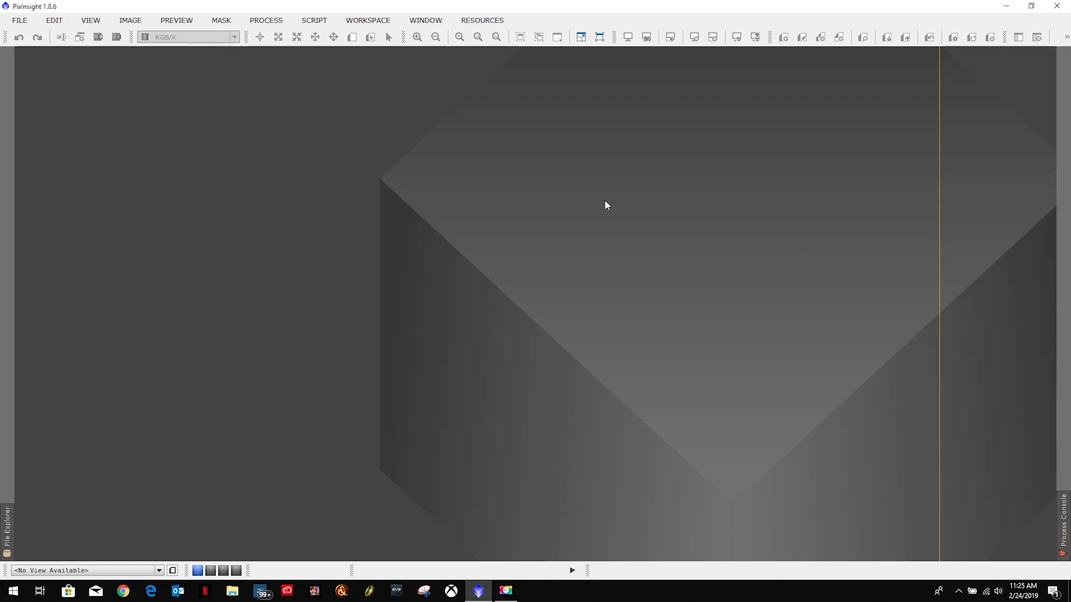
mouse_move(624, 209)
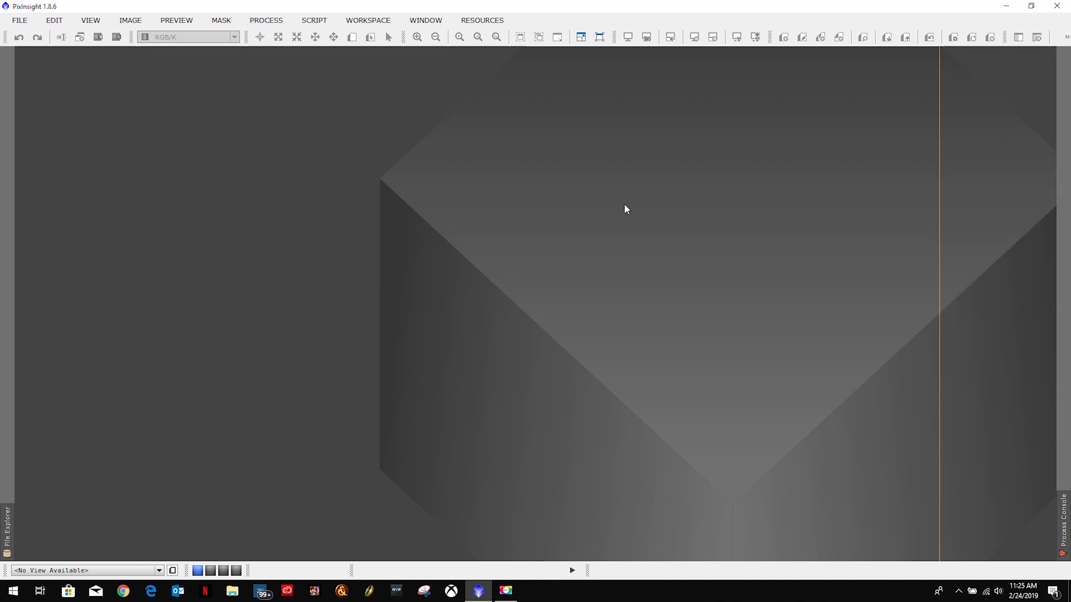
mouse_move(981, 267)
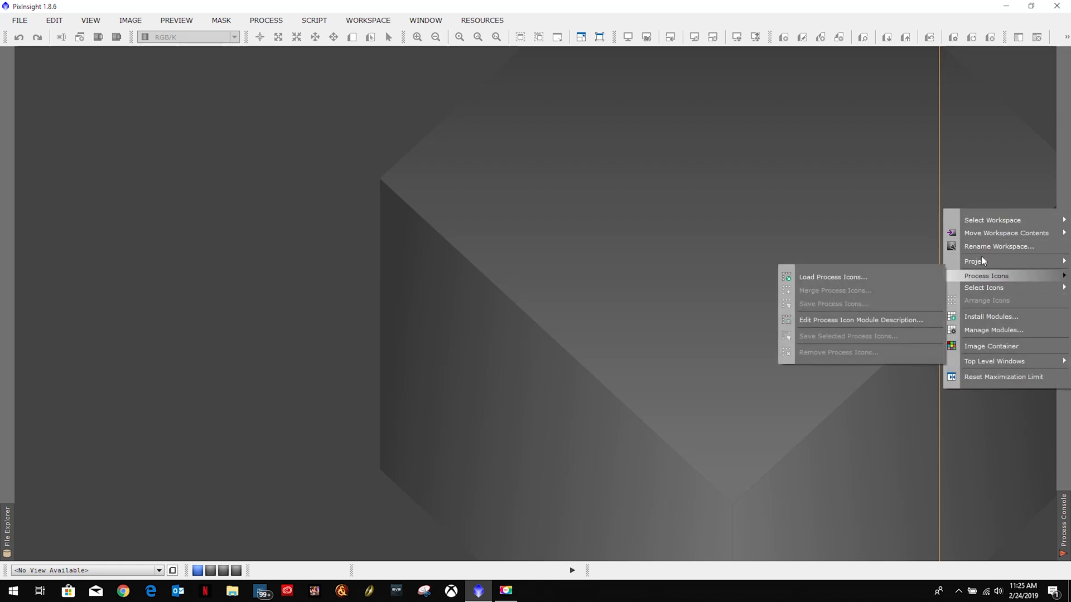
mouse_move(984, 288)
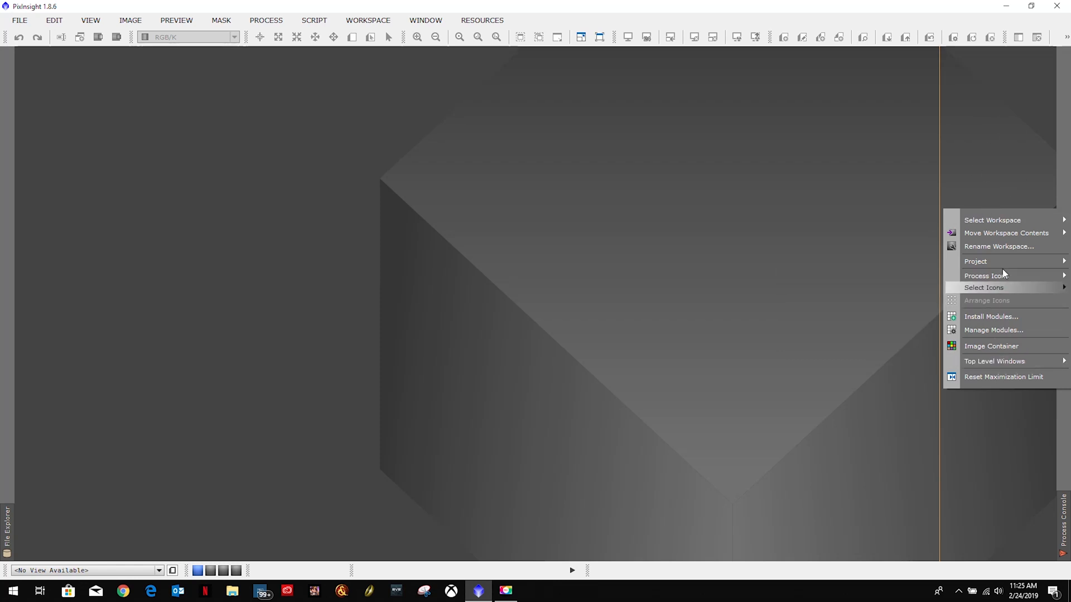
mouse_move(985, 275)
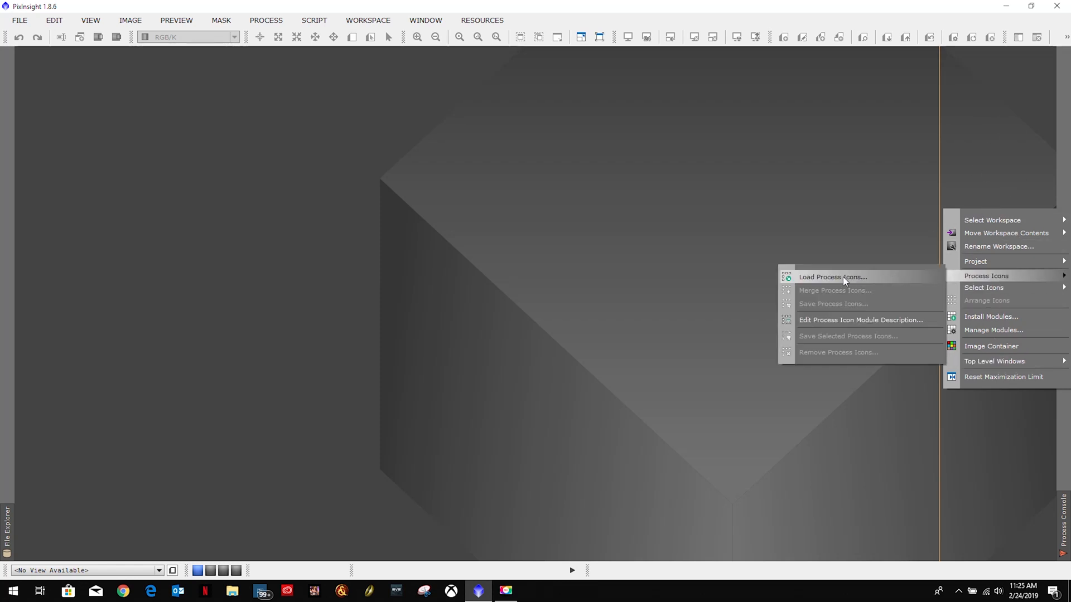
left_click(833, 277)
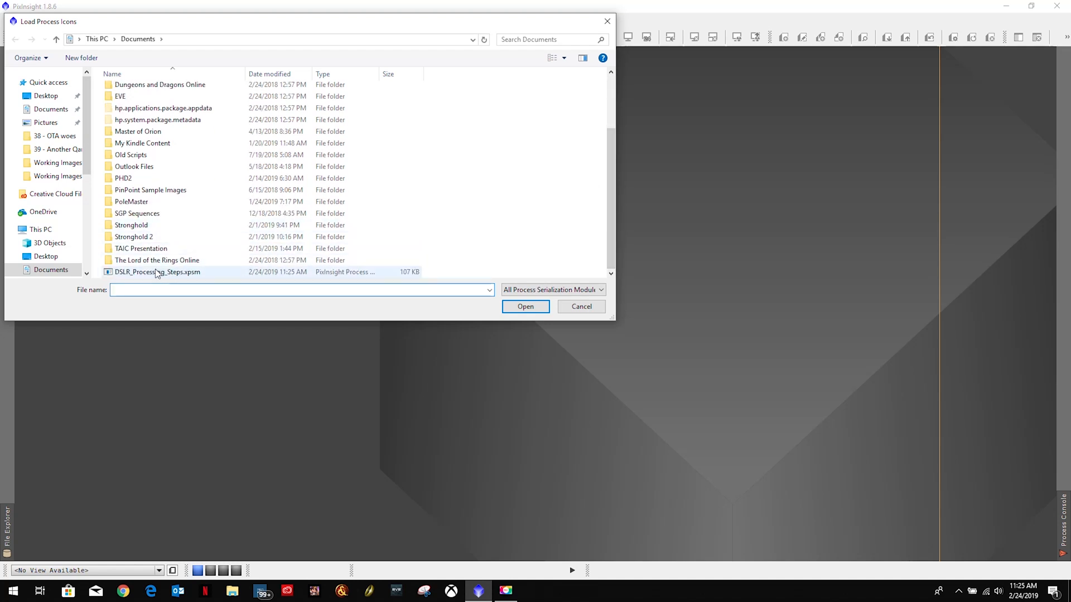
left_click(524, 306)
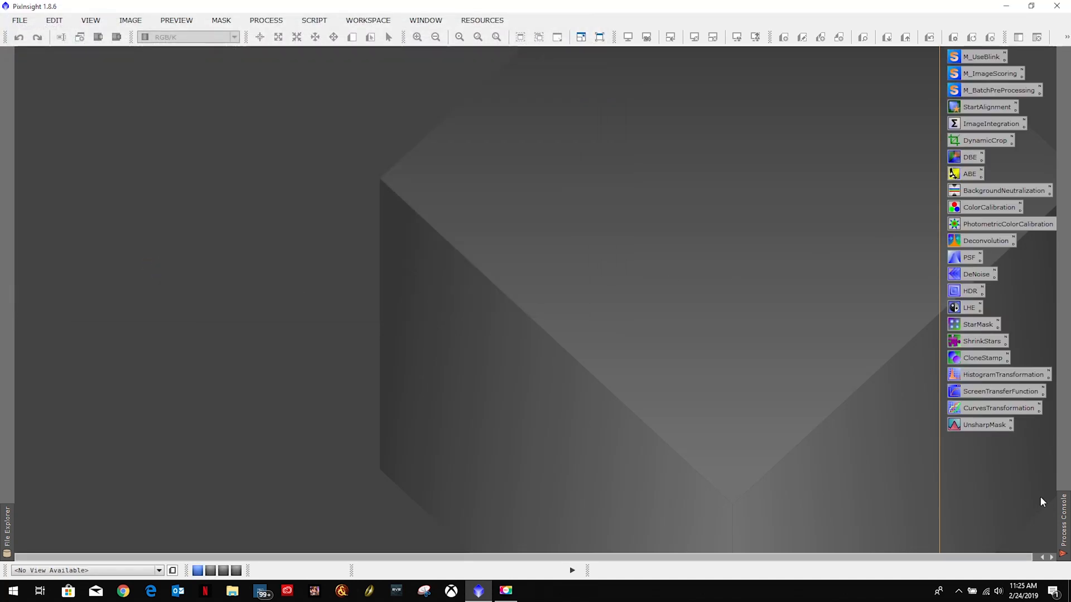
mouse_move(992, 109)
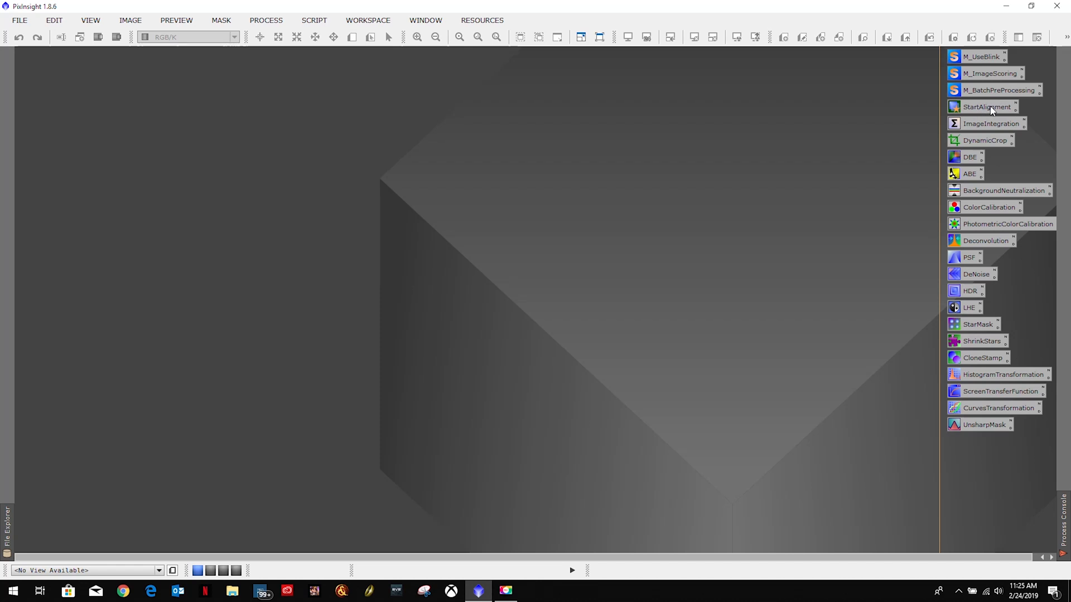
mouse_move(998, 434)
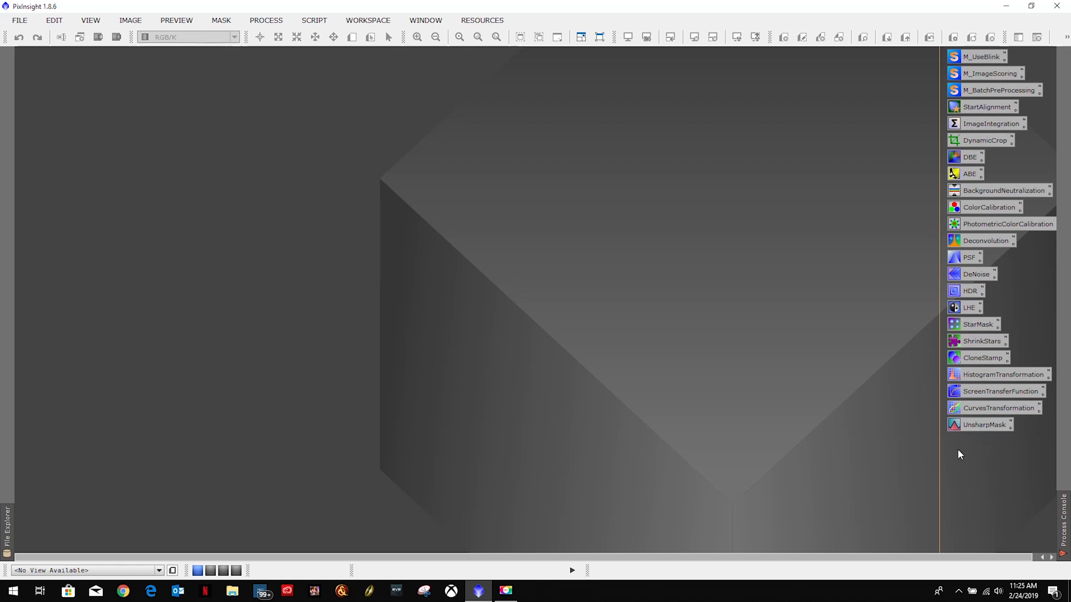
mouse_move(840, 445)
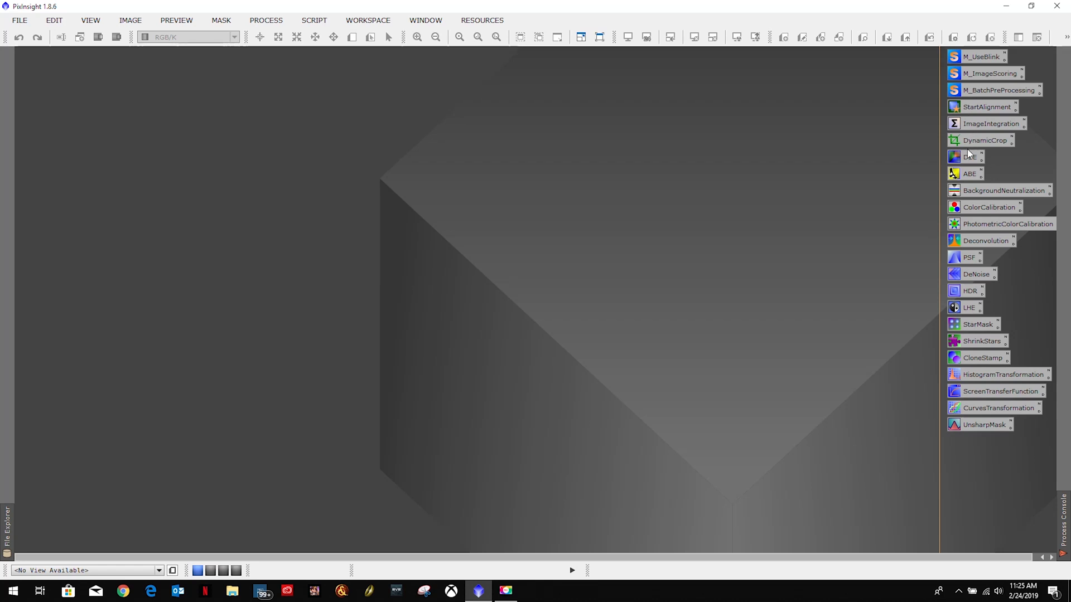
mouse_move(978, 78)
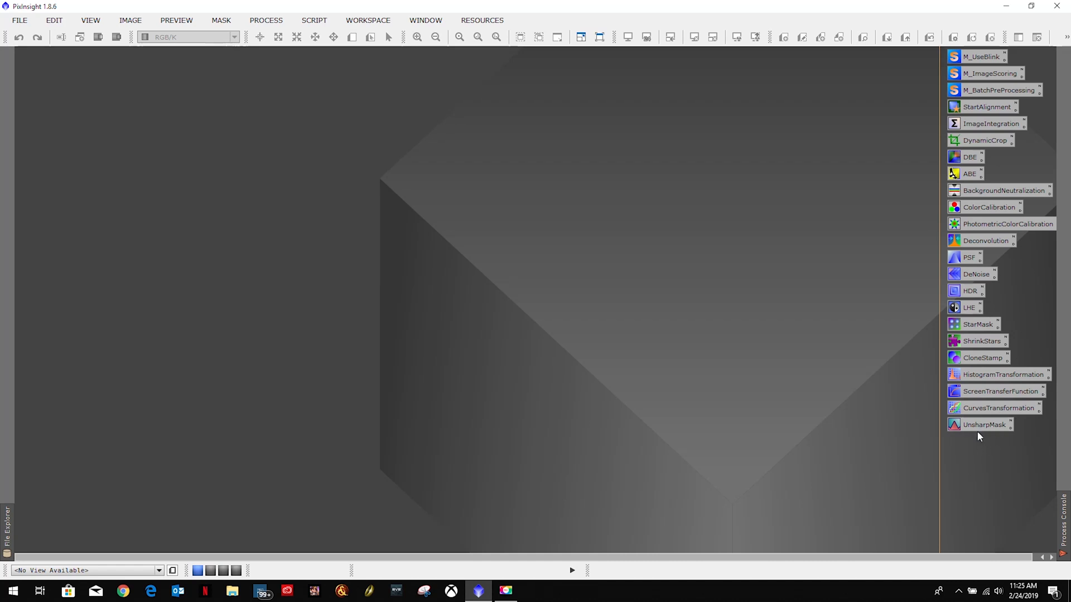
mouse_move(979, 429)
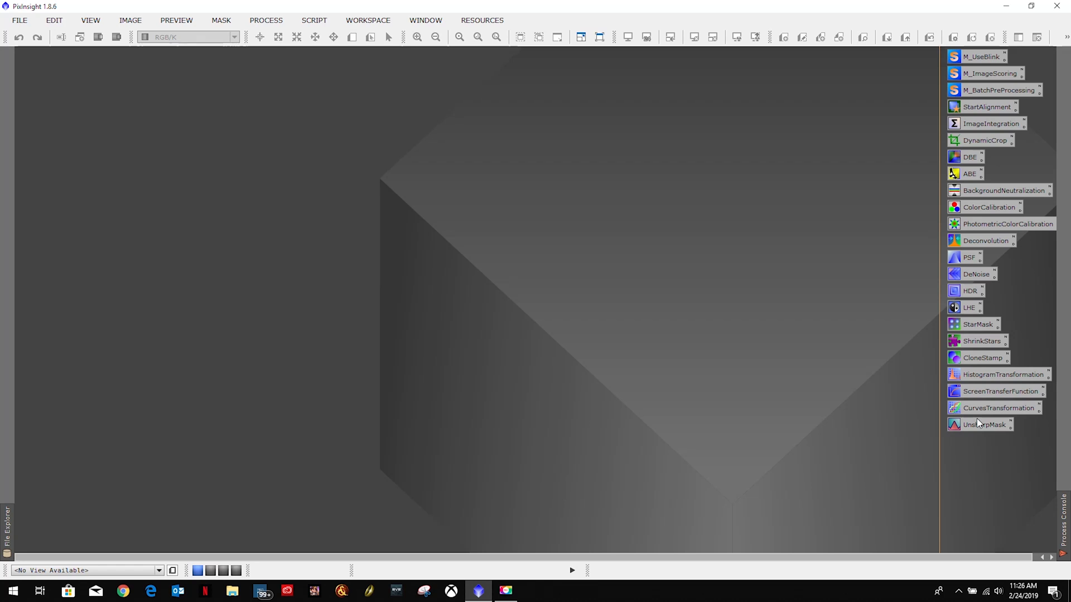
mouse_move(927, 189)
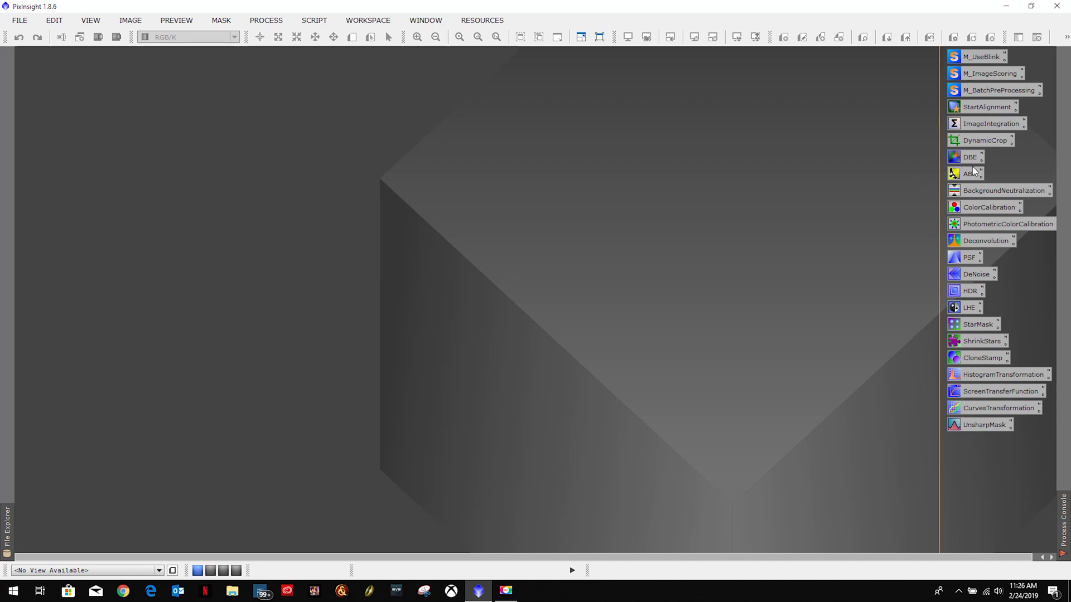
mouse_move(987, 303)
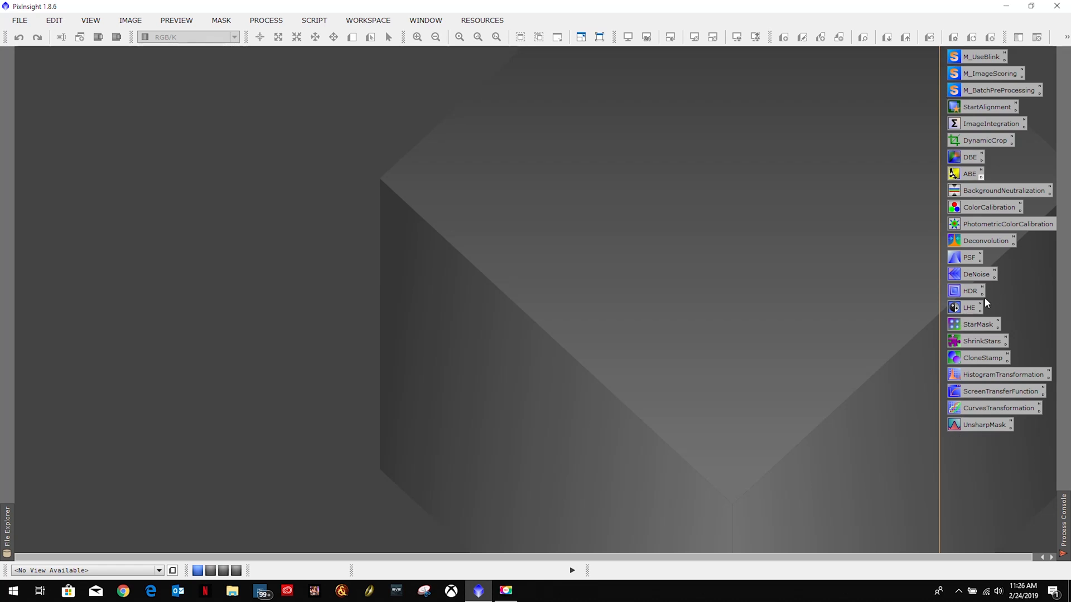
mouse_move(742, 270)
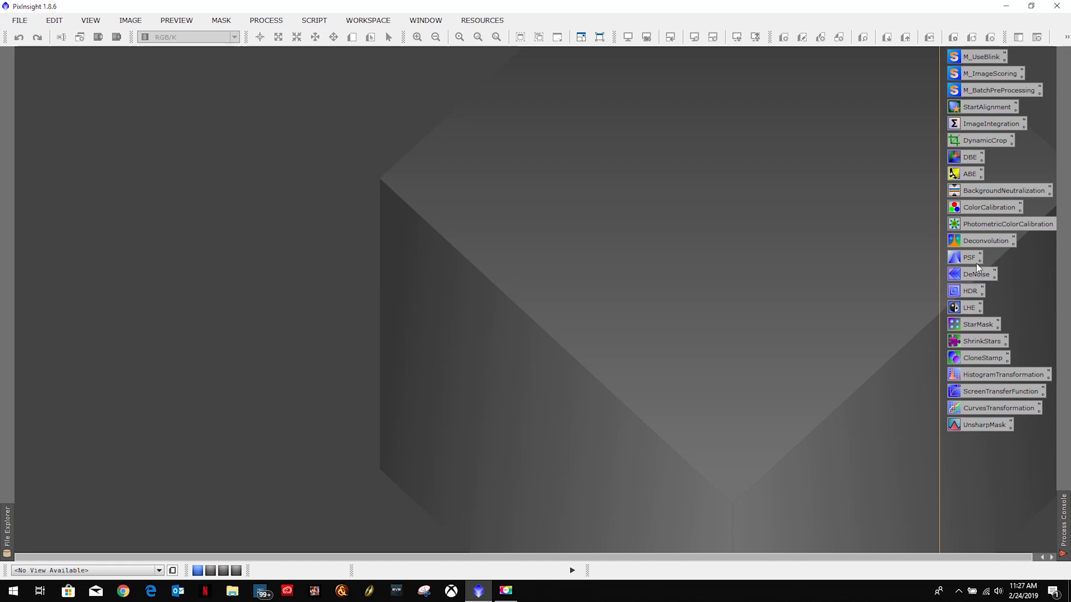
mouse_move(893, 229)
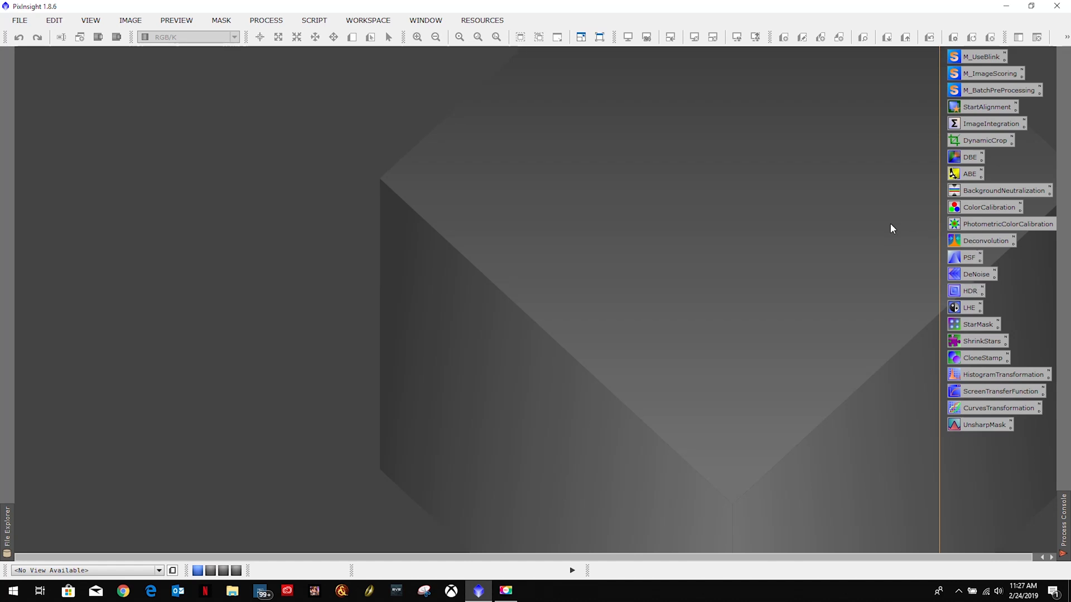
mouse_move(980, 58)
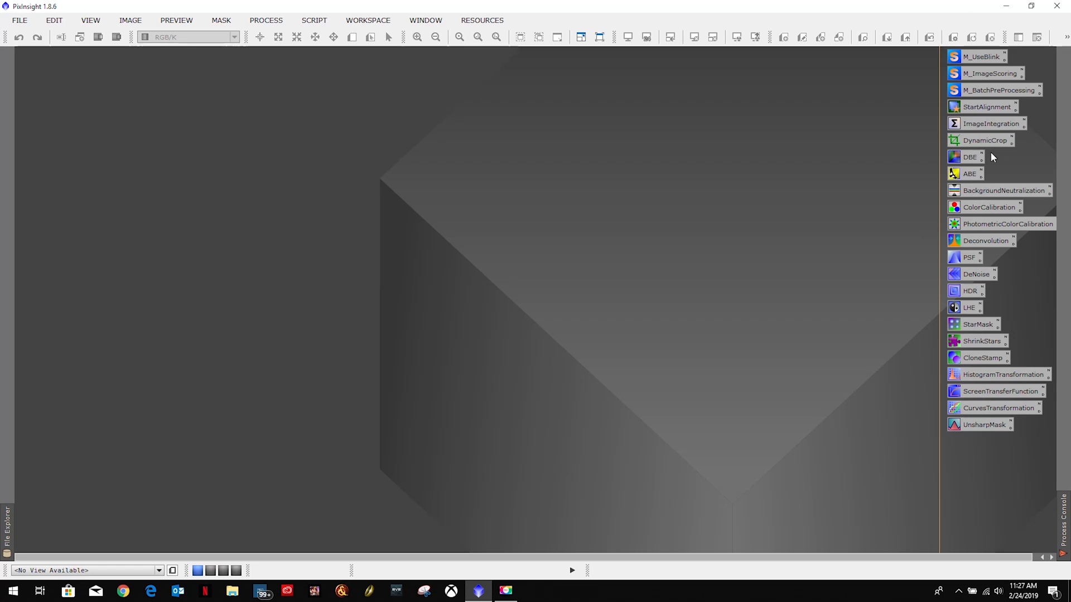
mouse_move(919, 103)
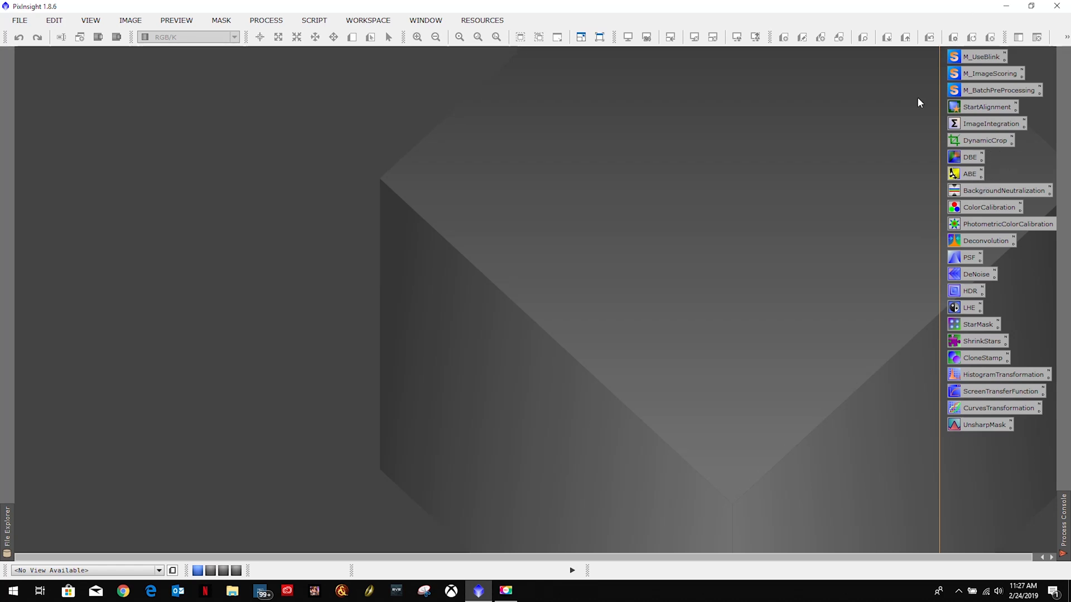
mouse_move(439, 82)
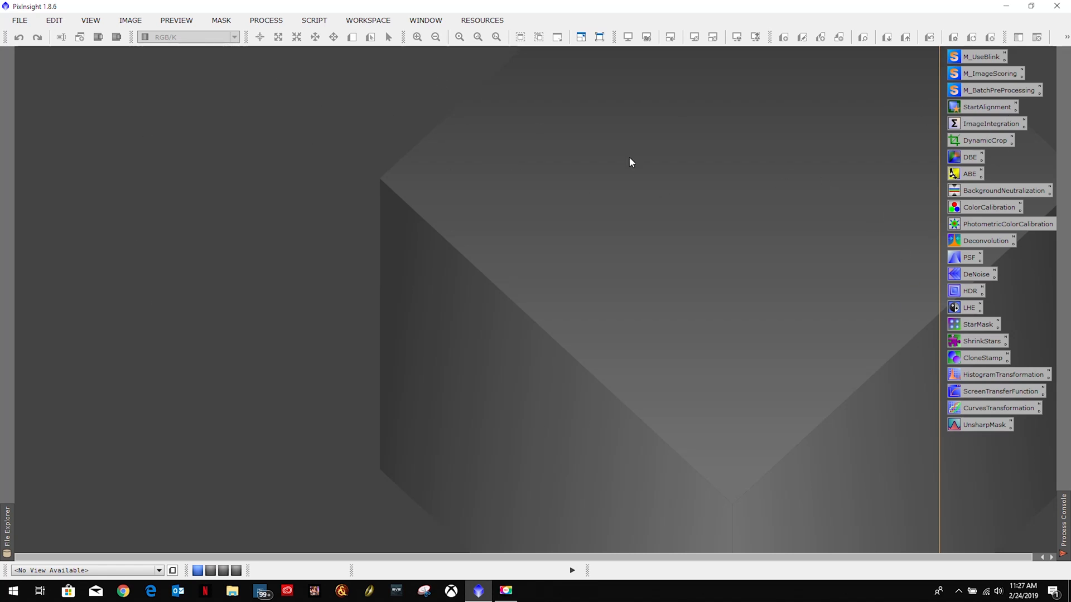
mouse_move(633, 196)
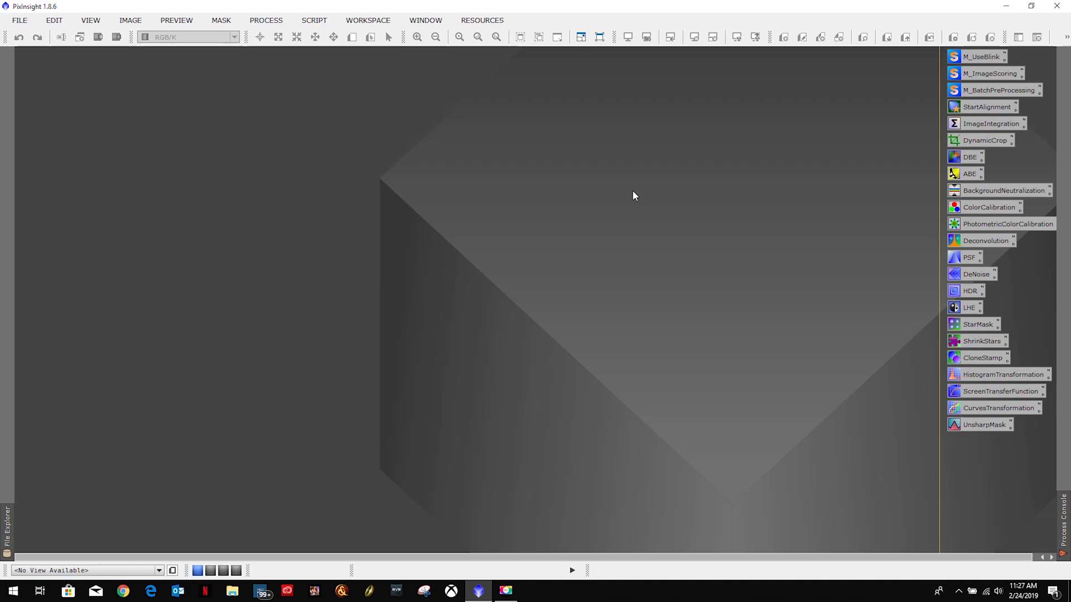
mouse_move(974, 149)
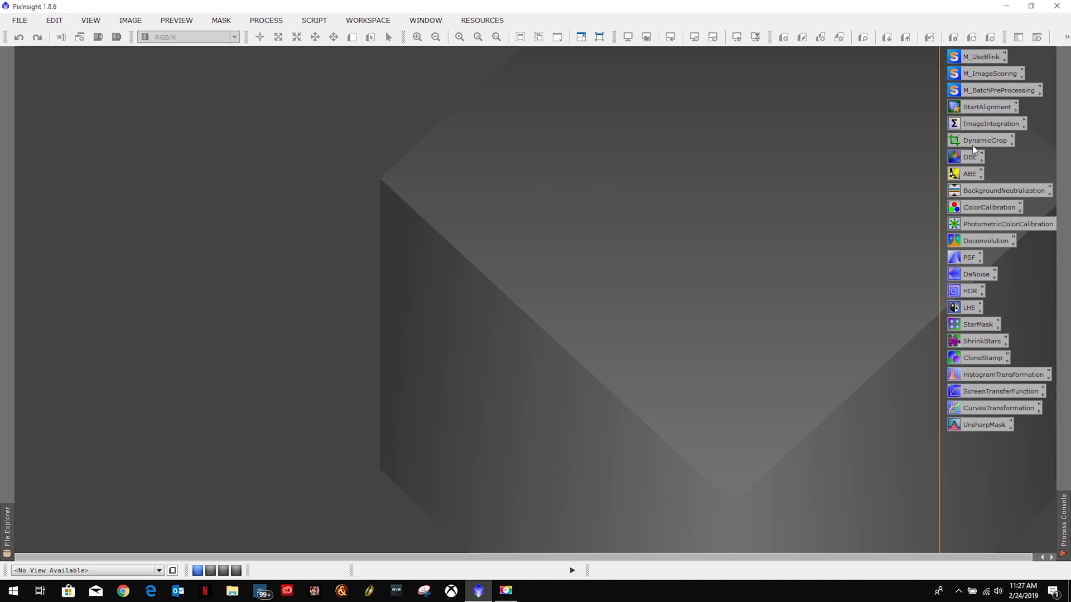
mouse_move(974, 174)
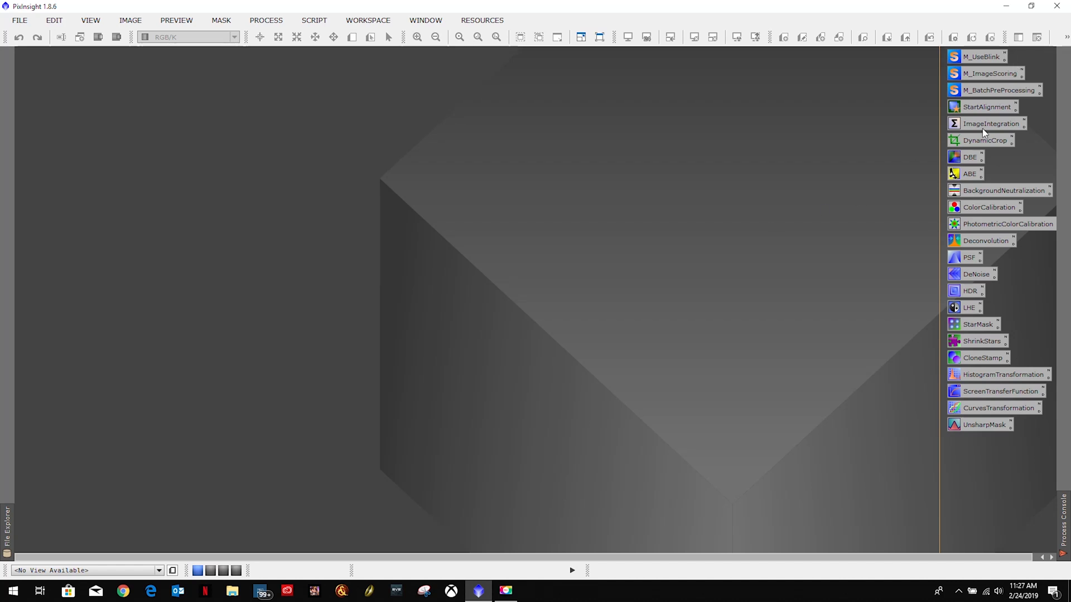
mouse_move(970, 157)
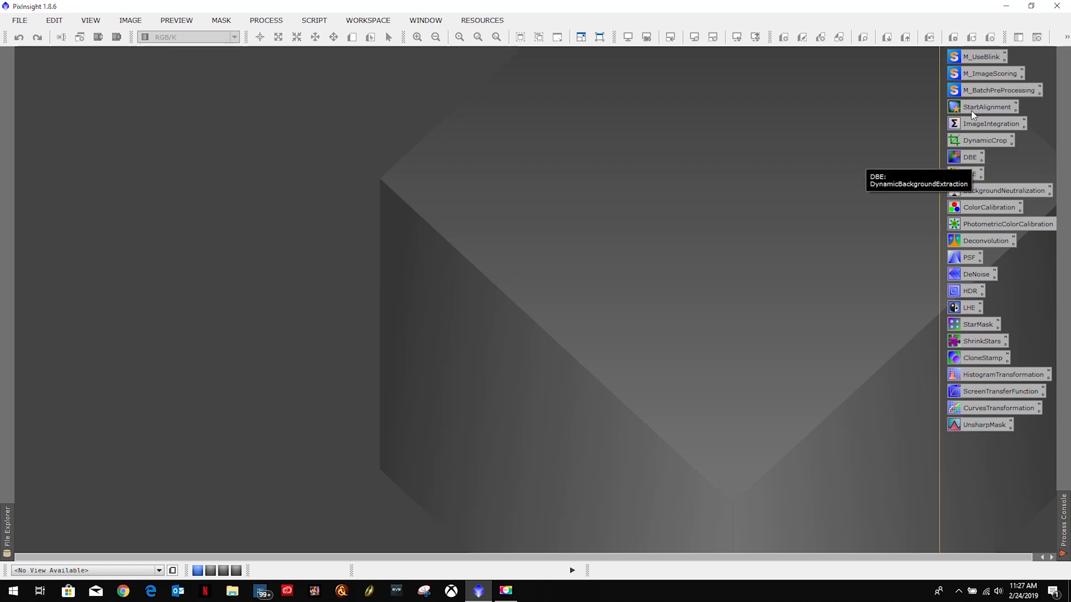
mouse_move(970, 173)
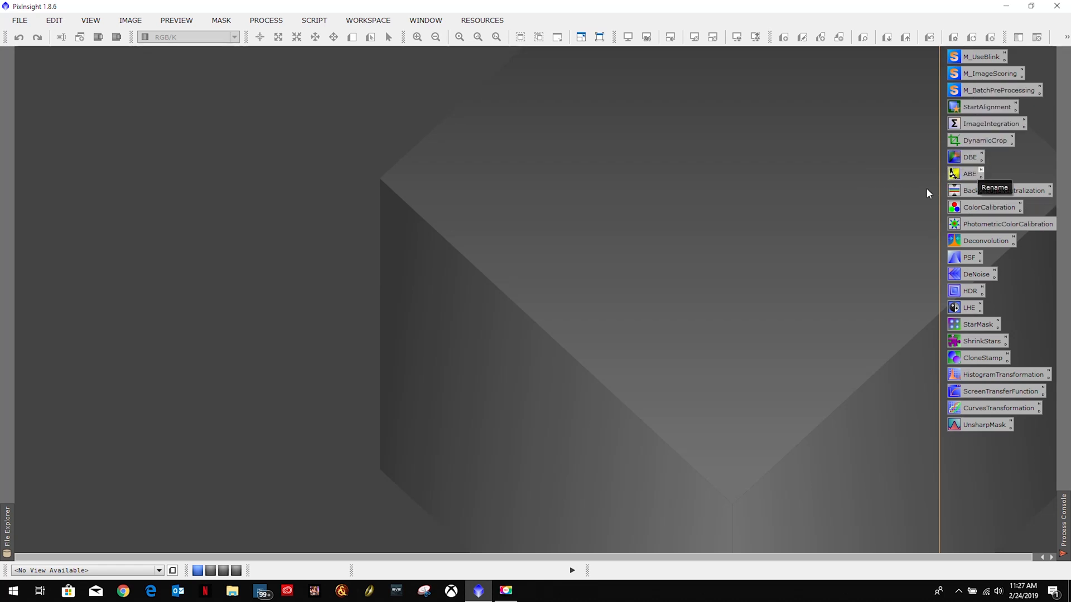
mouse_move(582, 225)
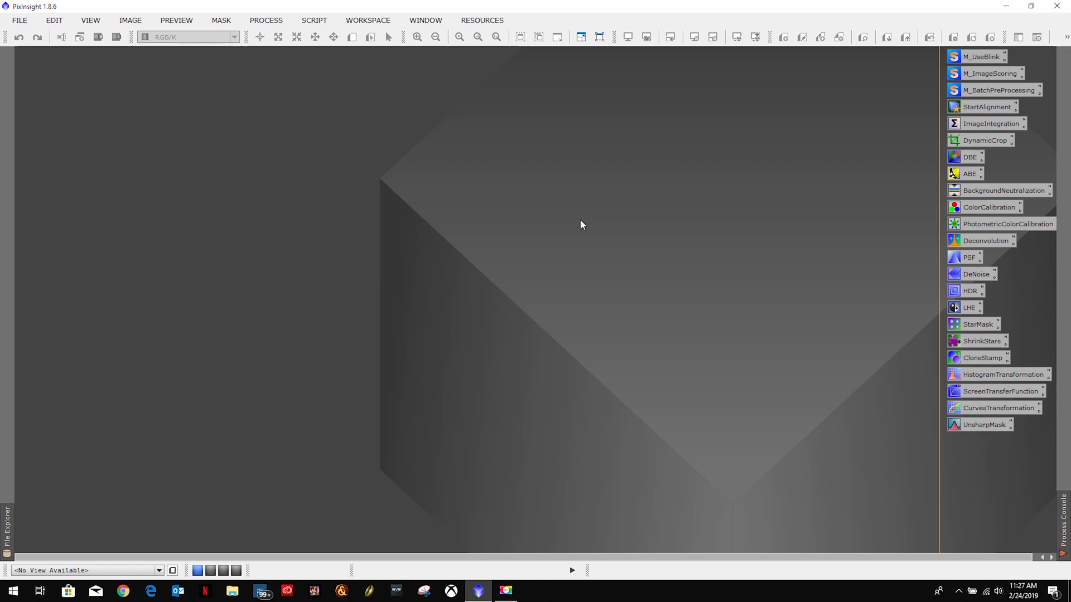
mouse_move(980, 143)
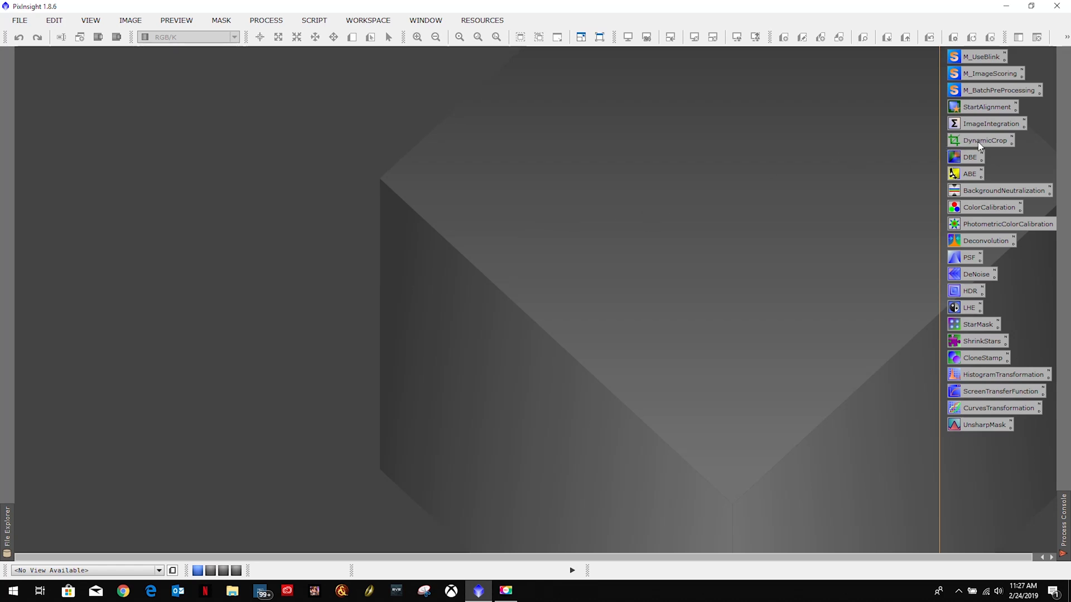
mouse_move(989, 159)
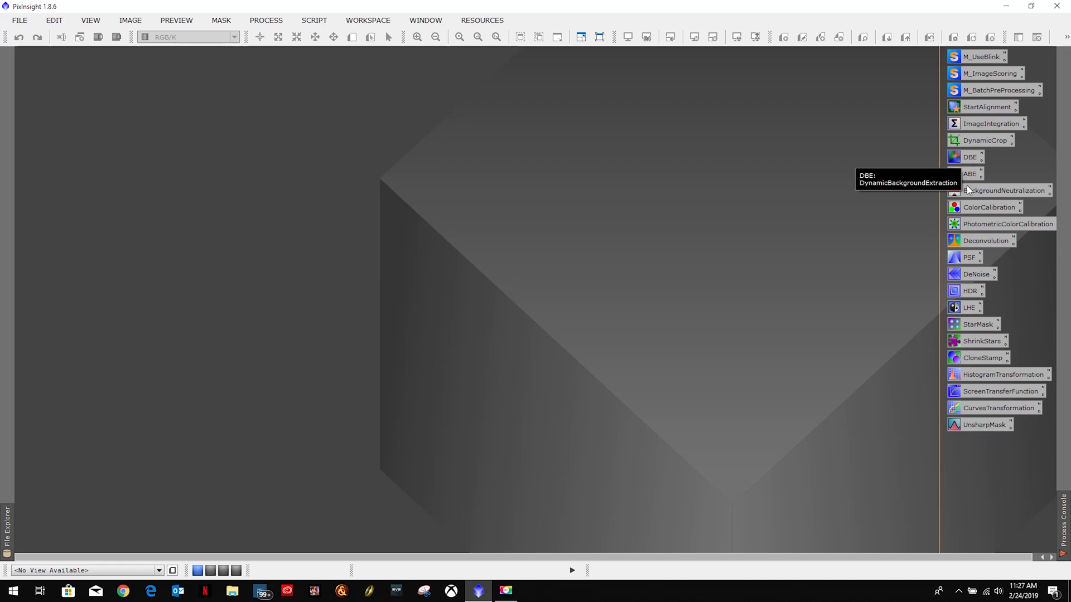
mouse_move(971, 174)
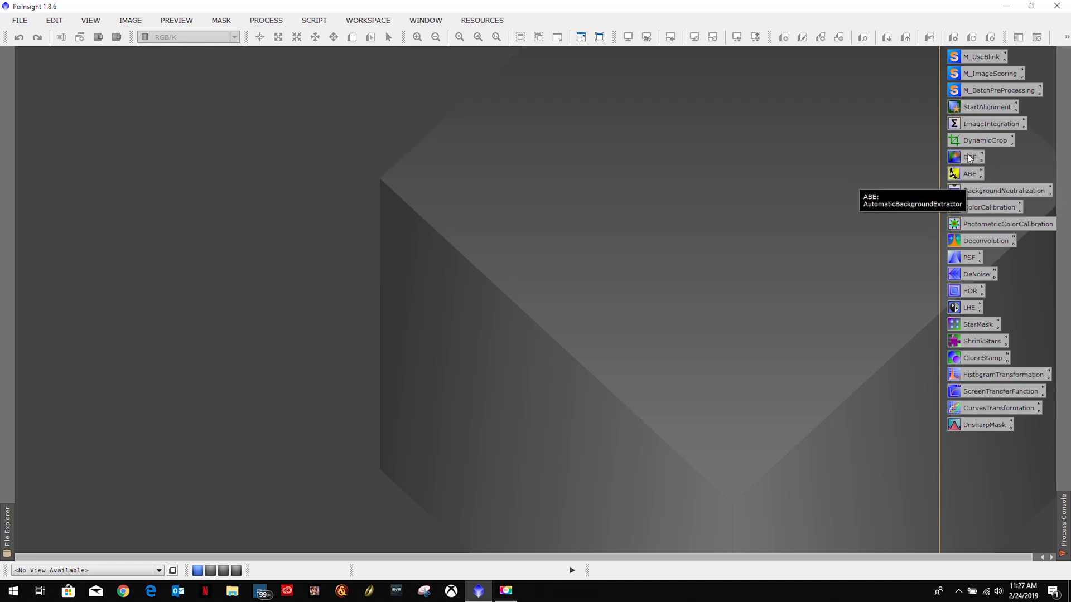
mouse_move(968, 173)
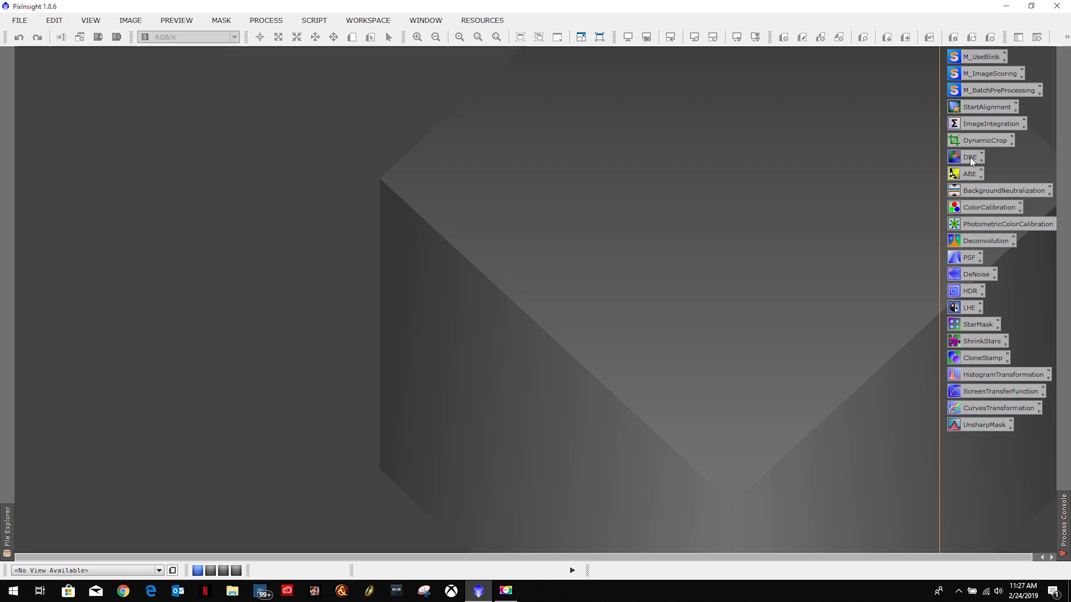
mouse_move(898, 303)
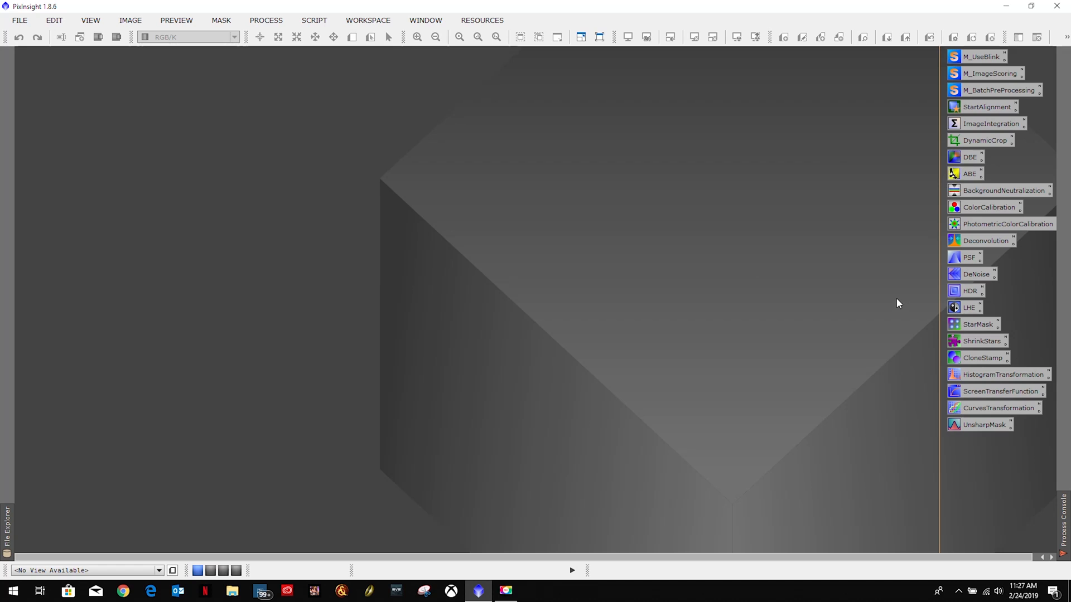
mouse_move(850, 267)
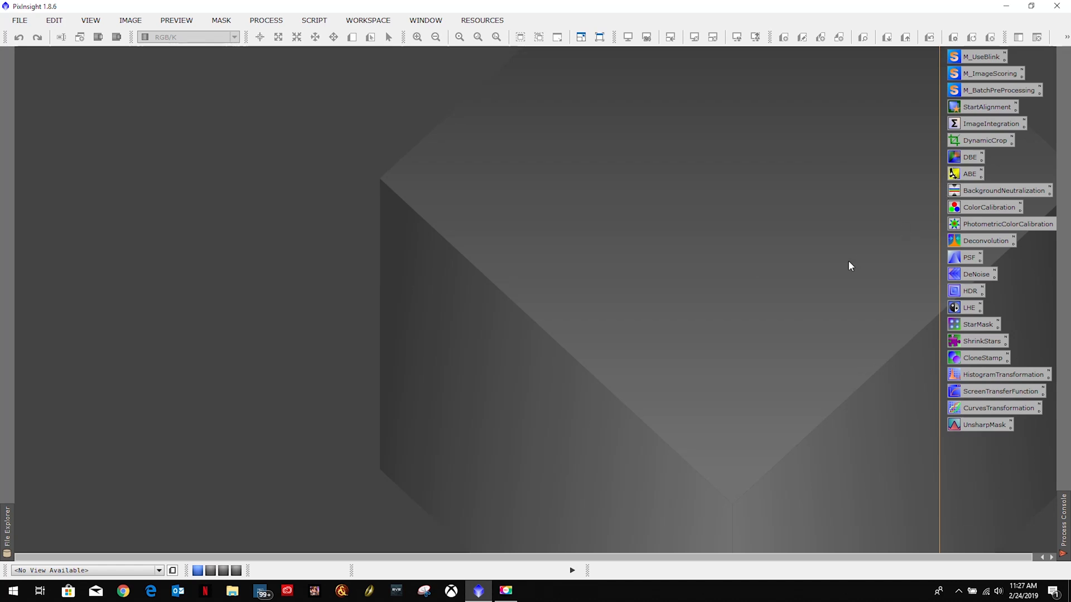
left_click(266, 20)
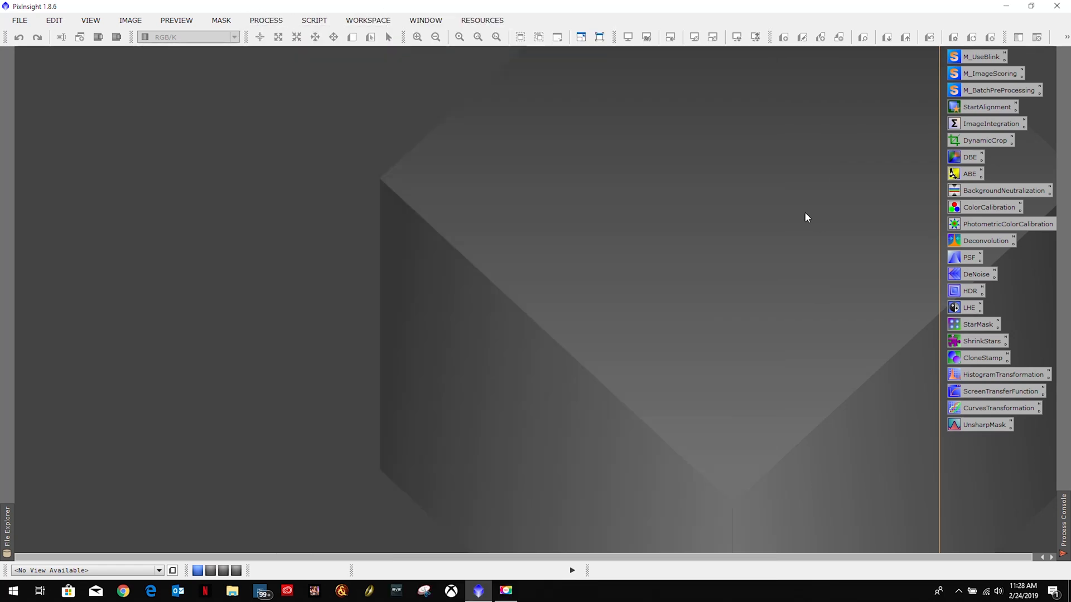
mouse_move(649, 289)
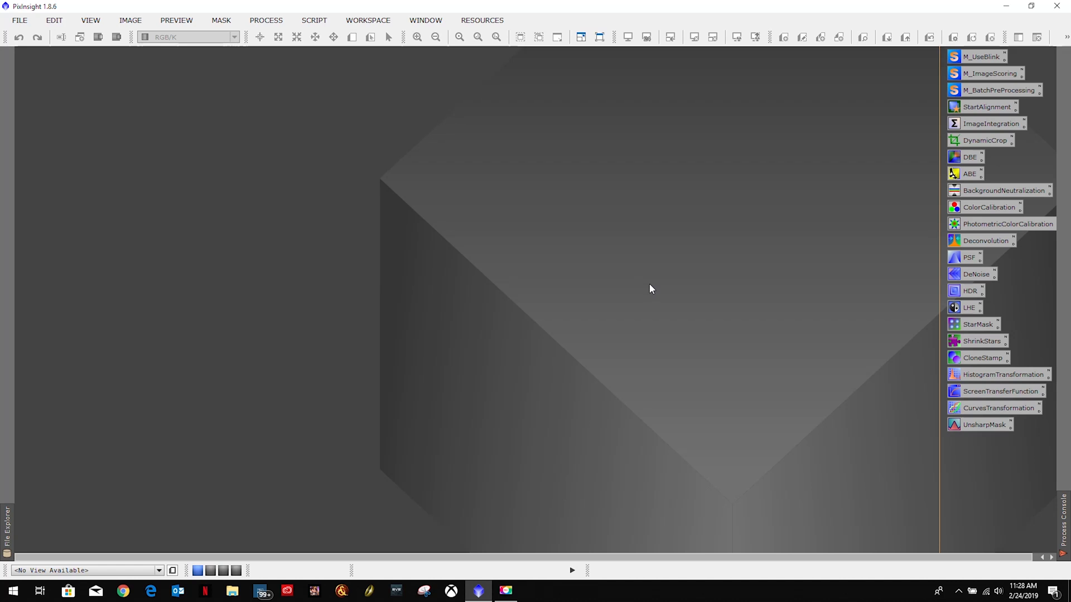
mouse_move(632, 301)
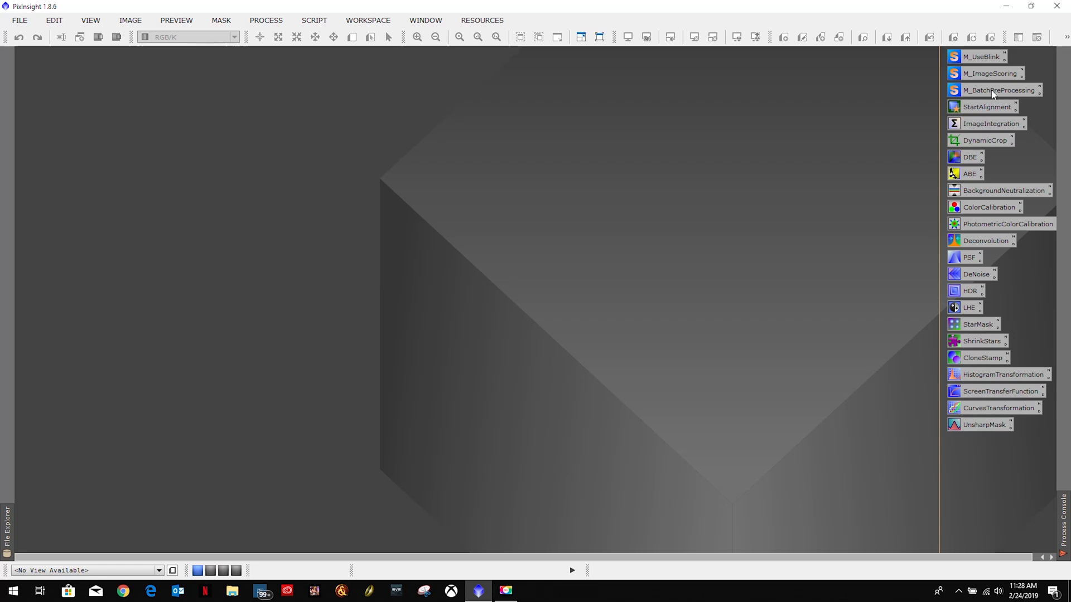
mouse_move(986, 107)
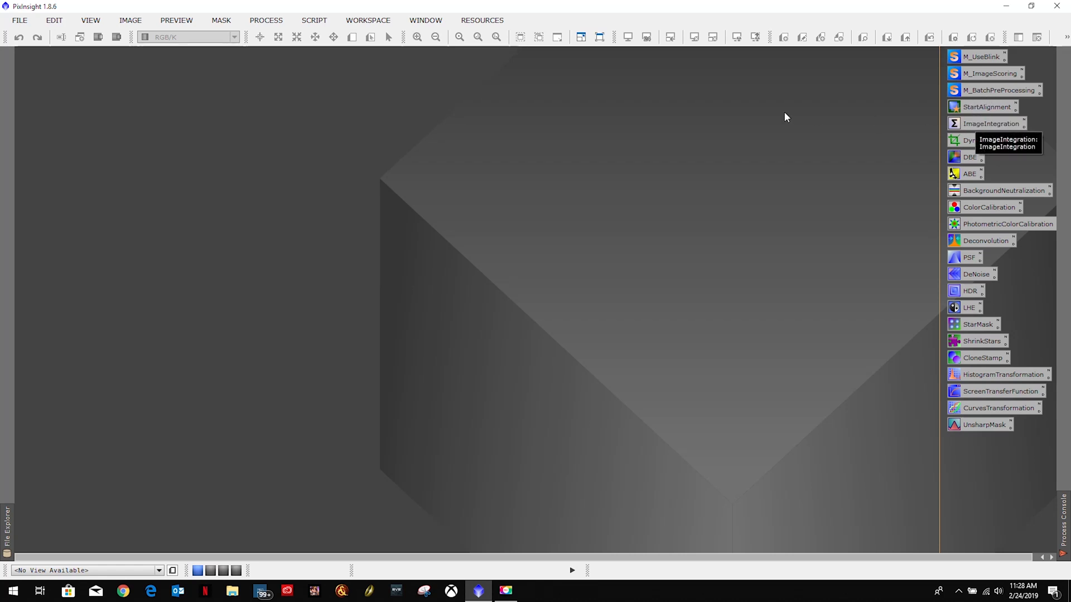
left_click(265, 20)
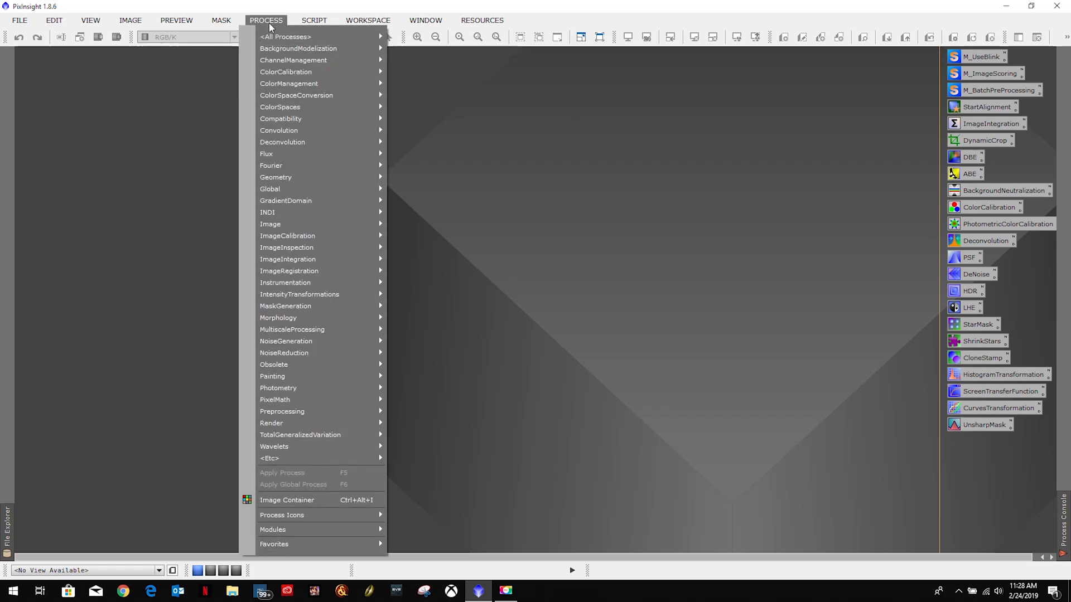
mouse_move(285, 36)
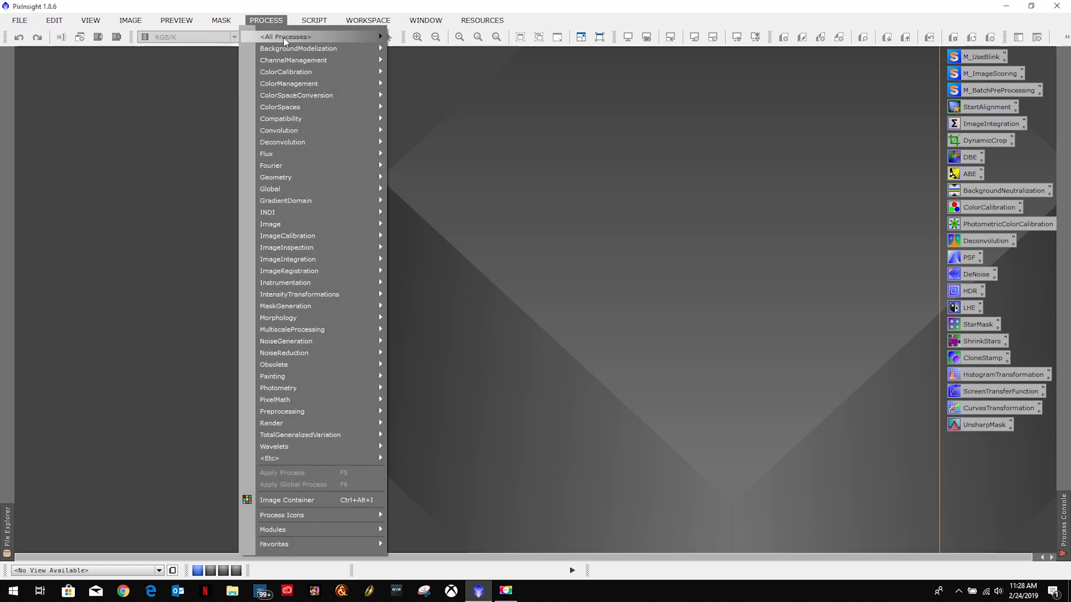
left_click(286, 36)
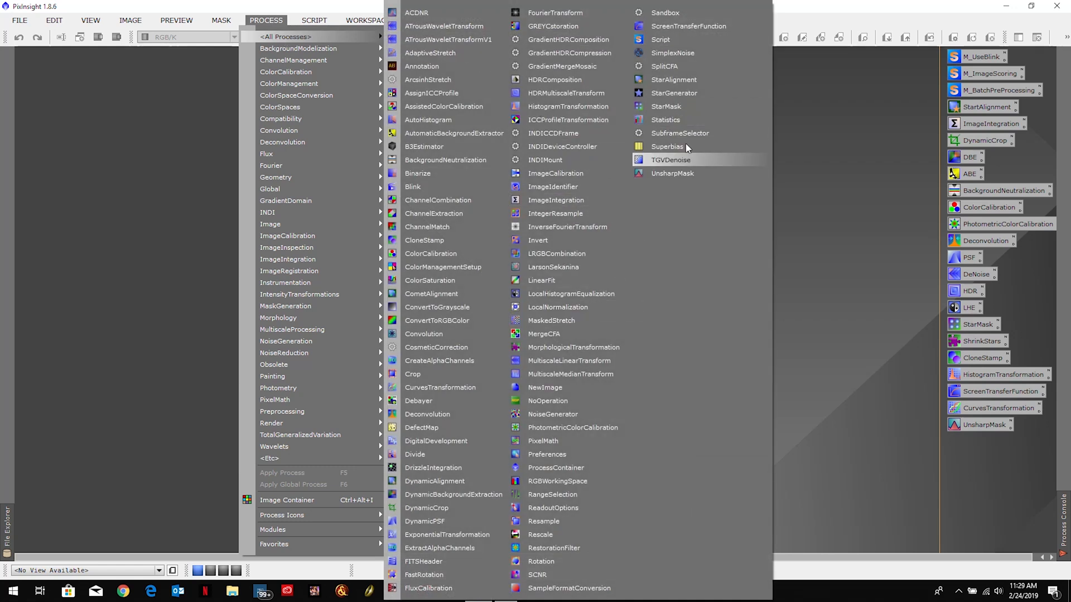
mouse_move(556, 199)
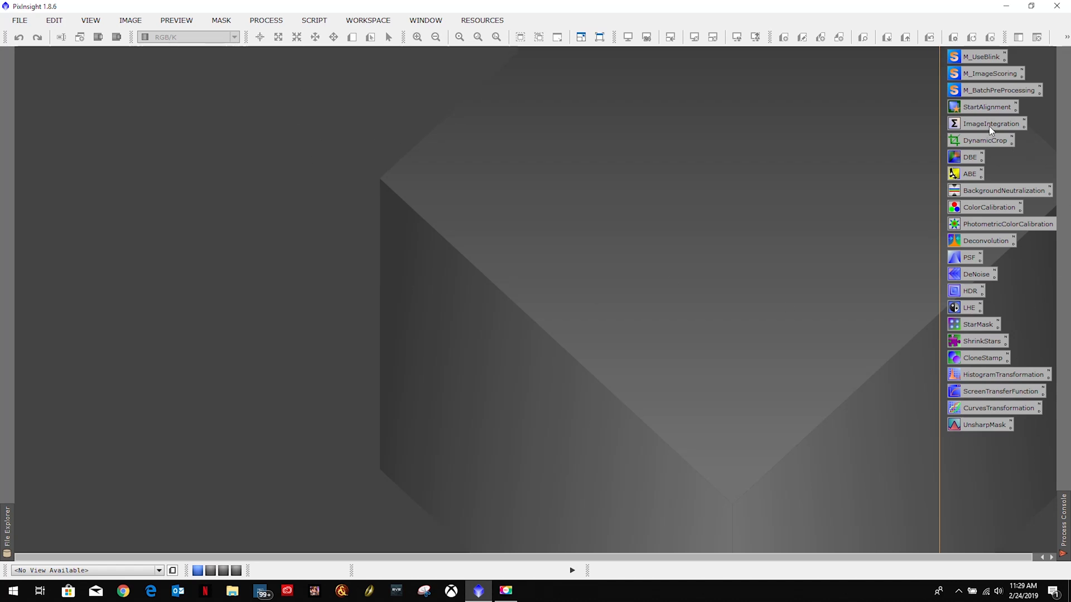
double_click(991, 124)
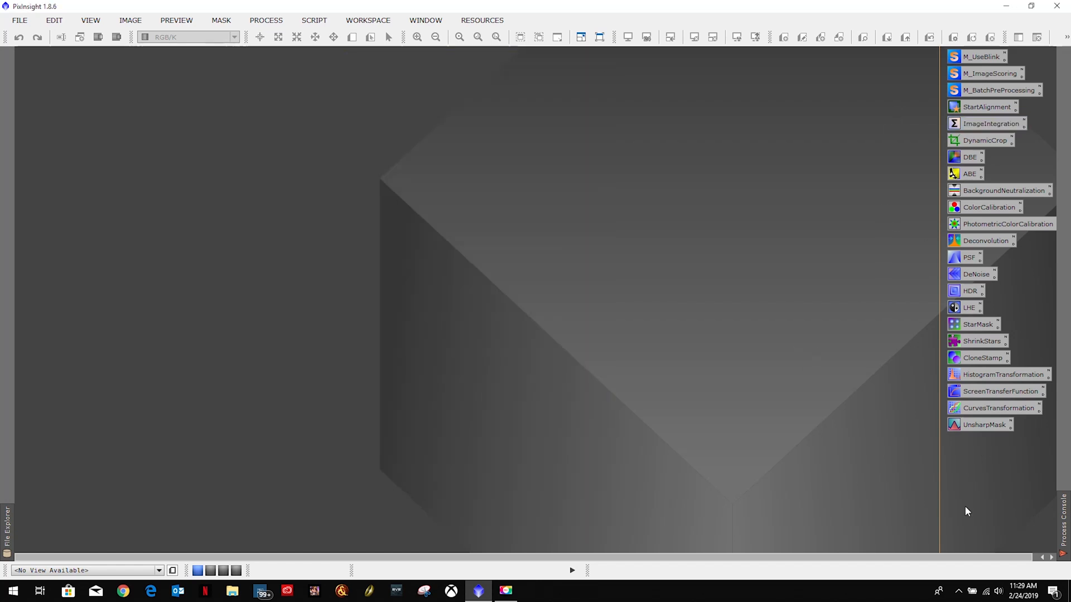
mouse_move(498, 295)
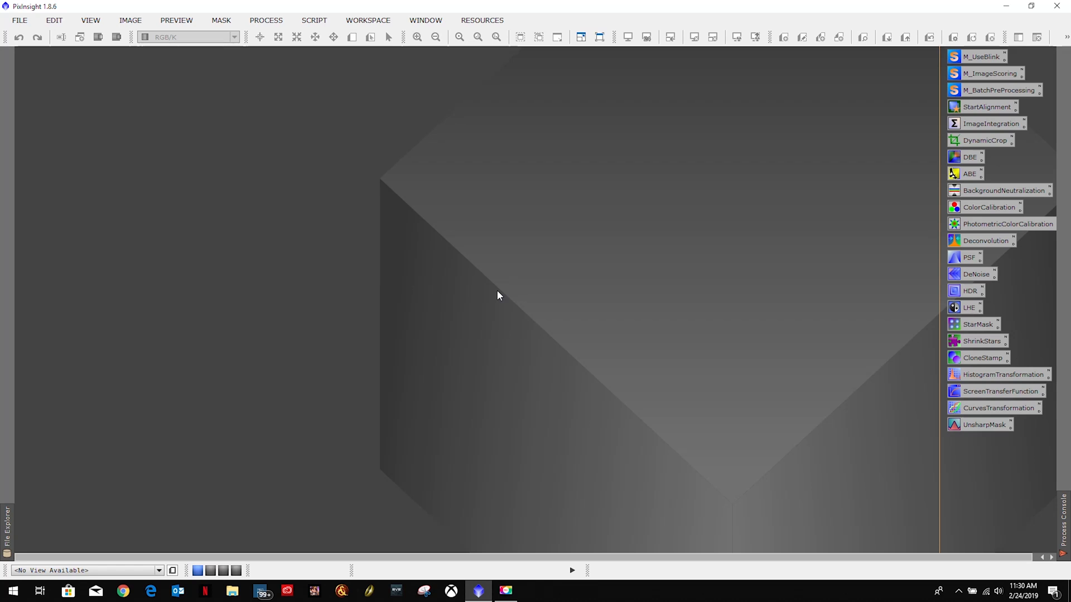
mouse_move(1004, 104)
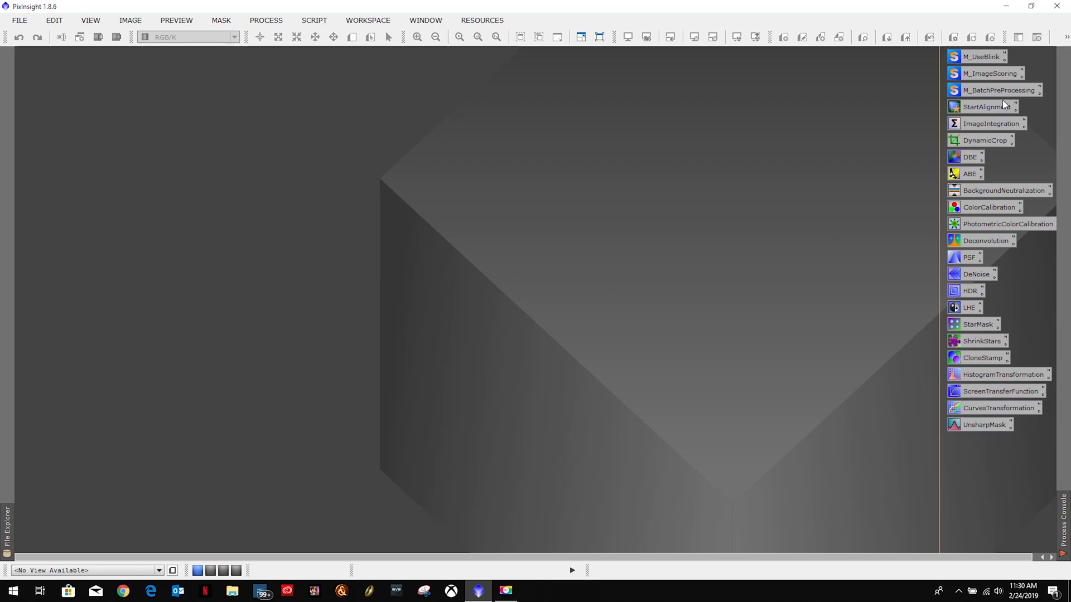
mouse_move(972, 432)
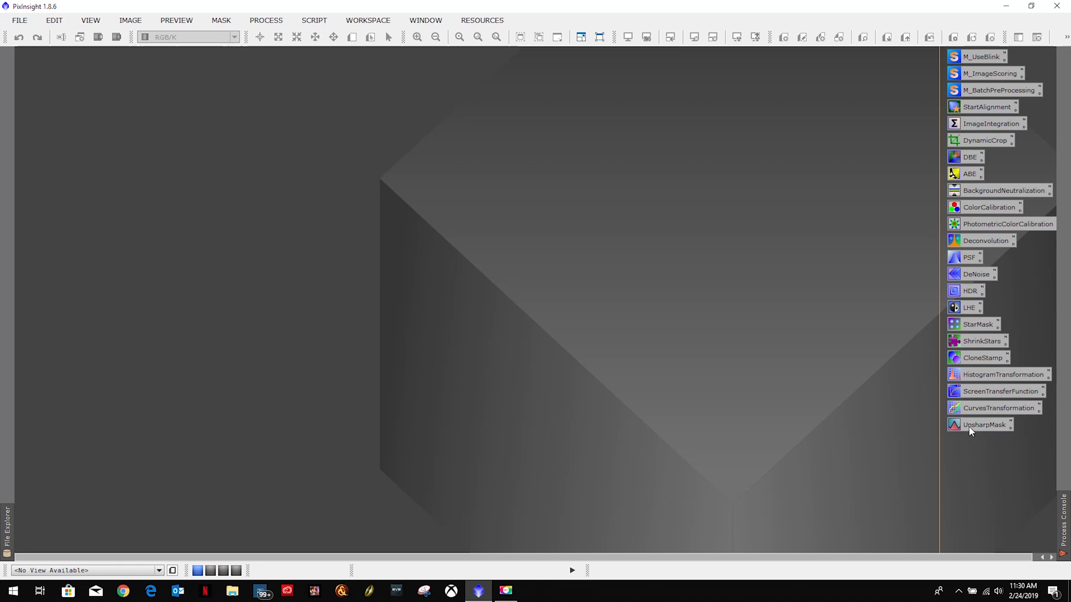
mouse_move(284, 73)
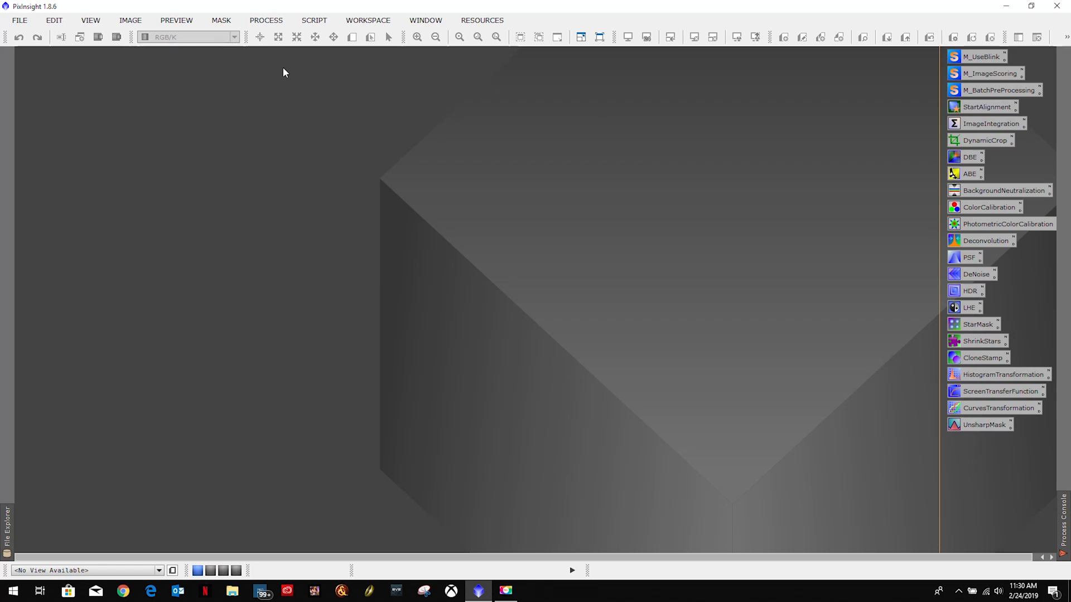
left_click(266, 20)
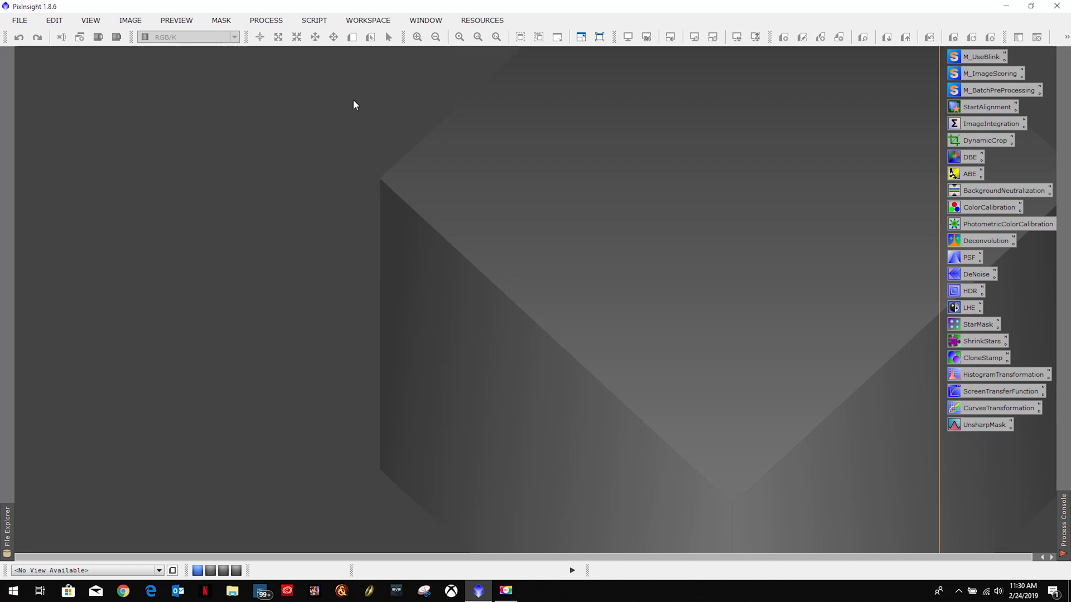
mouse_move(934, 353)
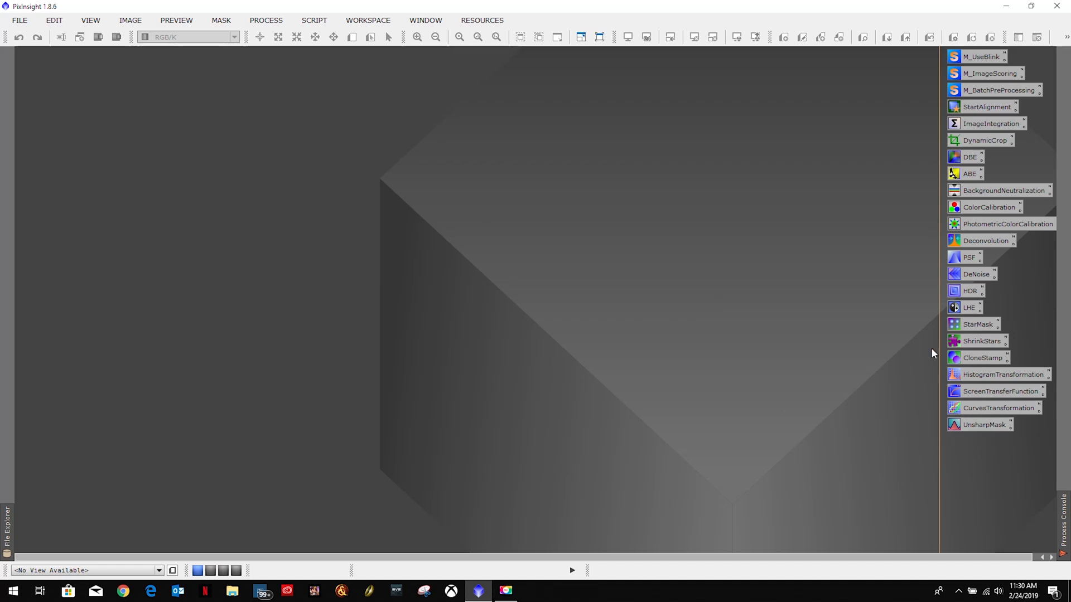
mouse_move(516, 308)
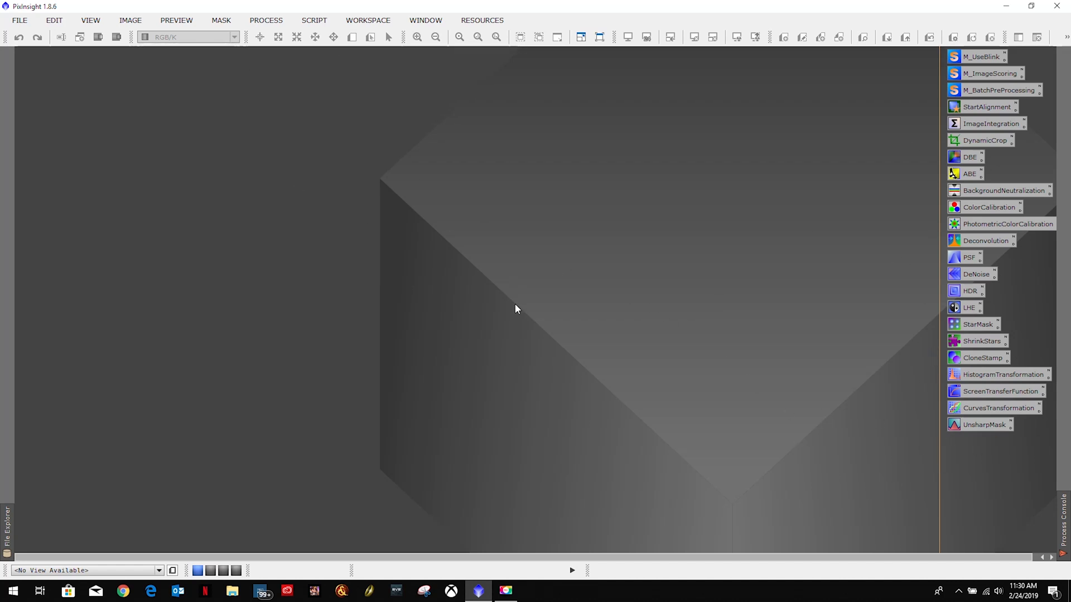
mouse_move(499, 320)
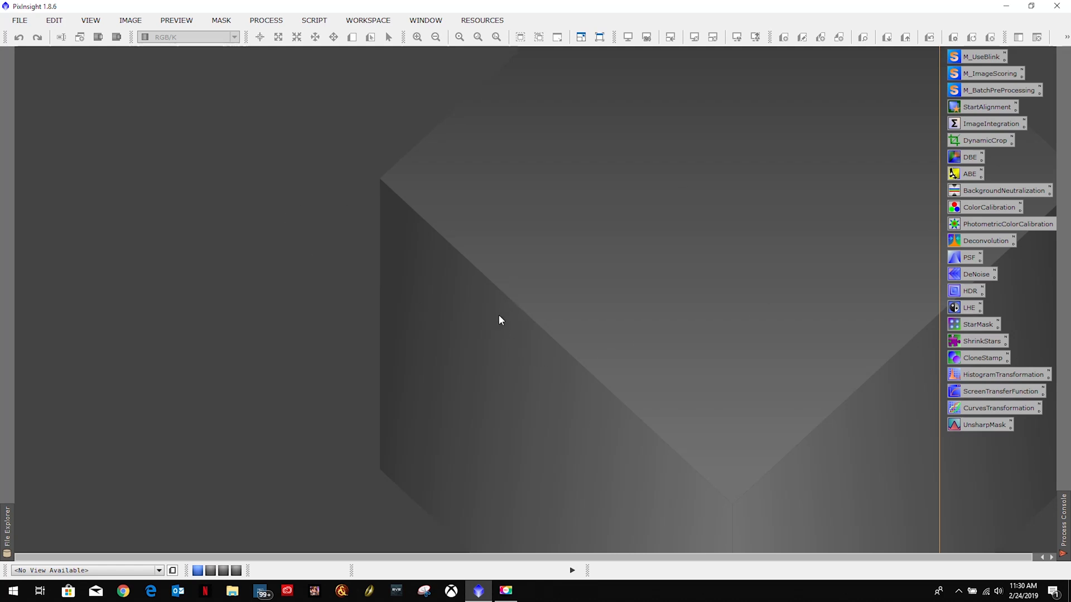
mouse_move(603, 329)
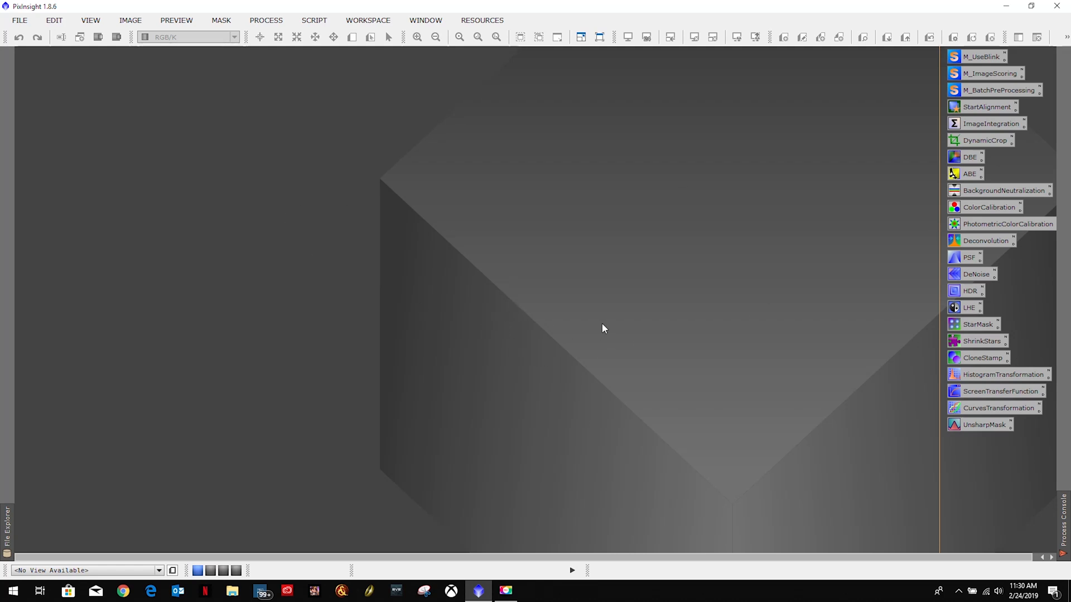
mouse_move(425, 286)
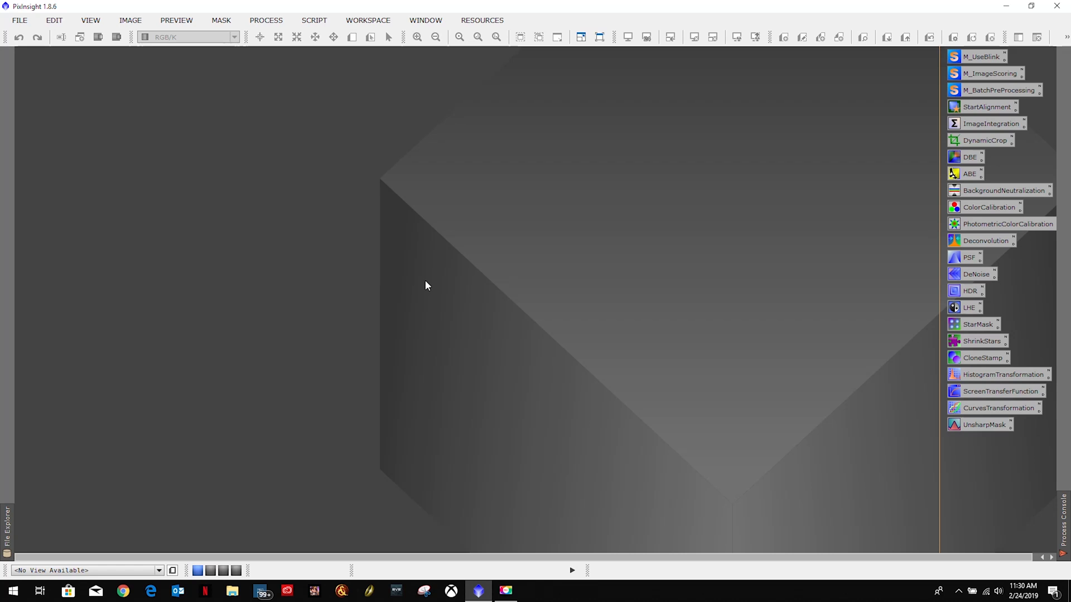
mouse_move(413, 279)
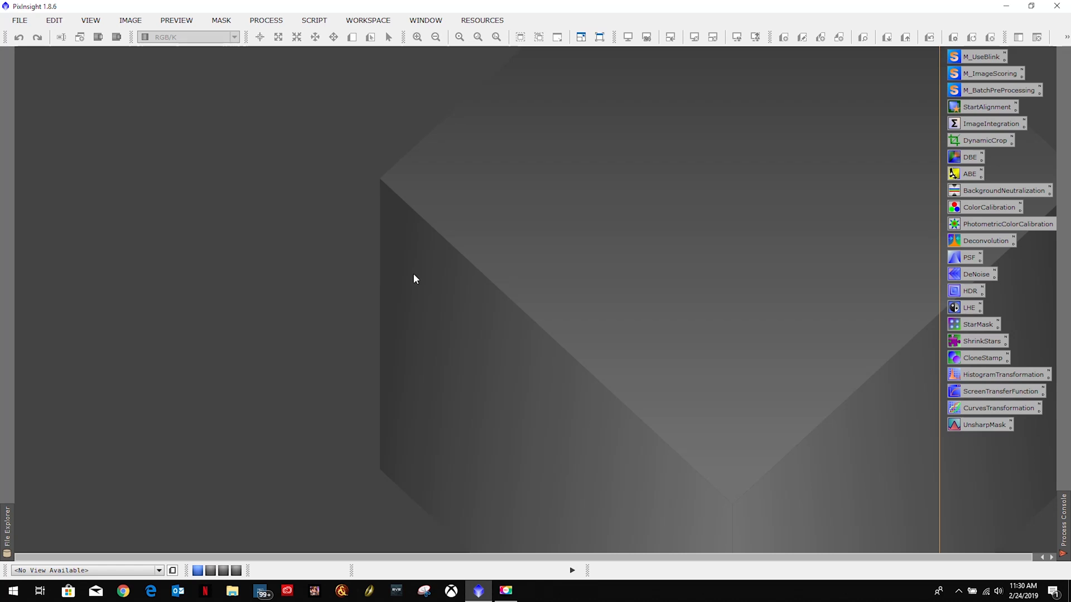
mouse_move(620, 241)
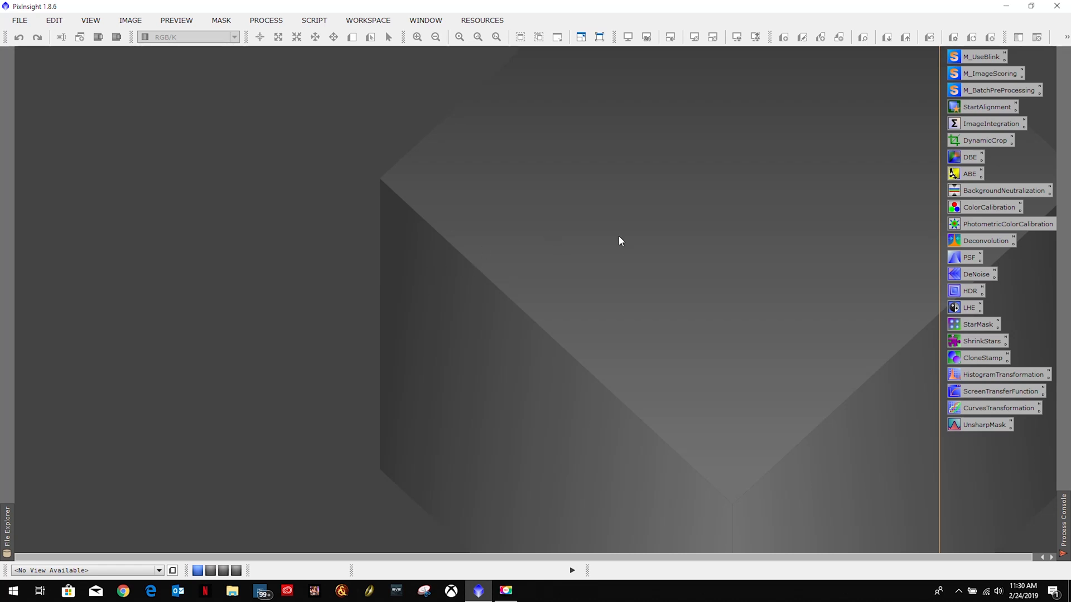
mouse_move(380, 180)
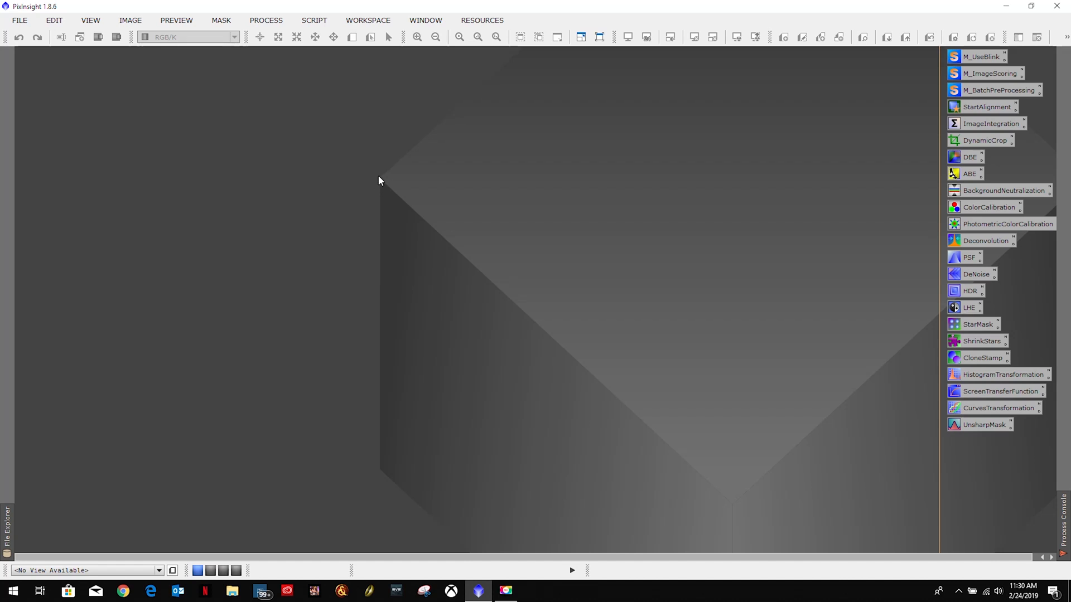
mouse_move(784, 192)
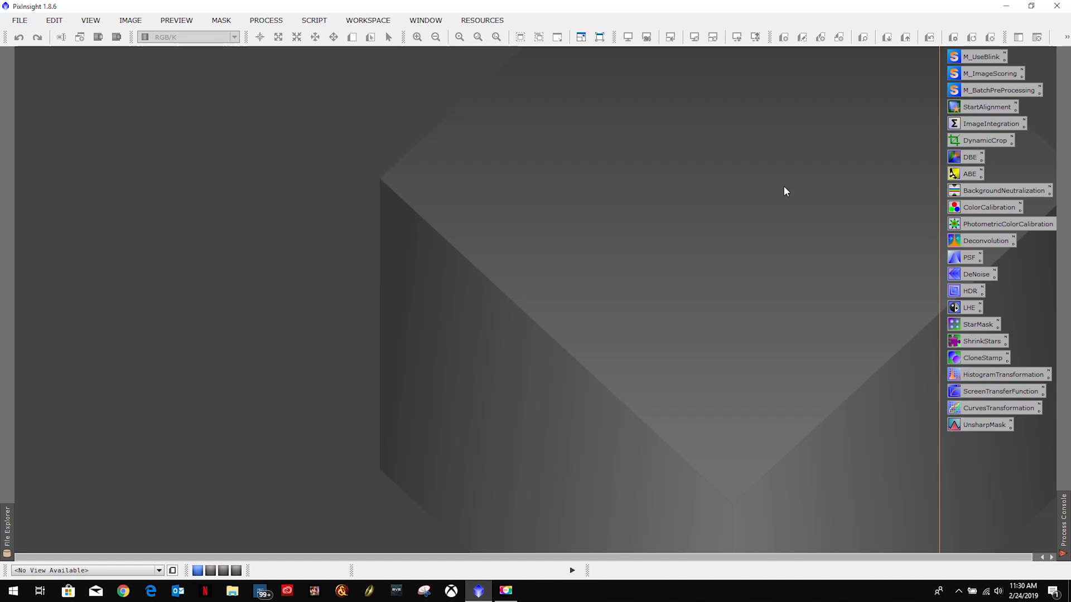
mouse_move(964, 149)
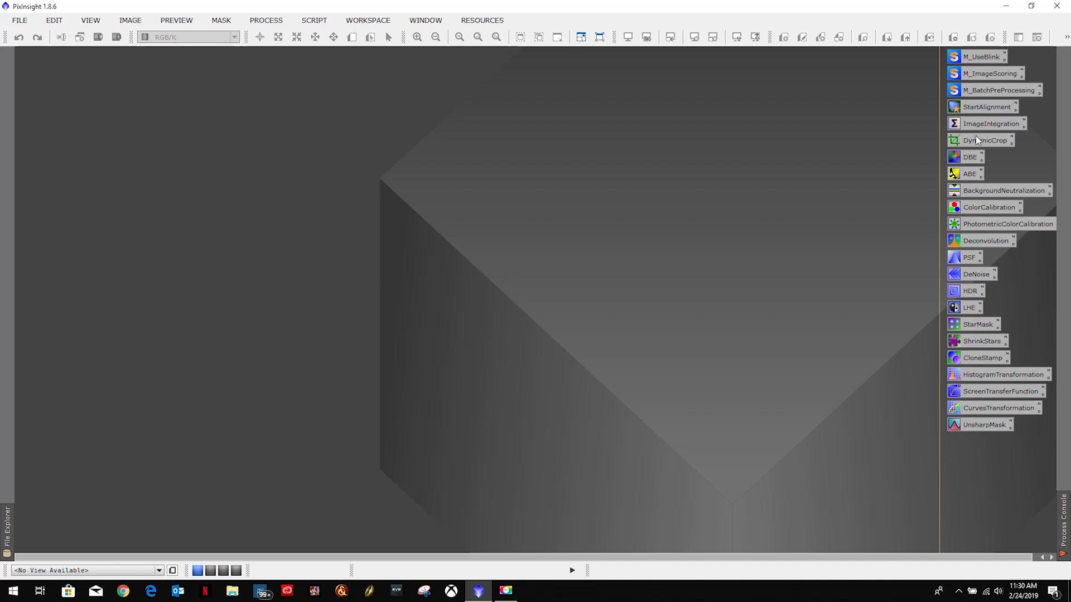
mouse_move(883, 278)
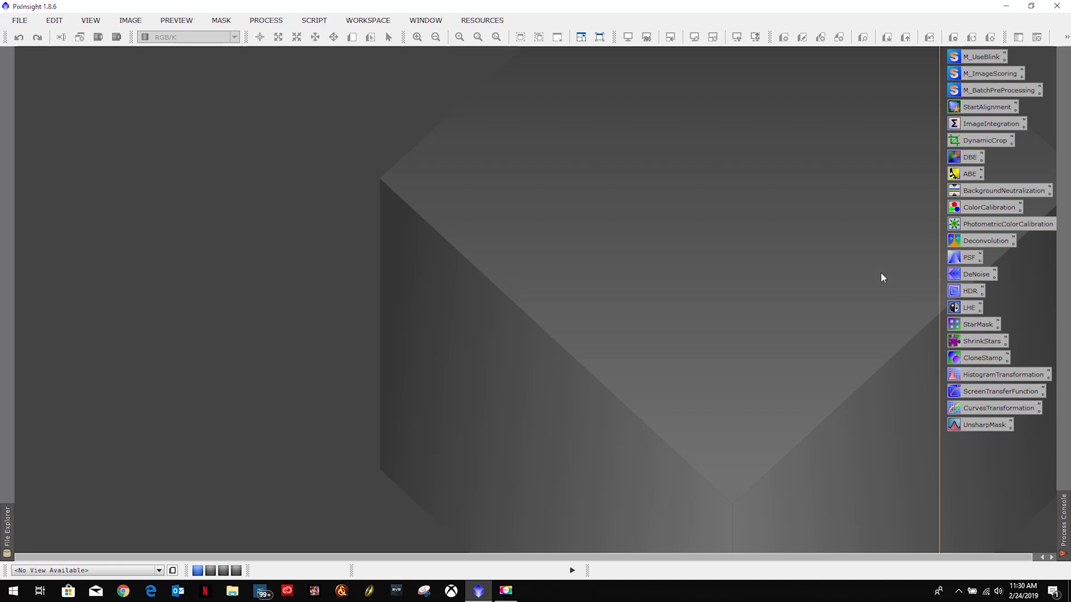
mouse_move(819, 252)
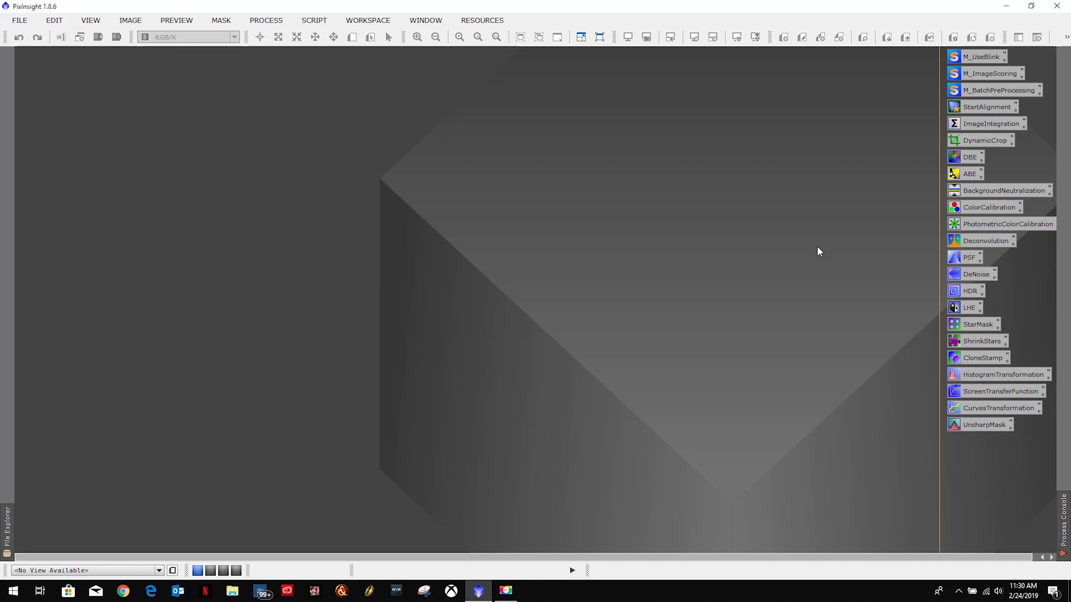